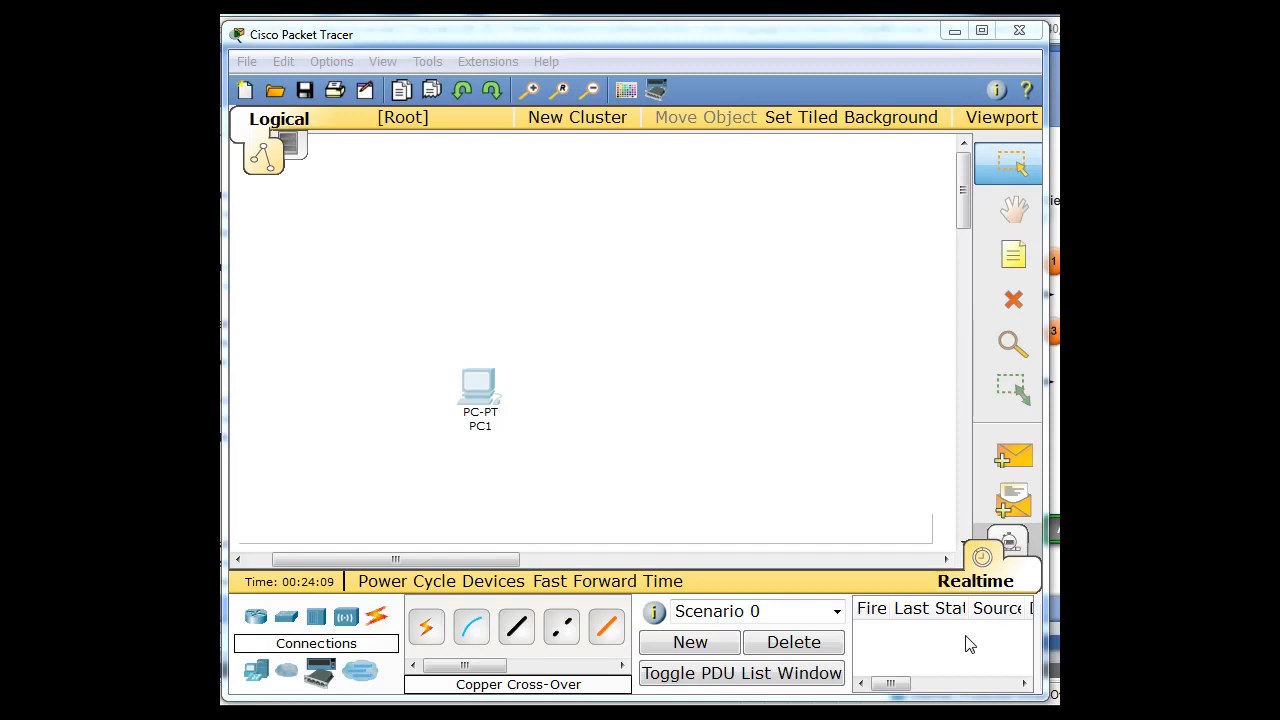
pyautogui.moveTo(650, 420)
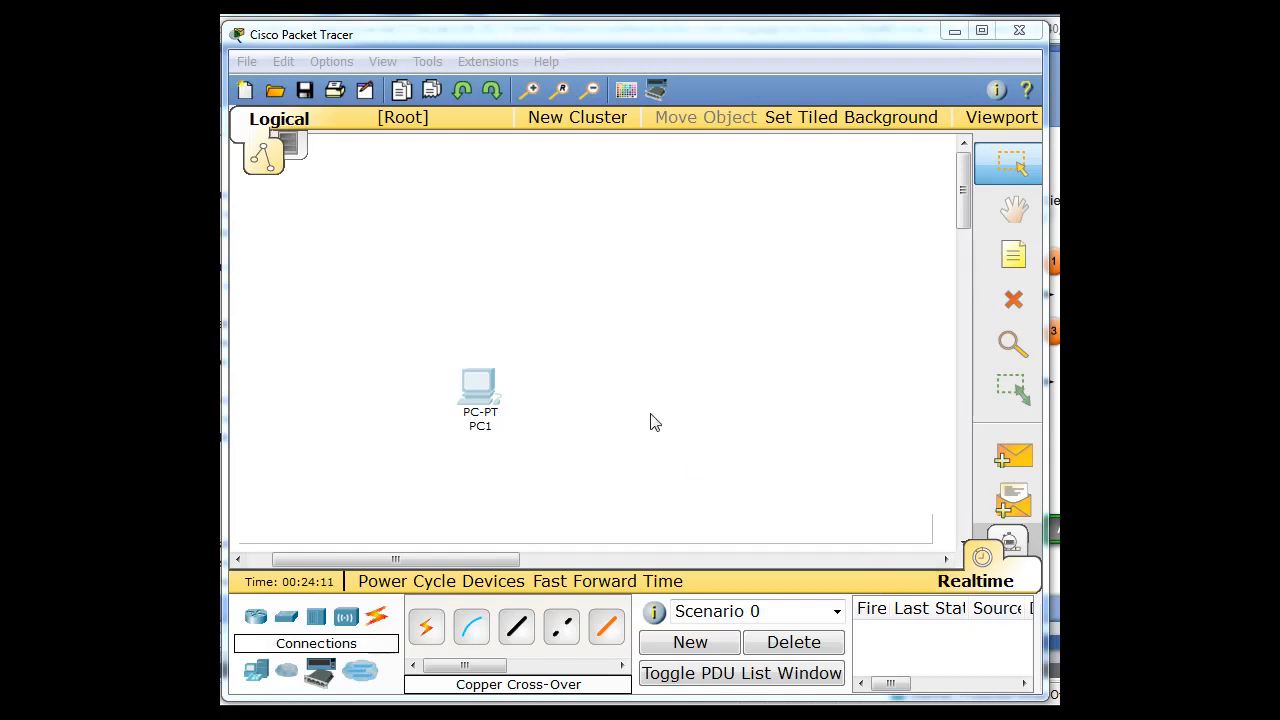
pyautogui.moveTo(584, 348)
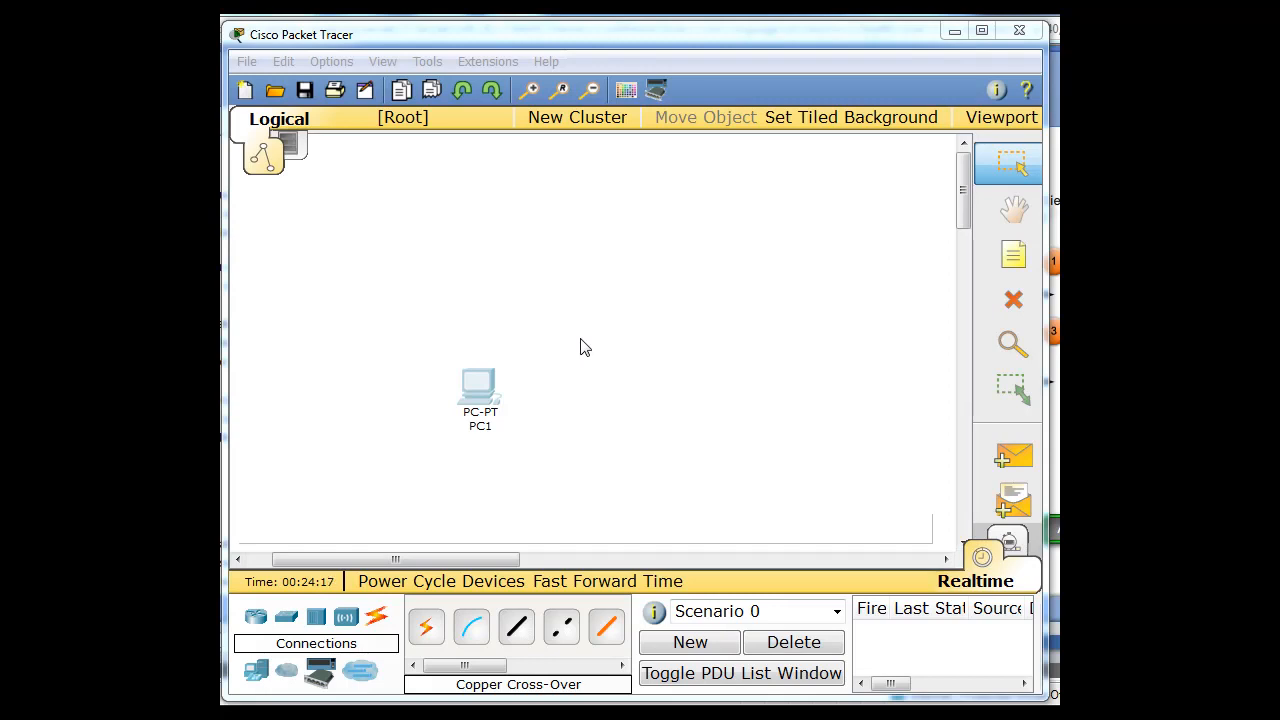
# - Browse the Routers and End Devices categories in the device toolbox
pyautogui.click(284, 616)
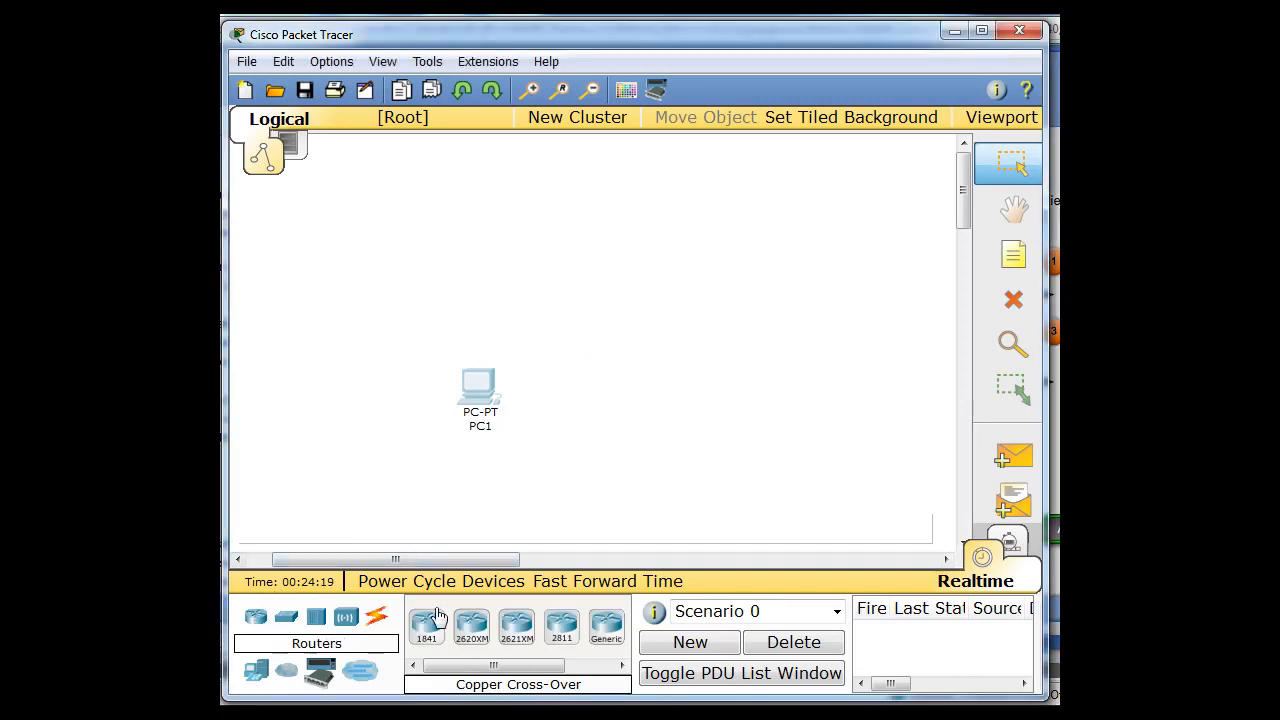
pyautogui.click(426, 620)
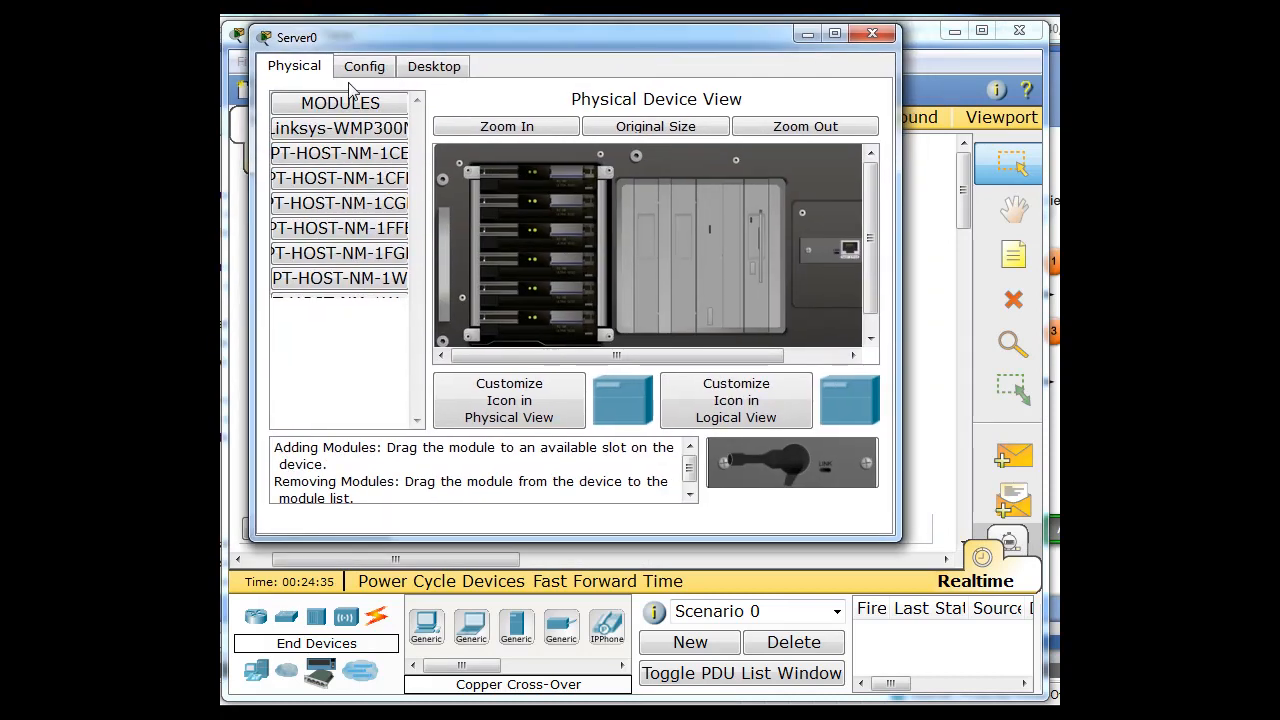
# - Assign Server0 the static IP 192.168.5.5, mask 255.255.255.0, gateway 192.168.5.1 in IP Configuration
pyautogui.click(364, 66)
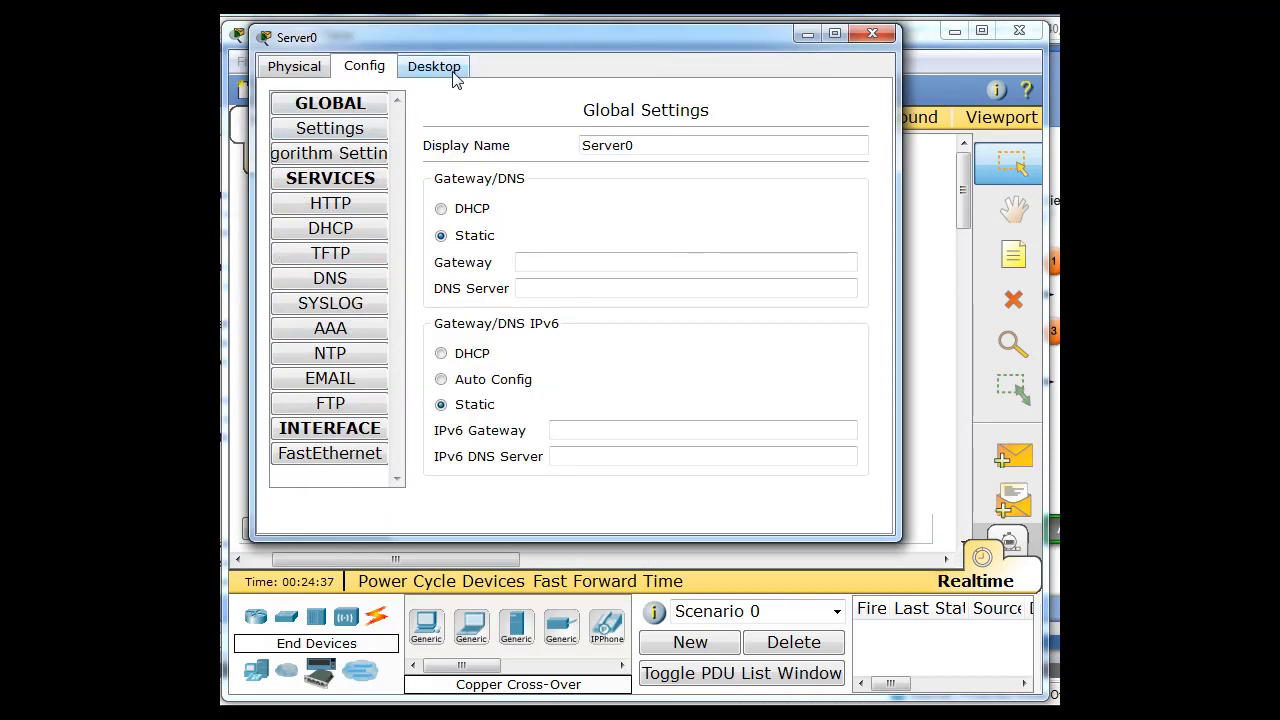
pyautogui.click(432, 66)
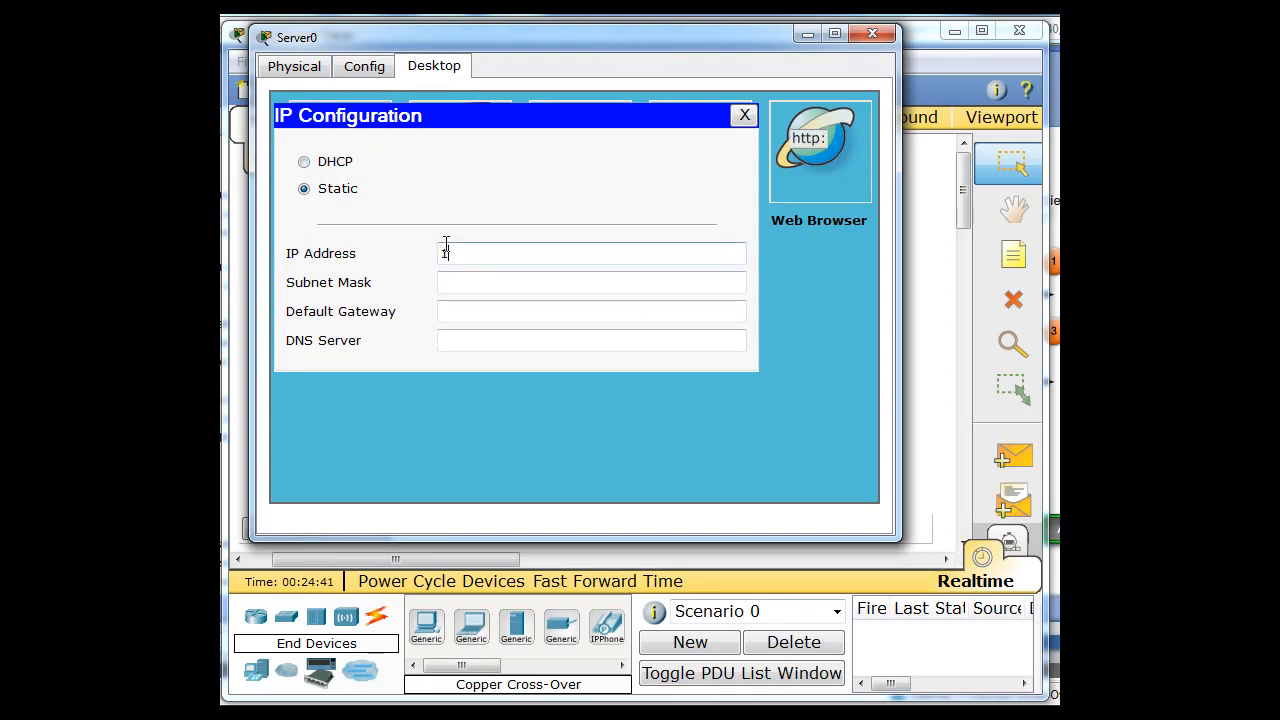
pyautogui.write('92.15')
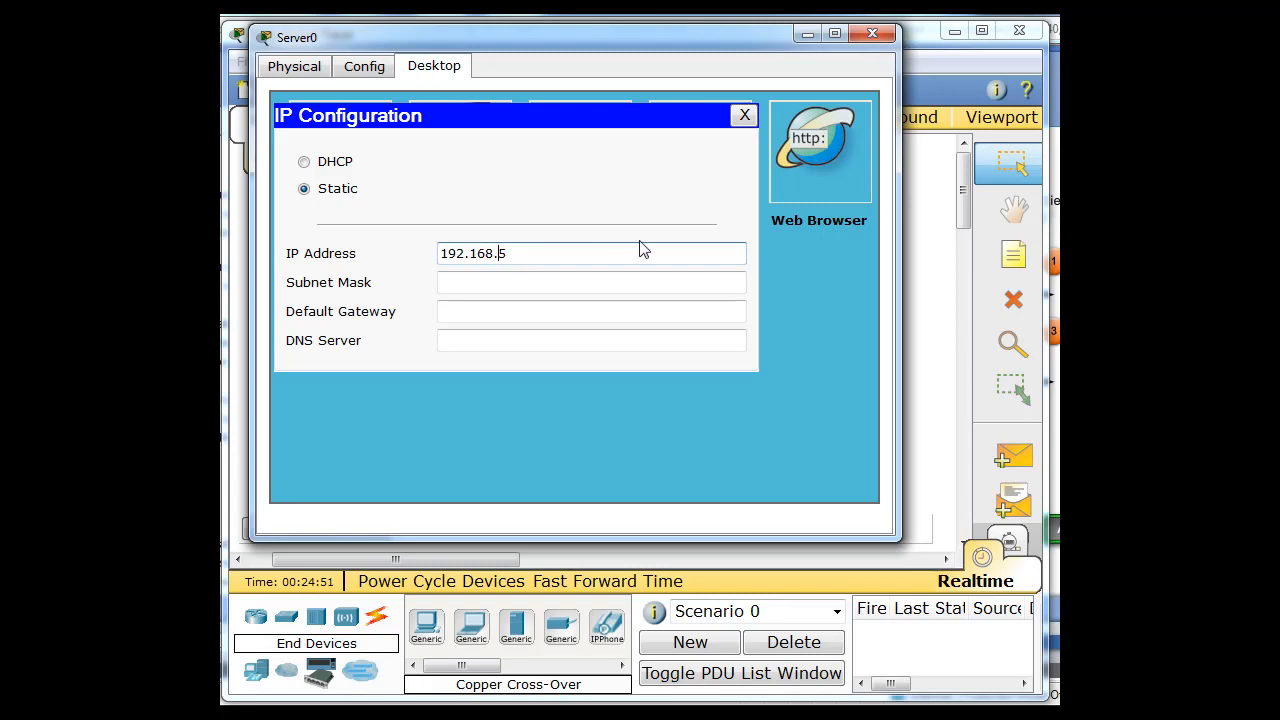
pyautogui.write('.')
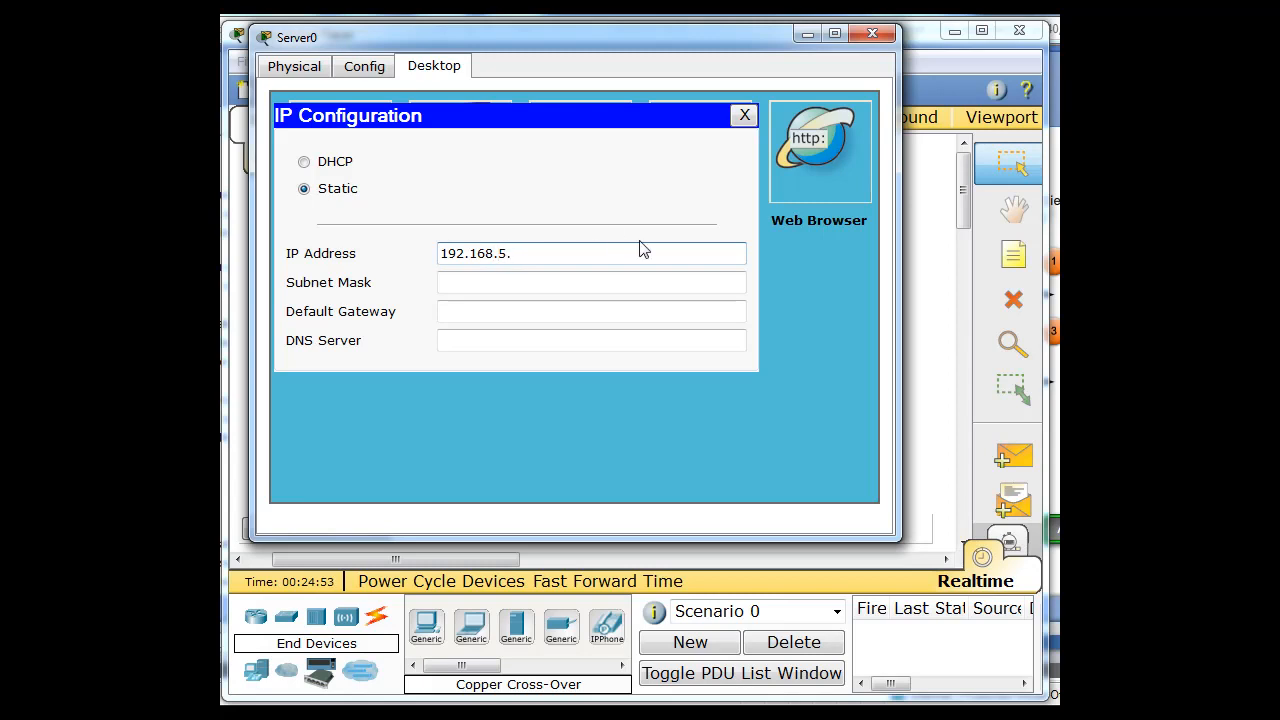
pyautogui.write('255.255.255.0')
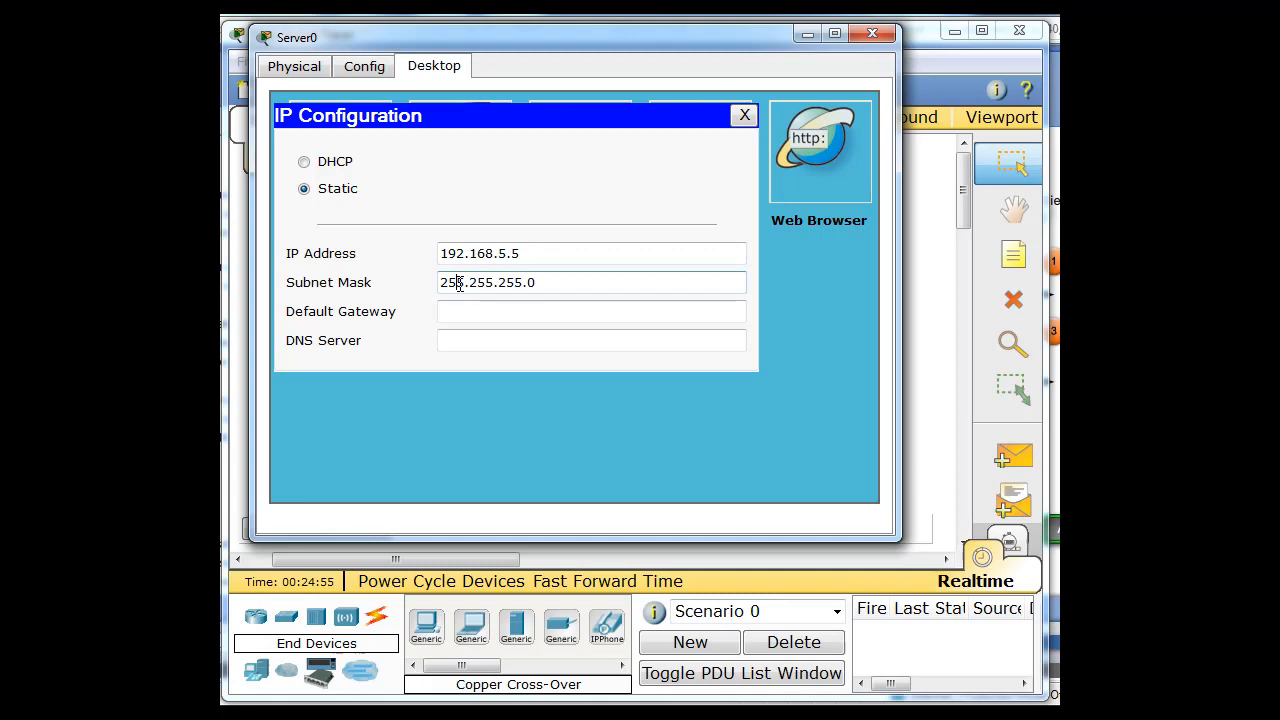
pyautogui.write('1')
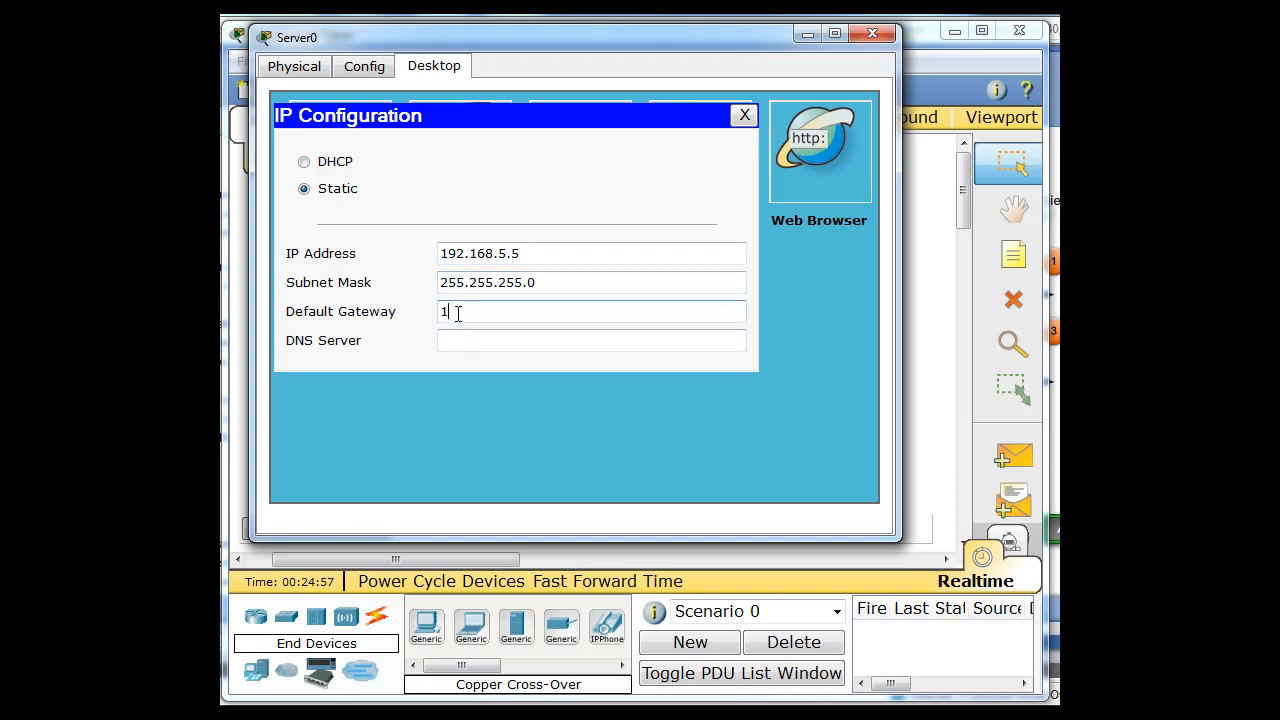
pyautogui.write('92.168.5.1')
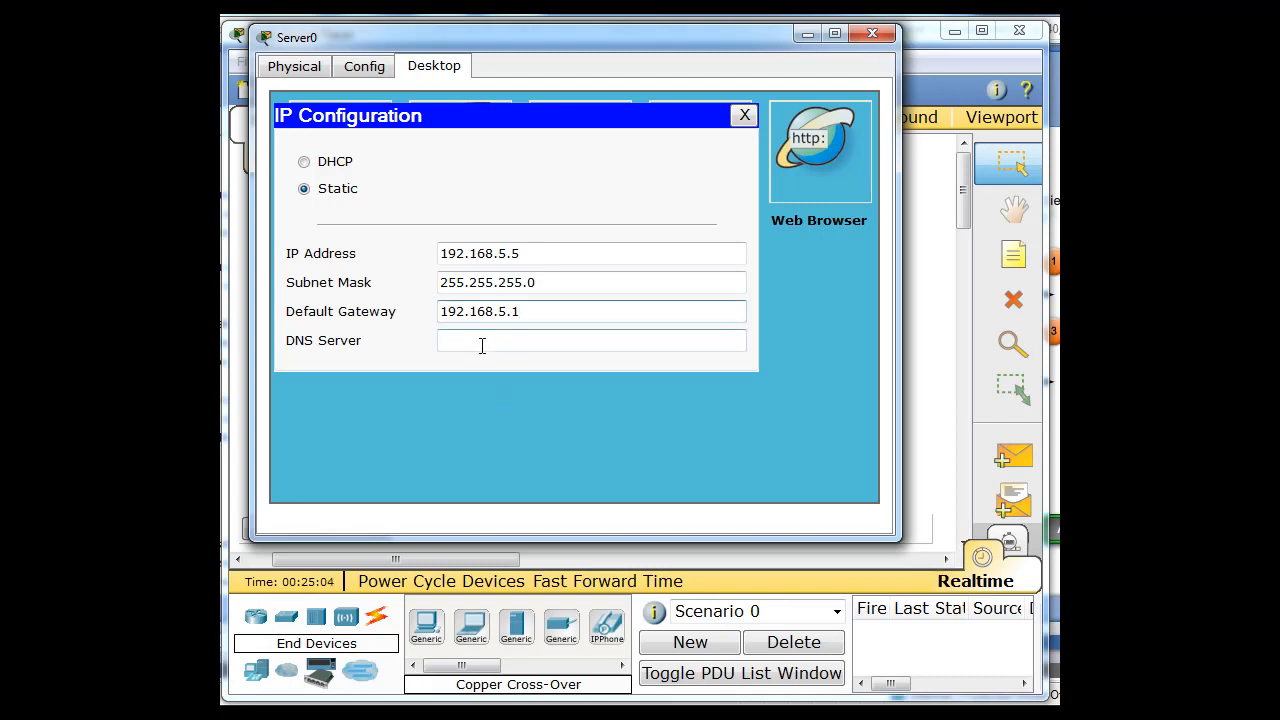
pyautogui.moveTo(486, 252)
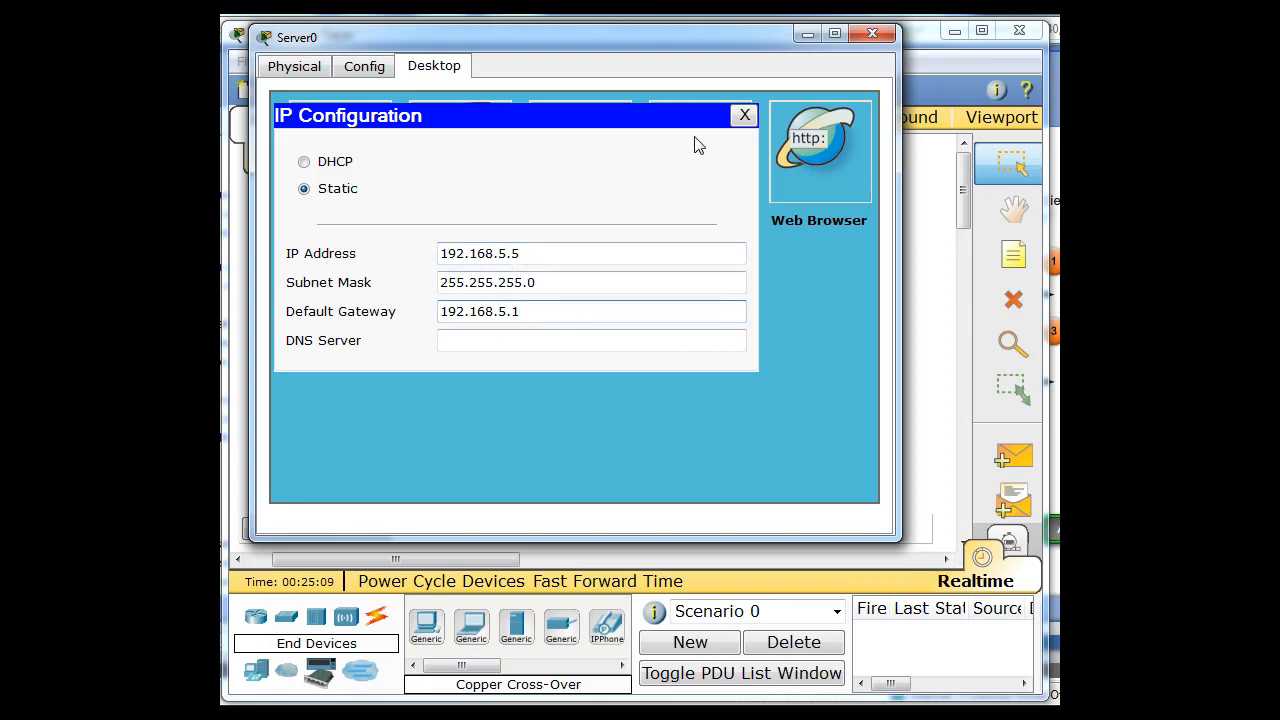
pyautogui.click(744, 114)
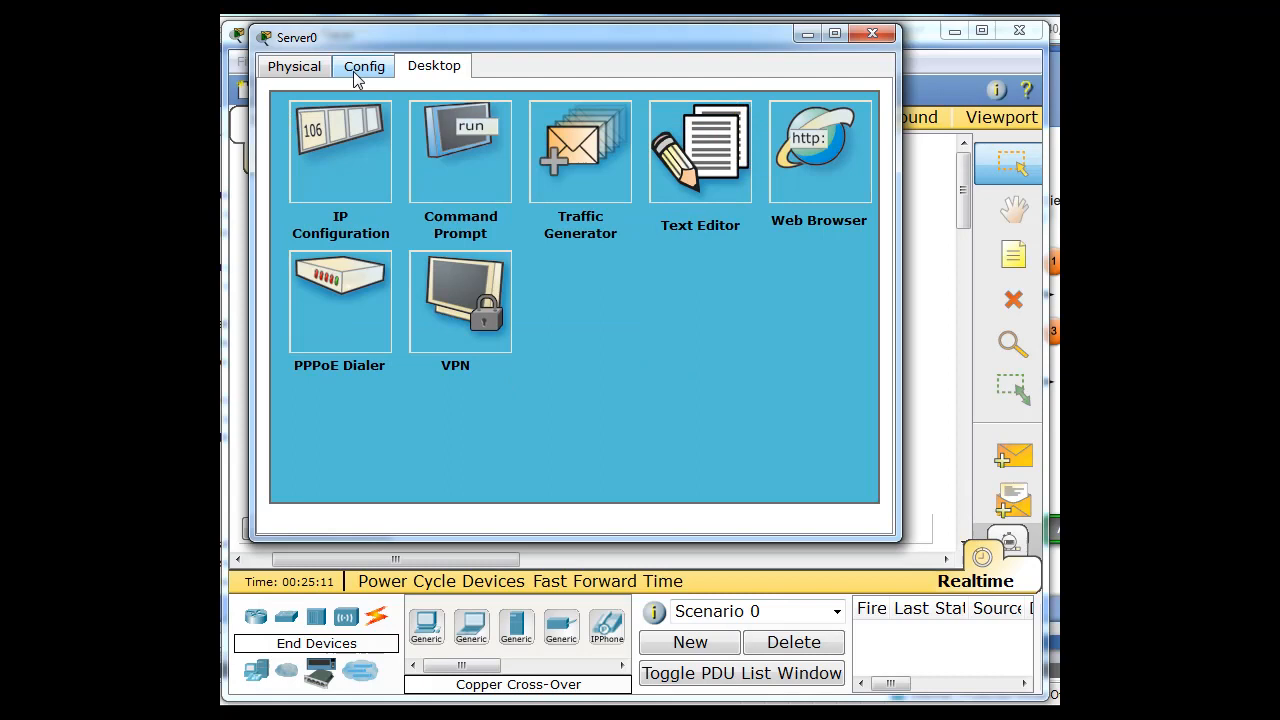
# - In Server0's DHCP service, set the pool start address to 192.168.1.100 and gateway 192.168.1.1
pyautogui.click(364, 66)
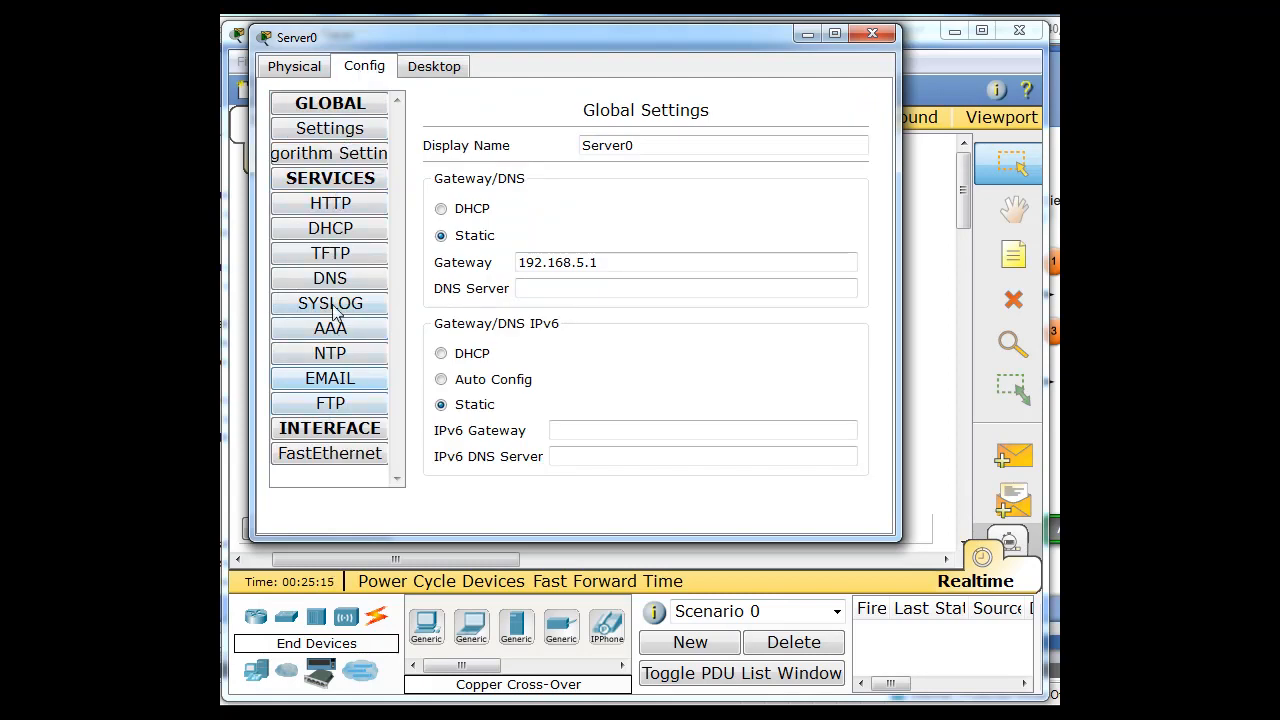
pyautogui.click(330, 228)
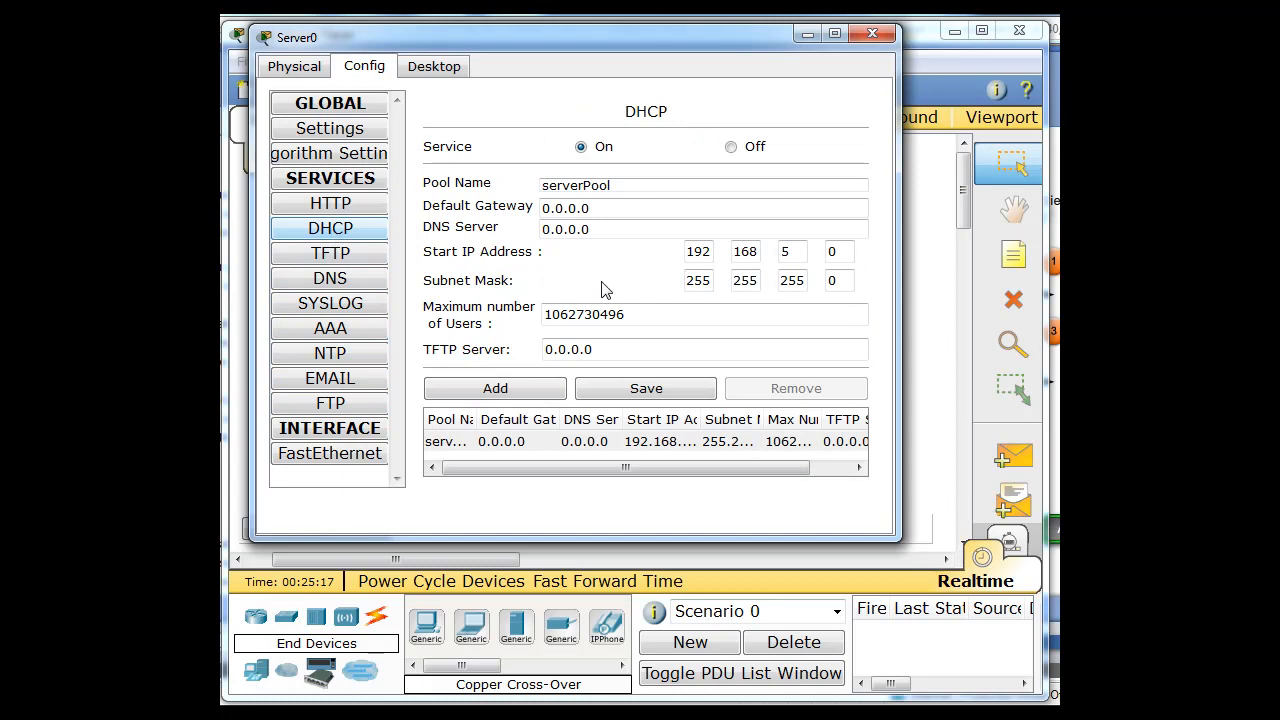
pyautogui.click(736, 156)
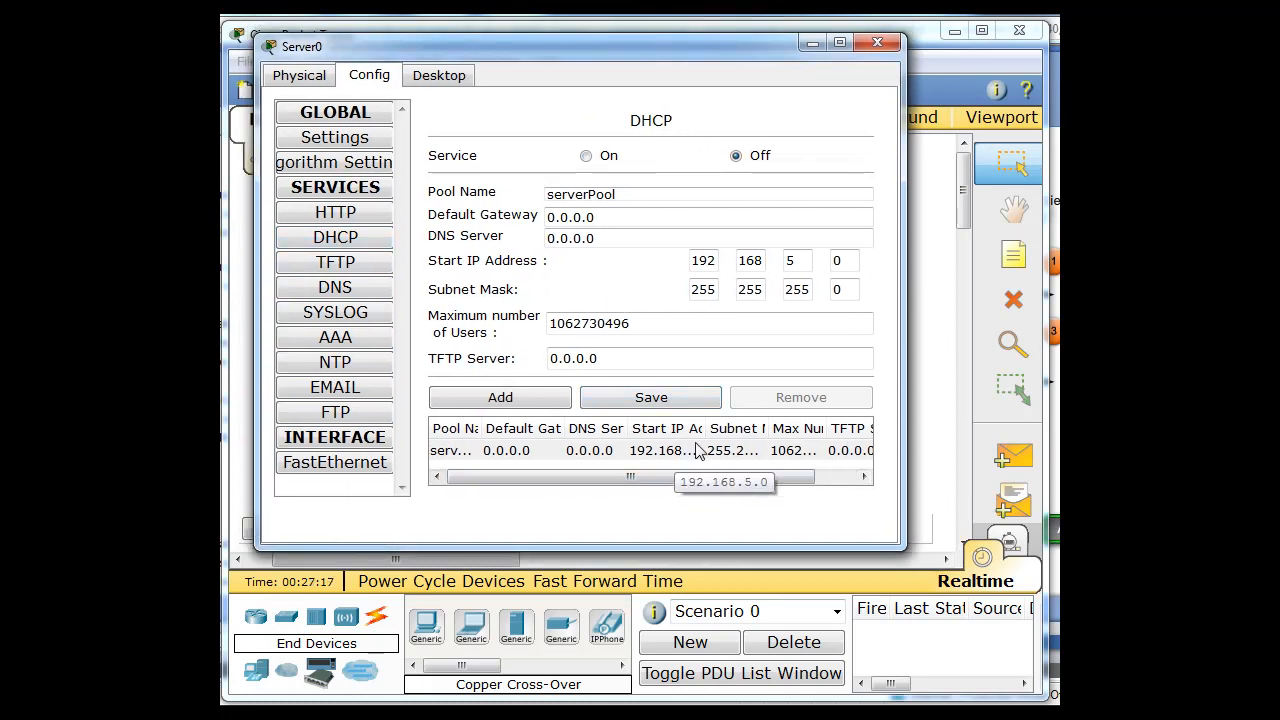
pyautogui.click(650, 450)
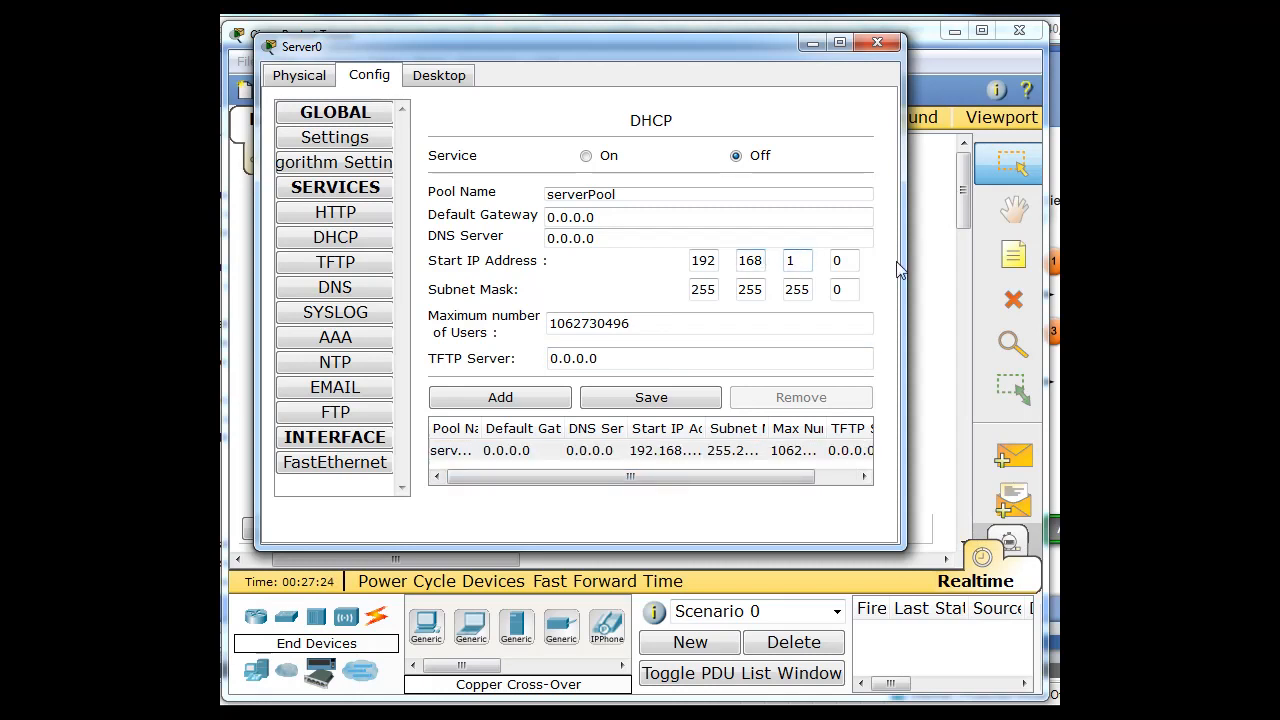
pyautogui.write('100')
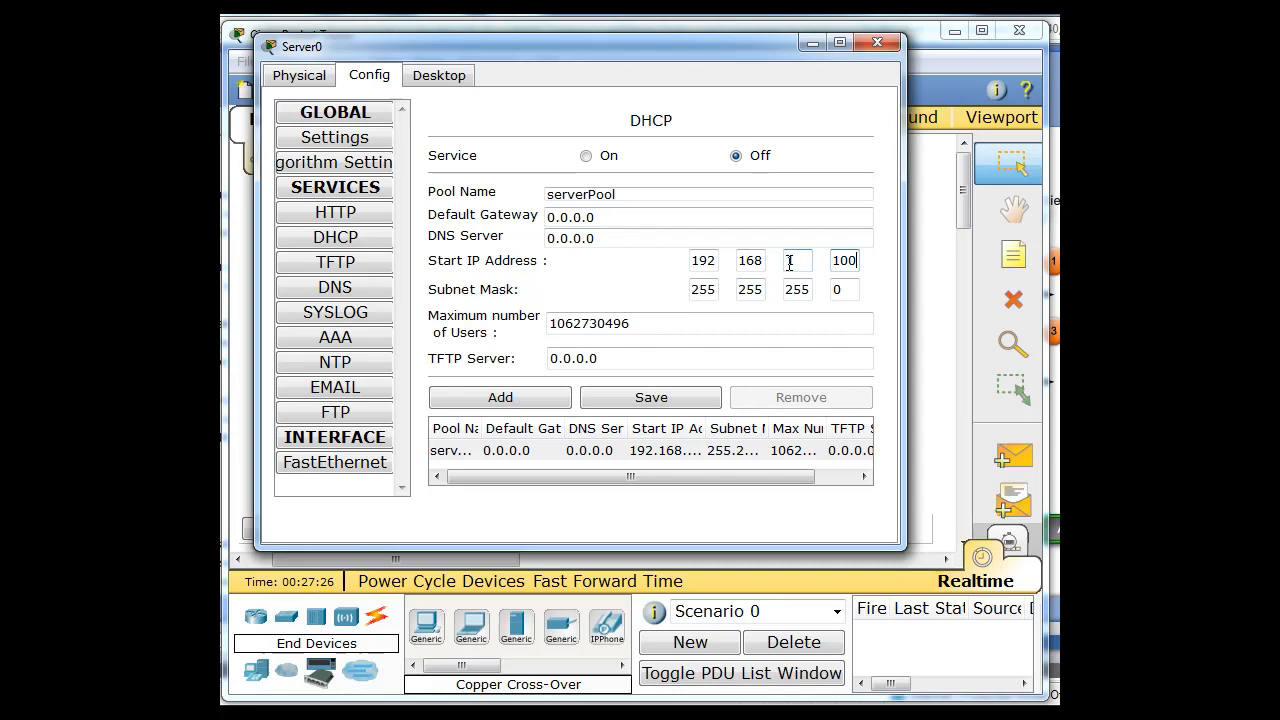
pyautogui.click(650, 450)
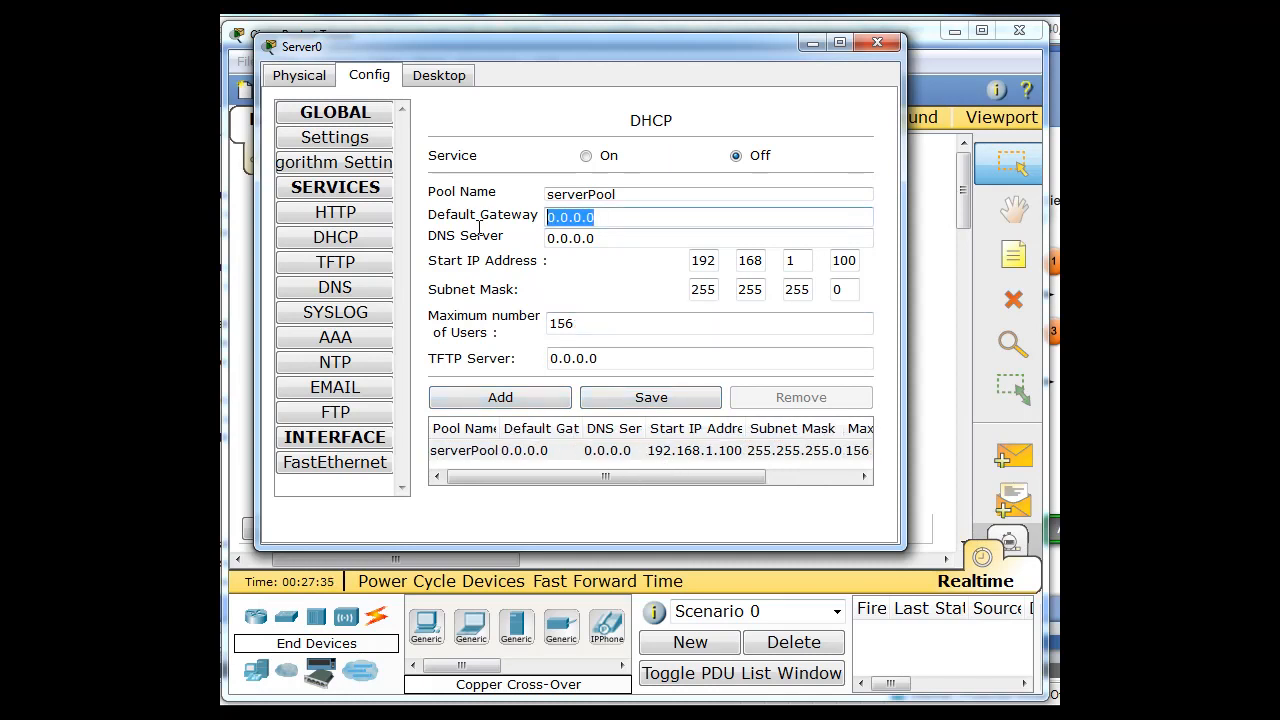
pyautogui.write('192.168.1.1')
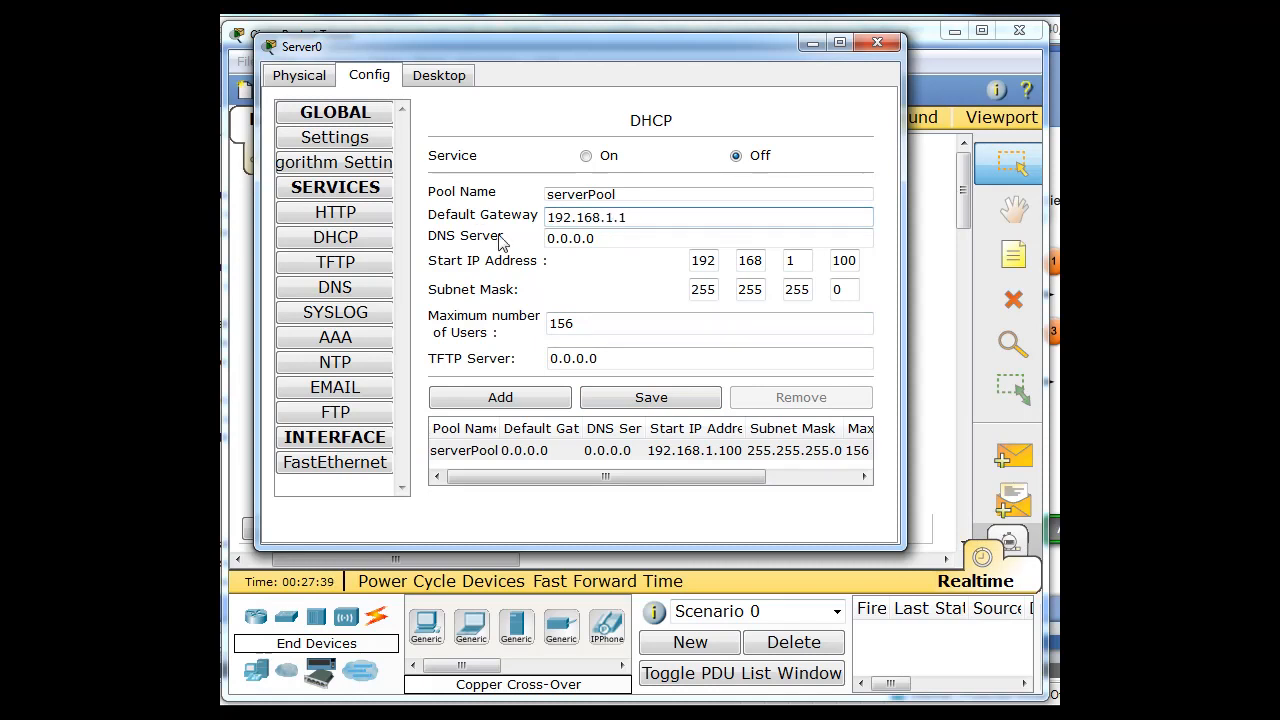
# - Set DNS 8.8.4.4 and 50 maximum users, save serverPool and turn the DHCP service on
pyautogui.click(608, 238)
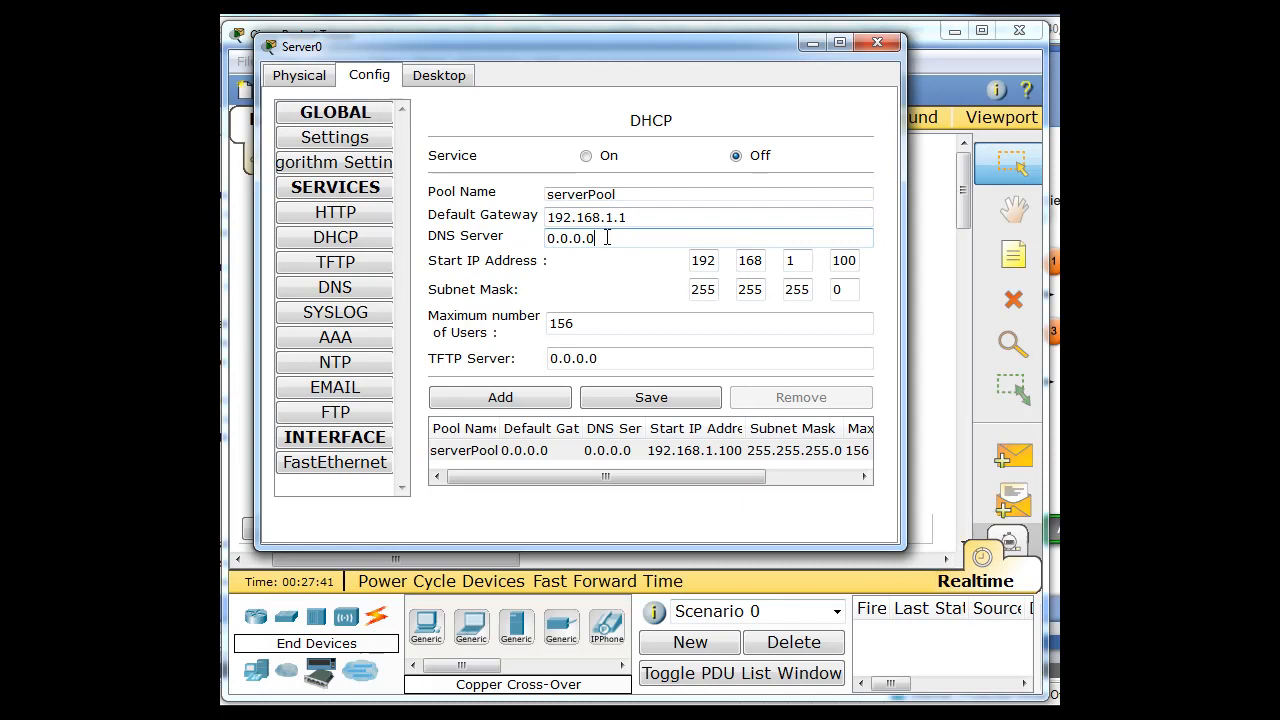
pyautogui.write('8')
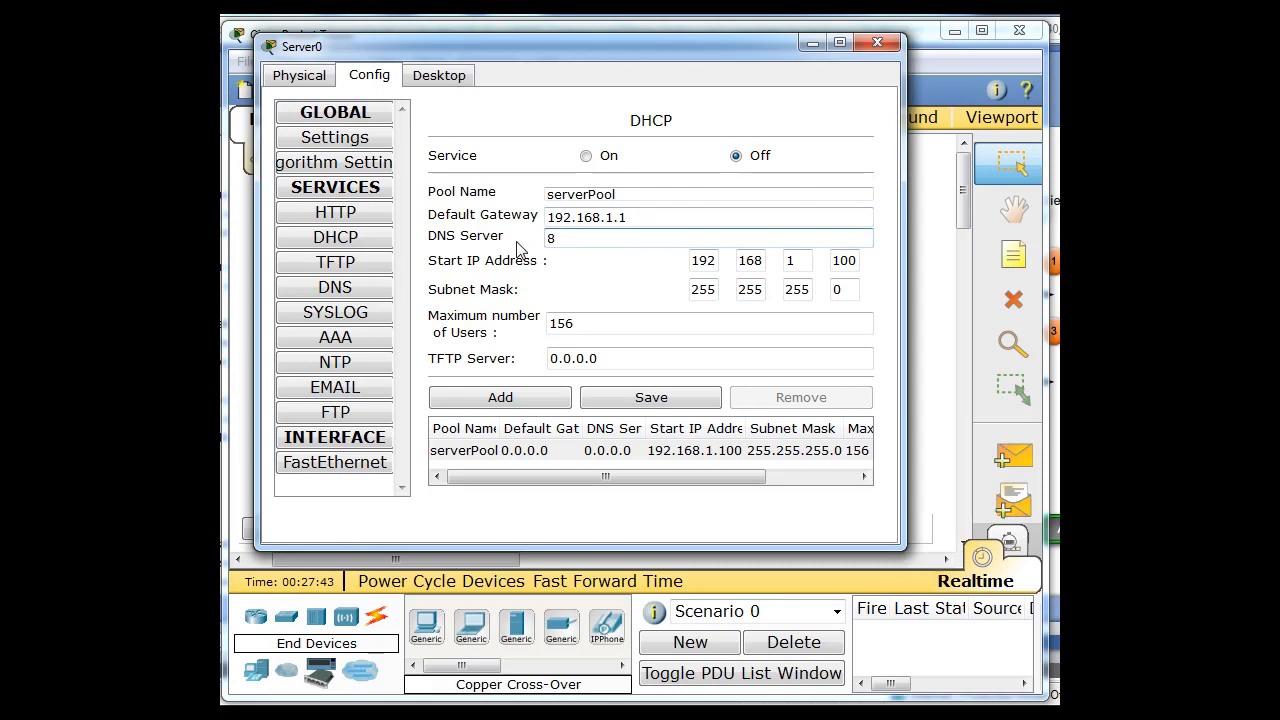
pyautogui.write('.8.4.4')
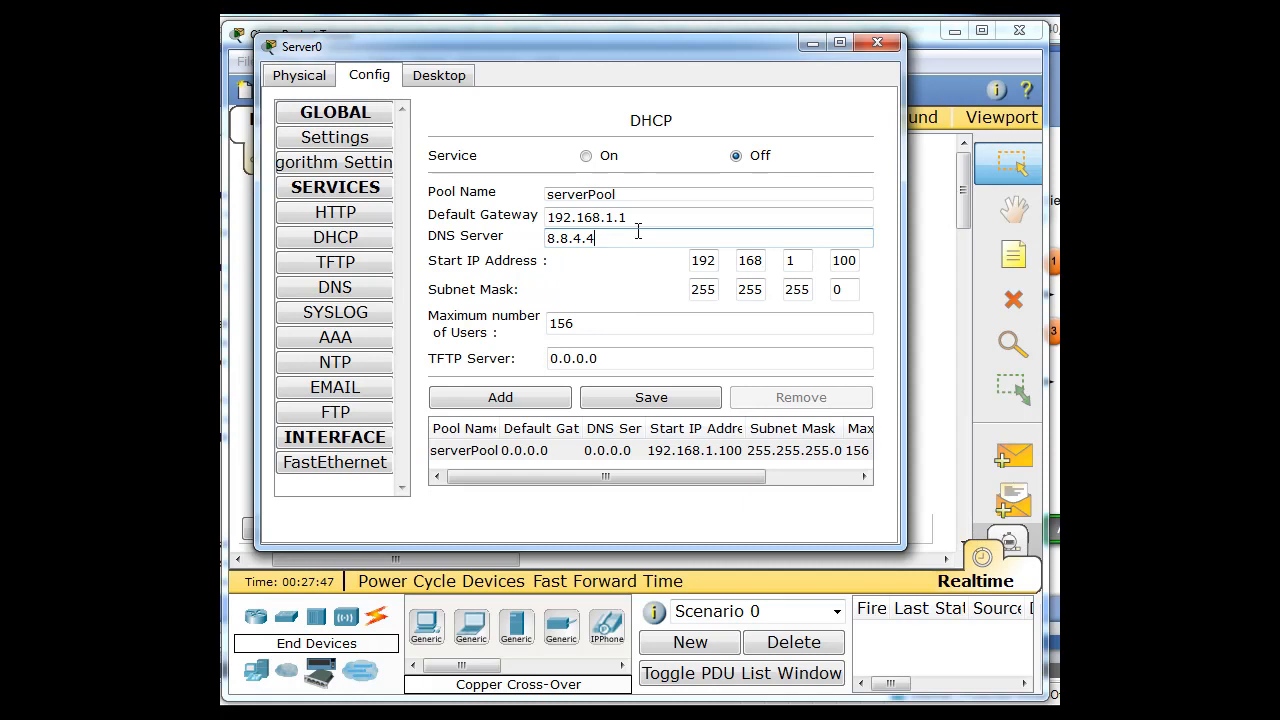
pyautogui.click(652, 396)
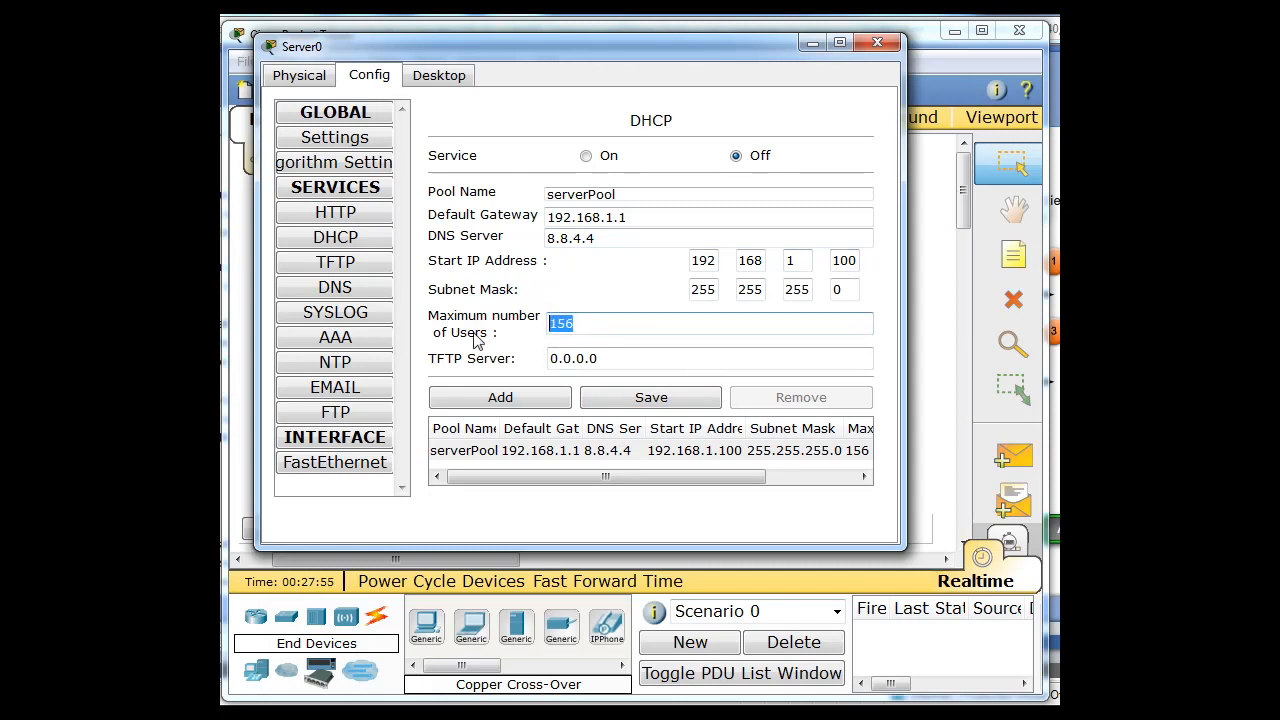
pyautogui.write('50')
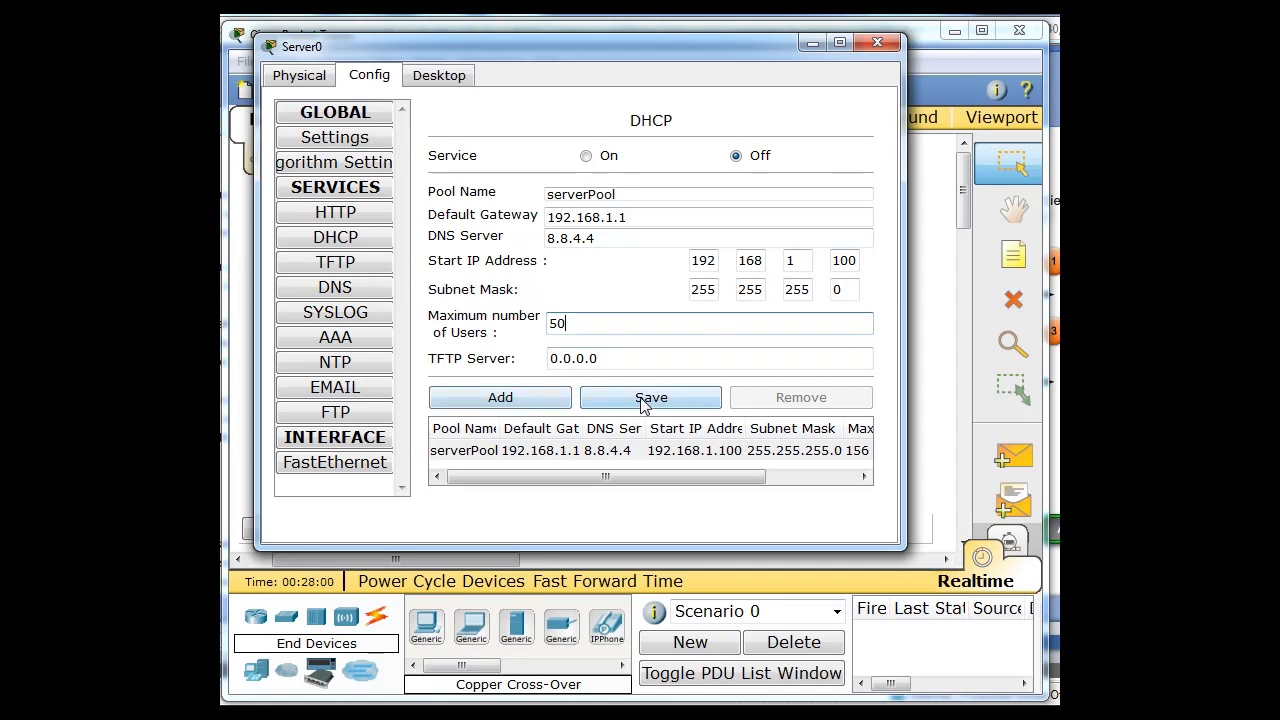
pyautogui.click(650, 396)
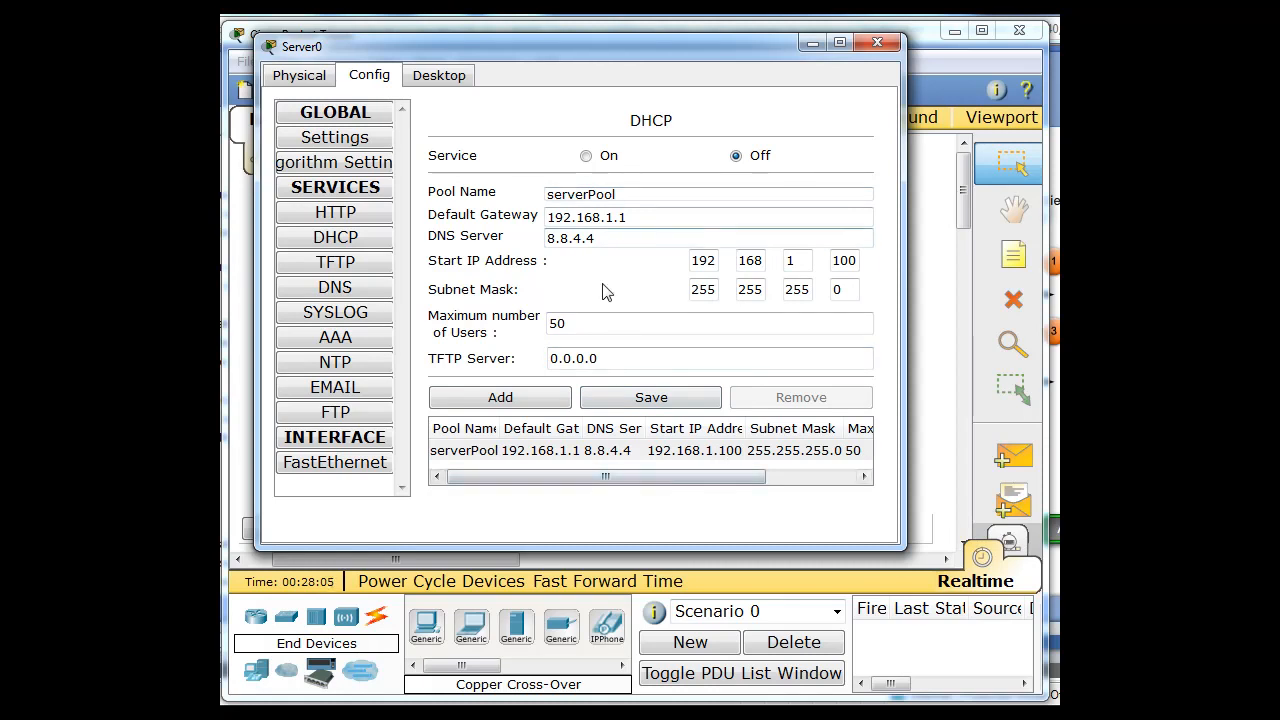
pyautogui.click(586, 156)
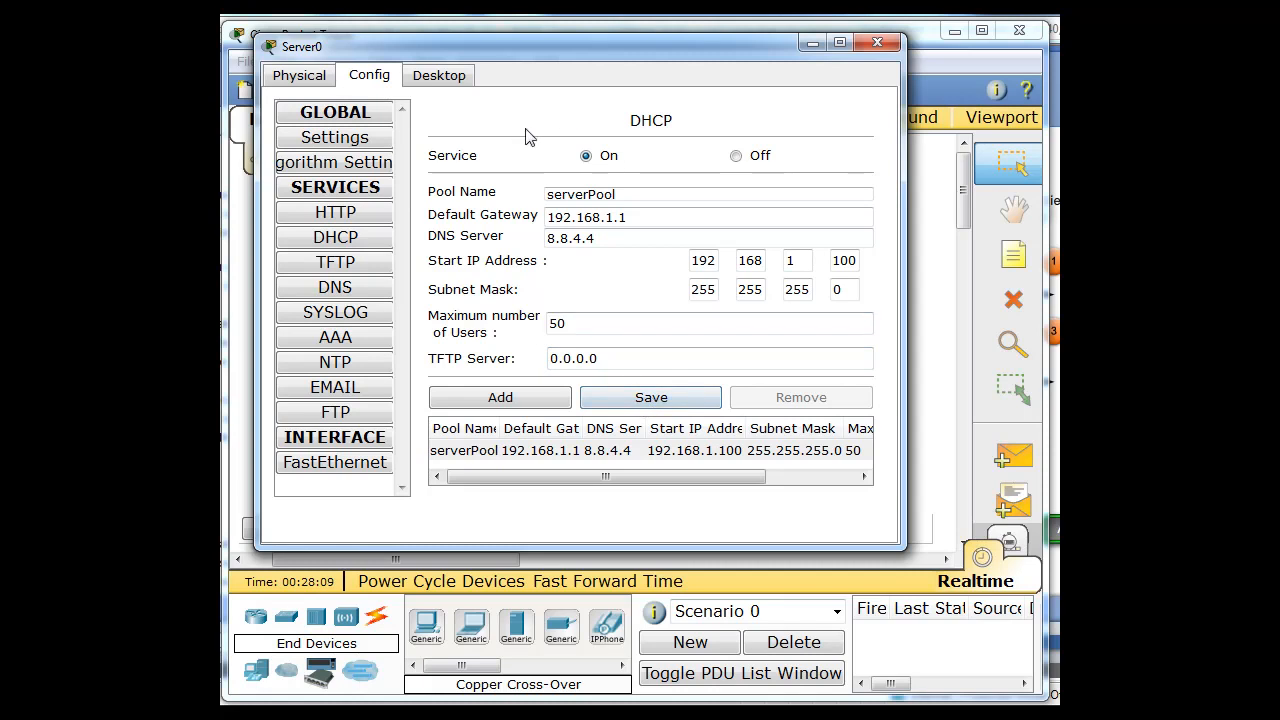
# - Close Server0's window and relabel the server as 192.168.5.5 on the topology
pyautogui.click(876, 42)
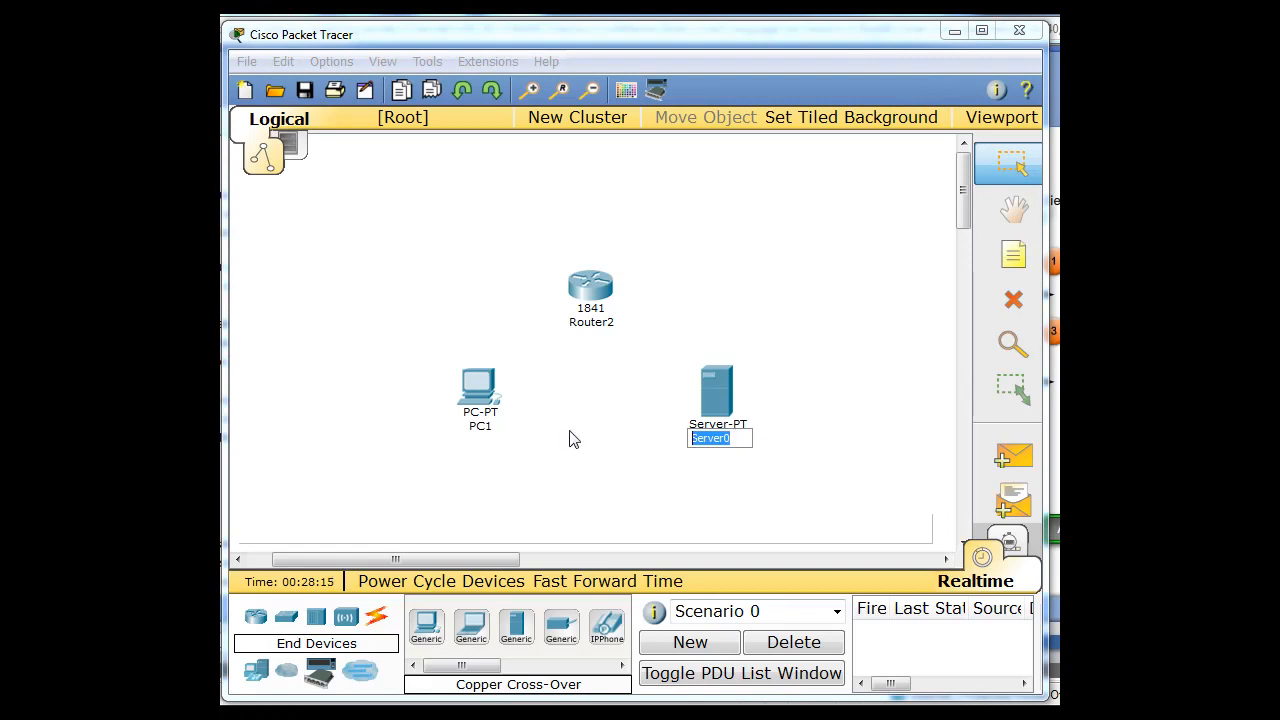
pyautogui.write('192.168.5.5')
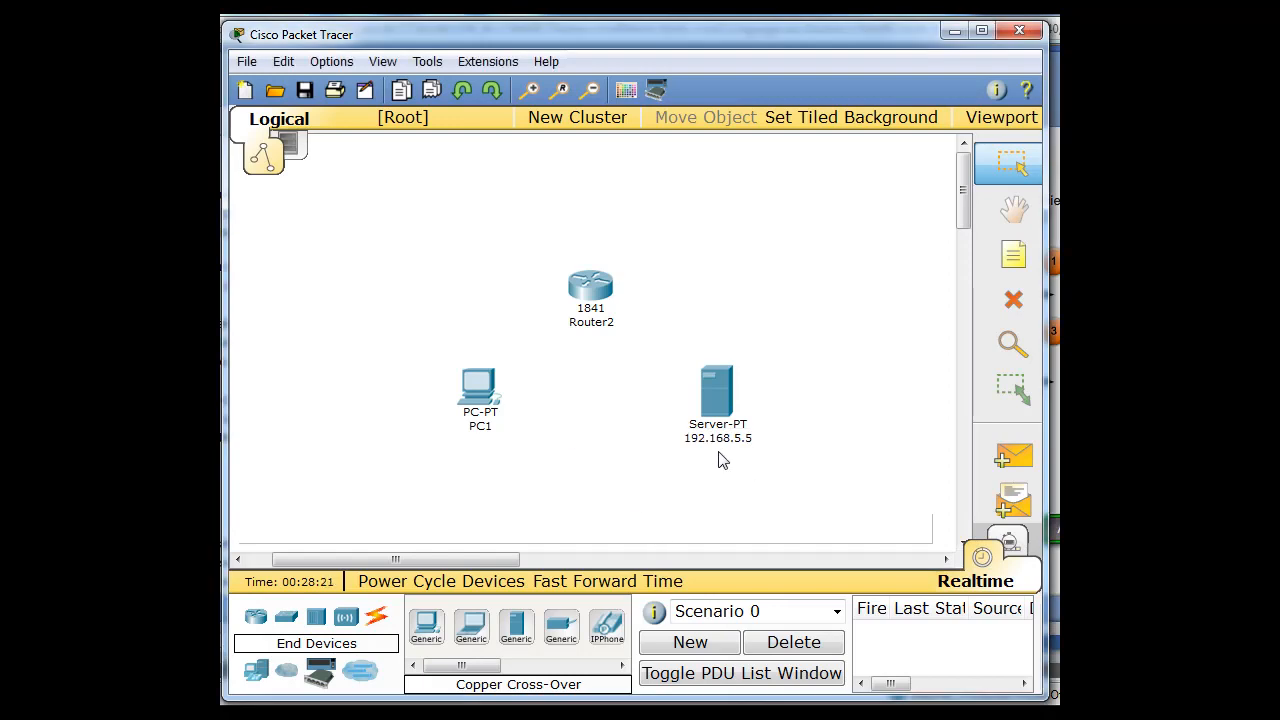
pyautogui.moveTo(490, 392)
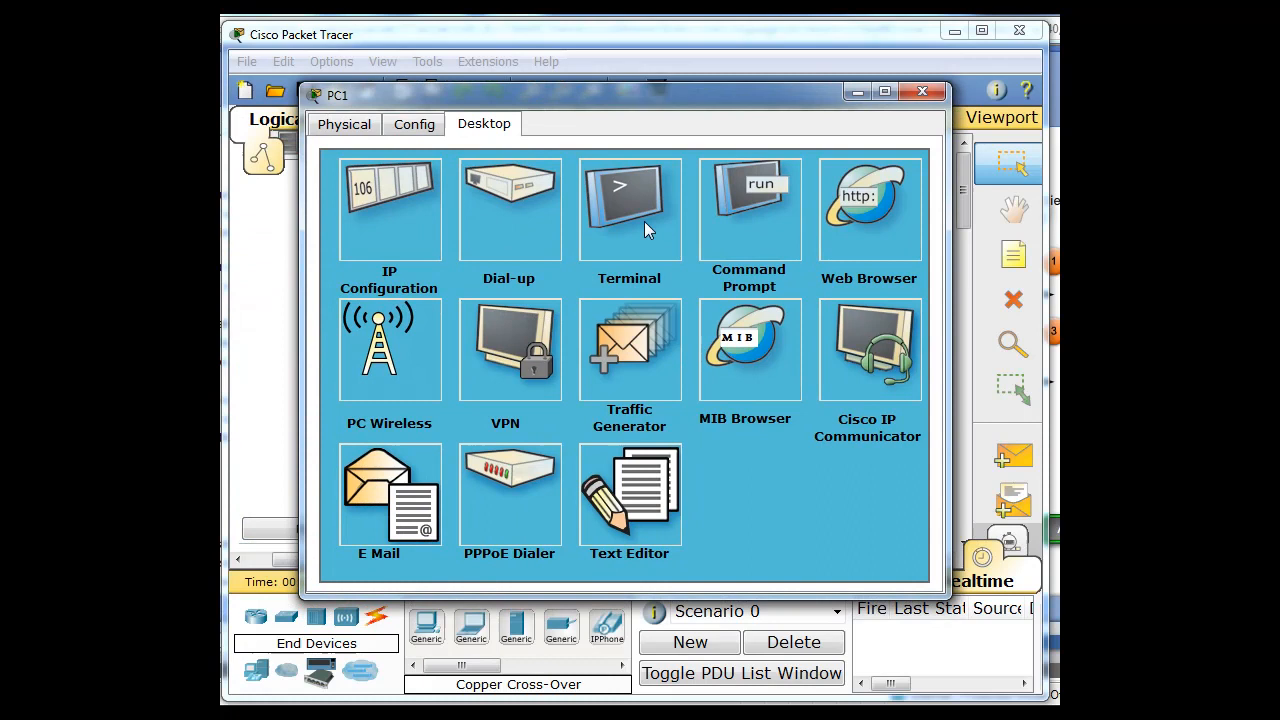
# - Run ipconfig in PC1's command prompt to release the lease, then set PC1 to static addressing
pyautogui.click(748, 206)
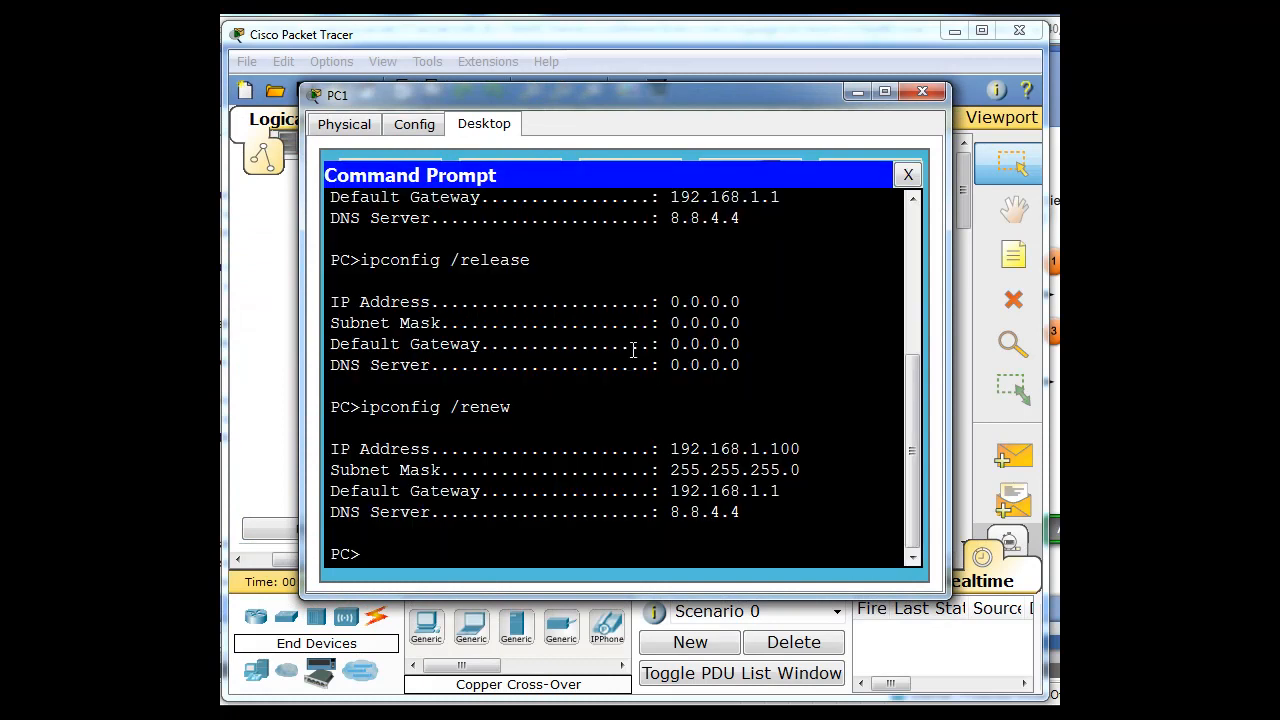
pyautogui.write('ipconfig /renew')
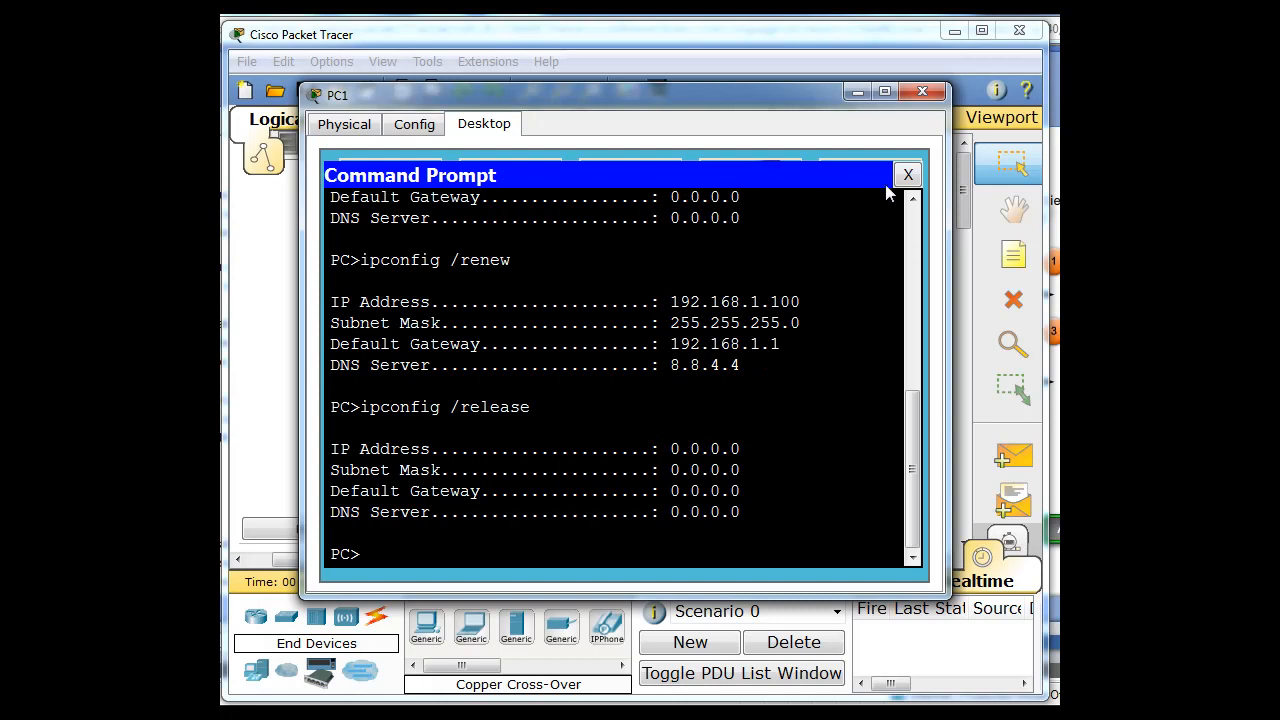
pyautogui.click(908, 174)
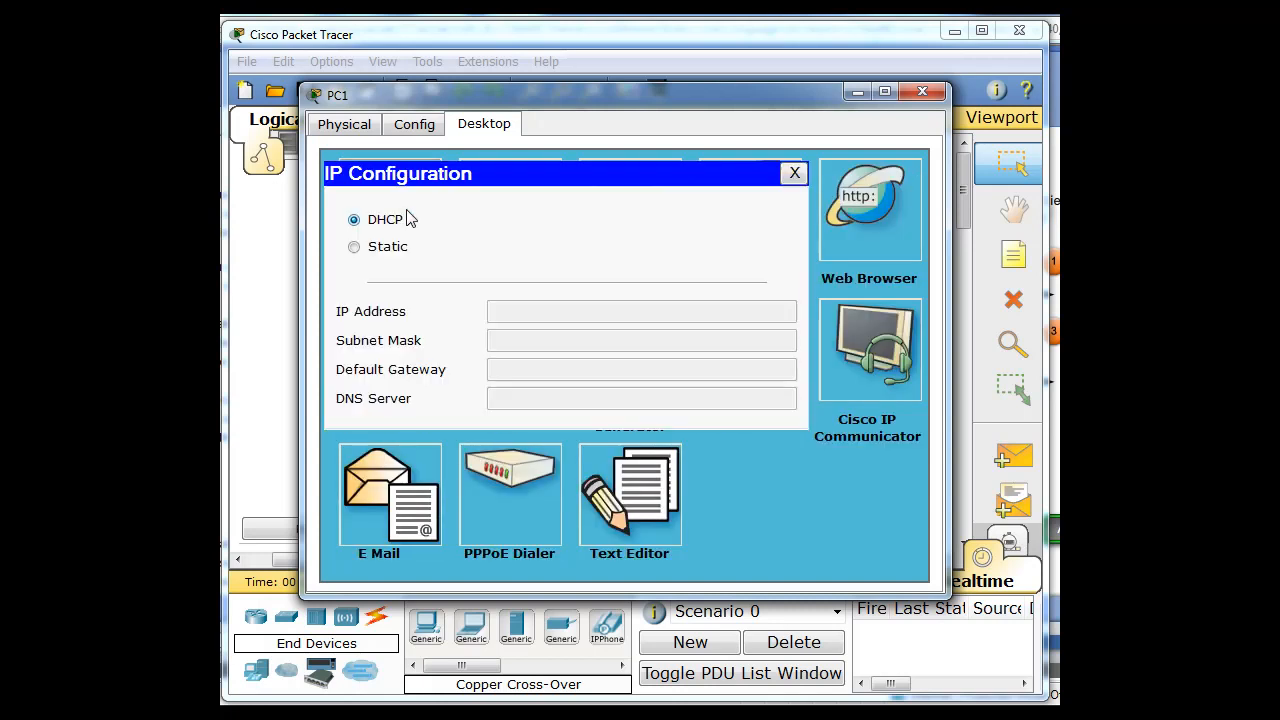
pyautogui.click(354, 248)
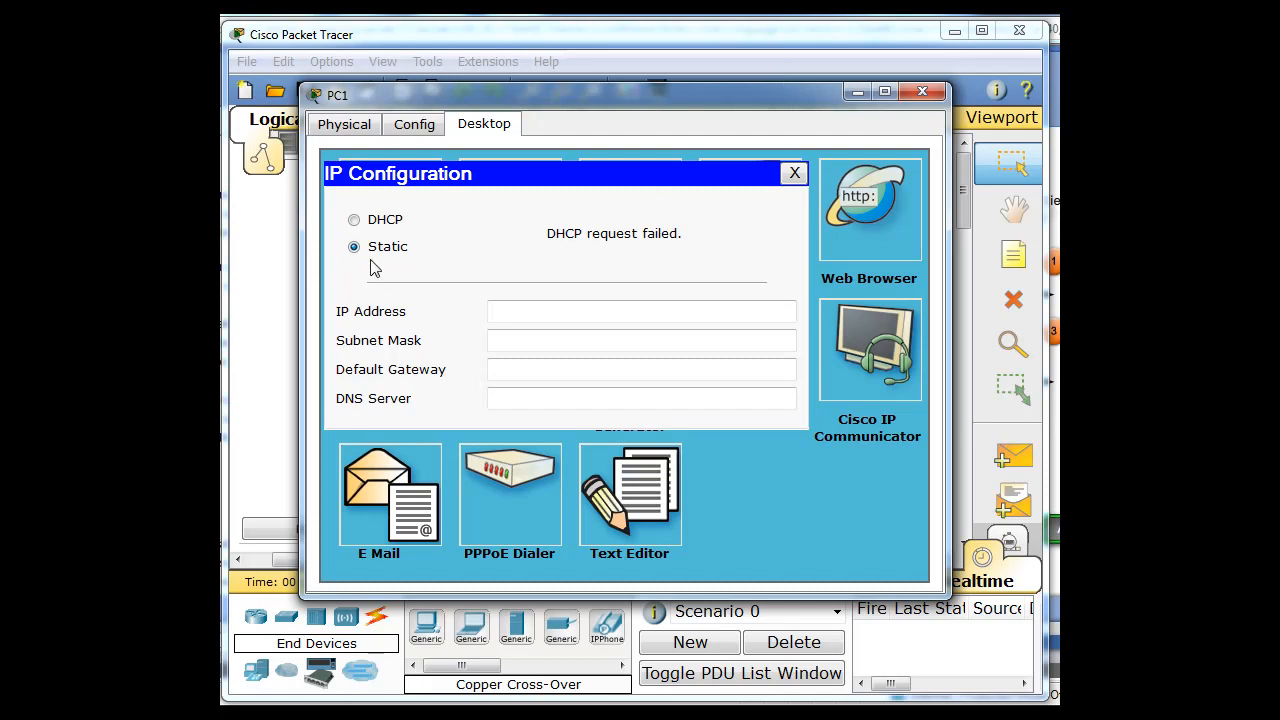
pyautogui.click(794, 172)
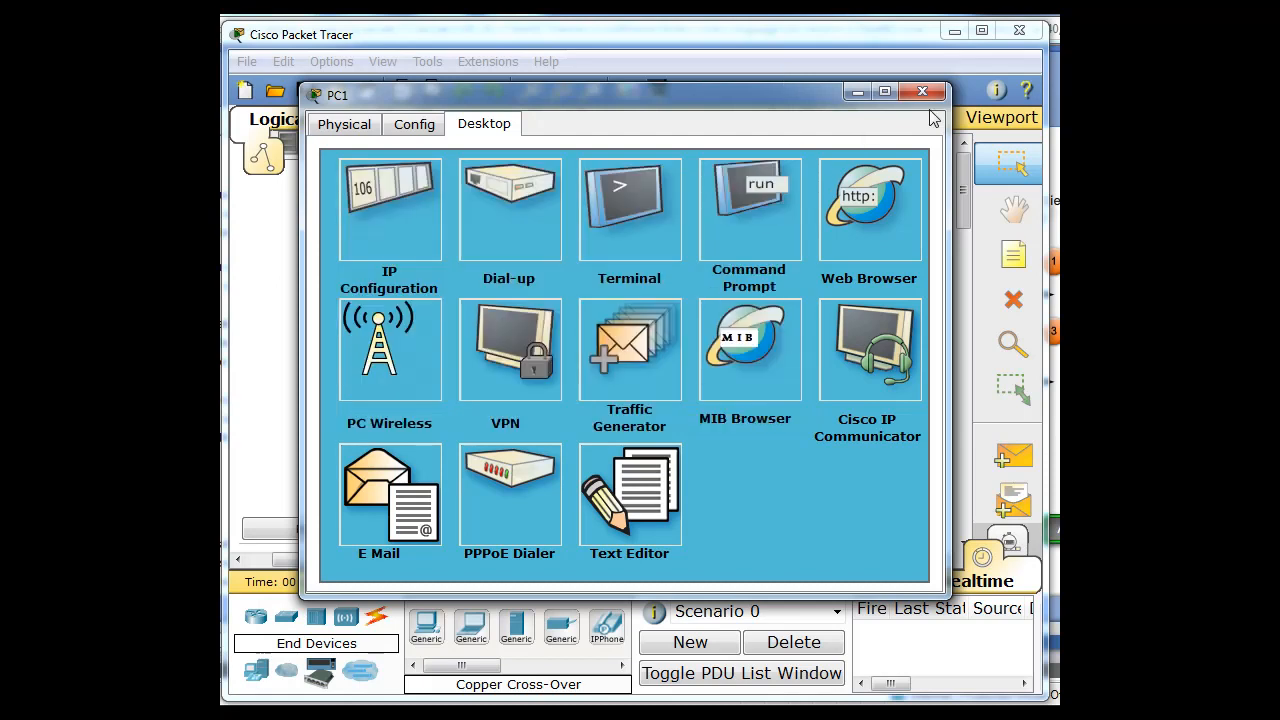
# - Close PC1's window and show the Connections cable types in the toolbox
pyautogui.click(920, 92)
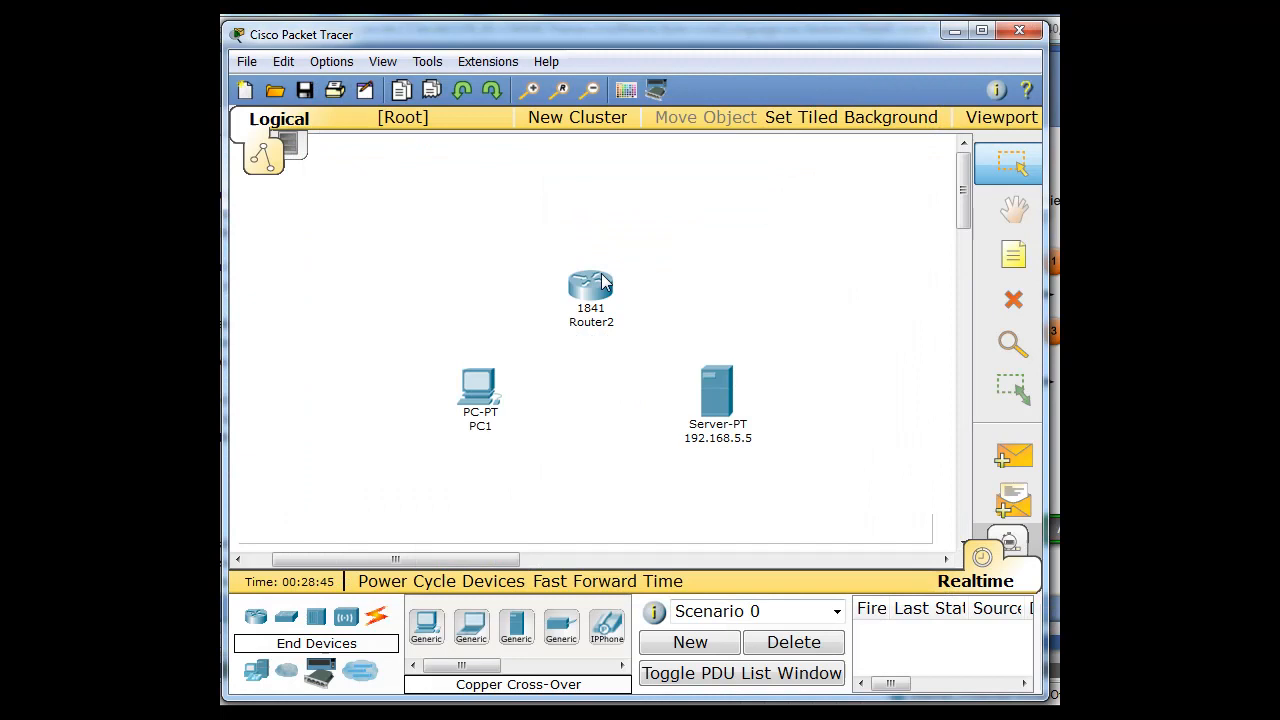
pyautogui.moveTo(596, 490)
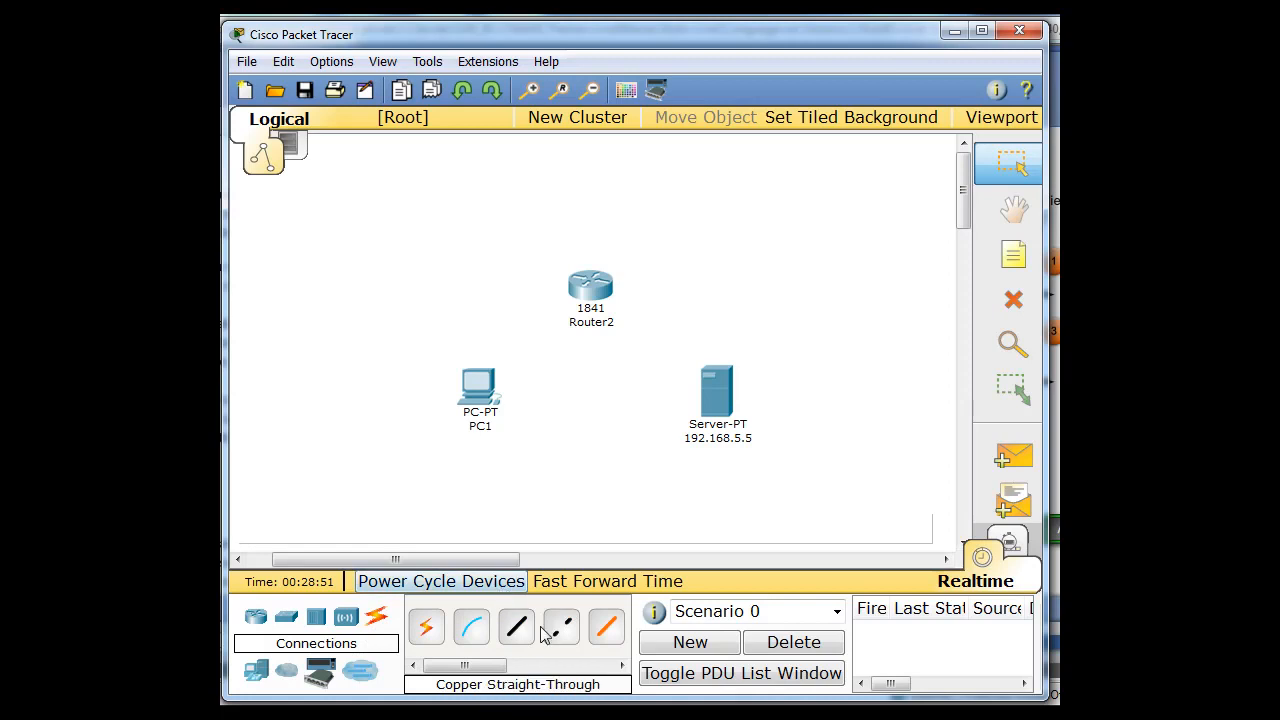
pyautogui.click(560, 628)
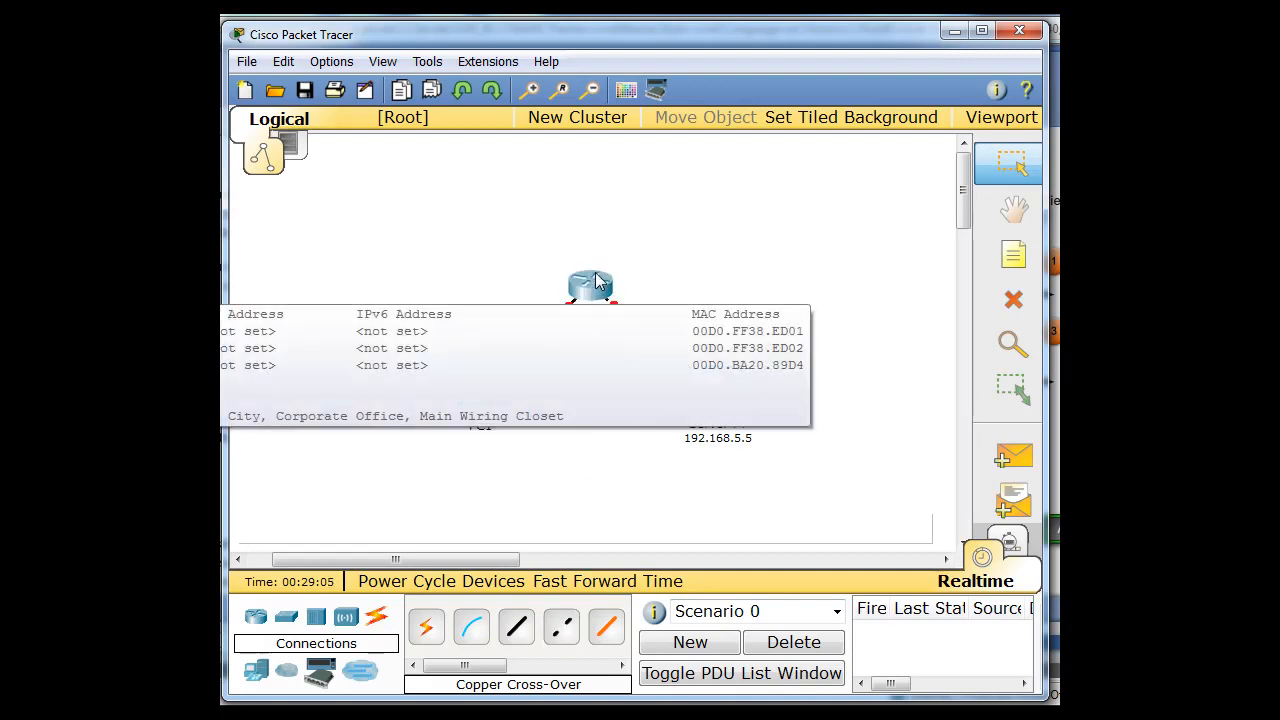
# - Open Router2's CLI, skip the setup dialog, and enter configuration for interface fa0/0
pyautogui.doubleClick(590, 284)
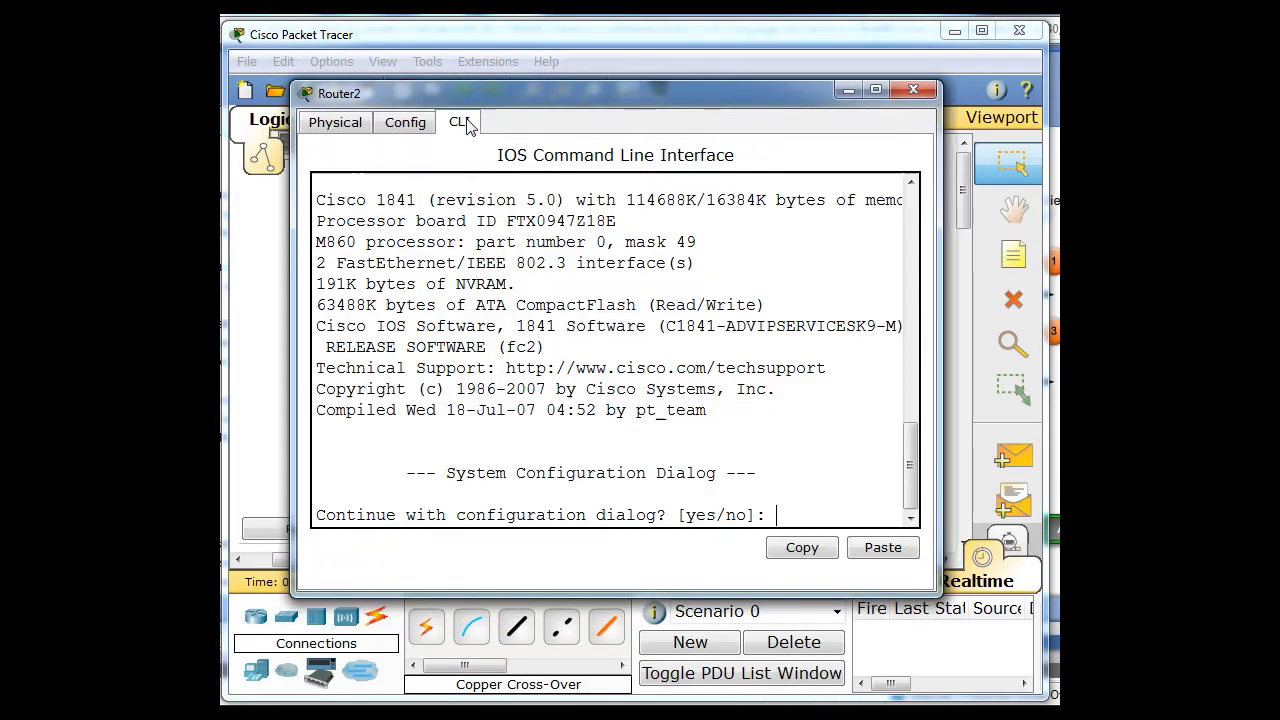
pyautogui.write('no')
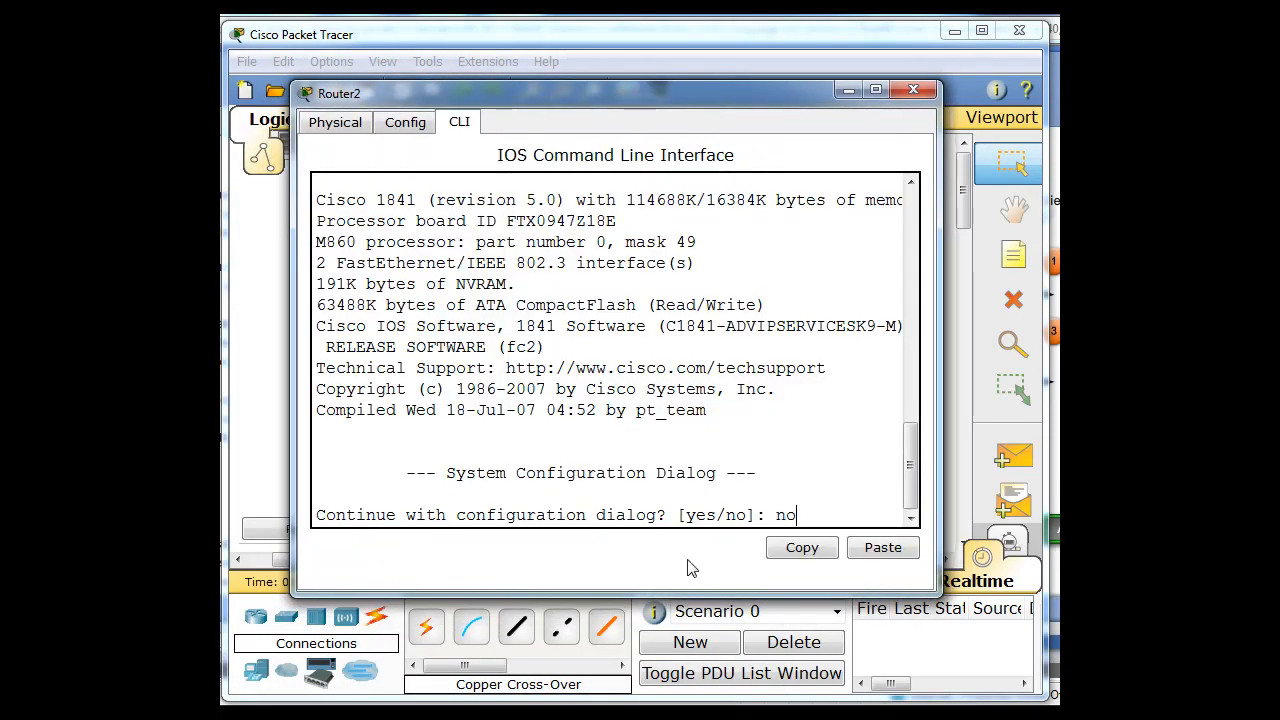
pyautogui.press('enter')
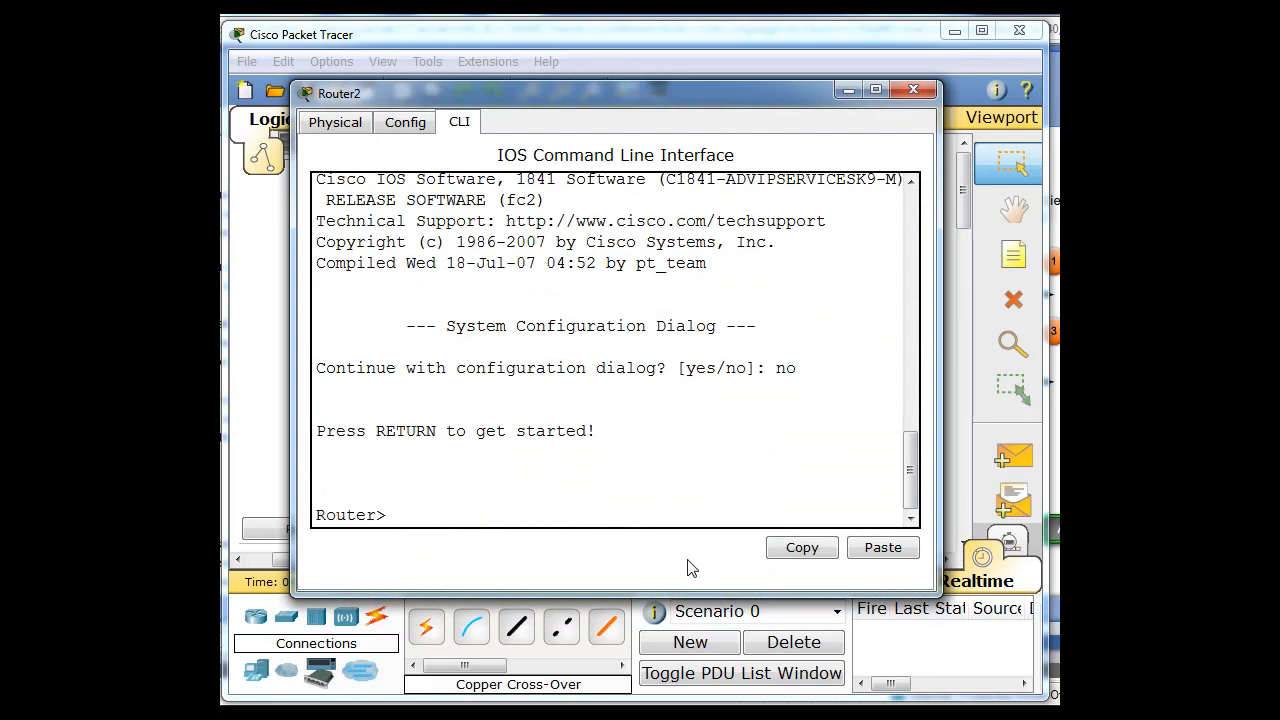
pyautogui.write('en')
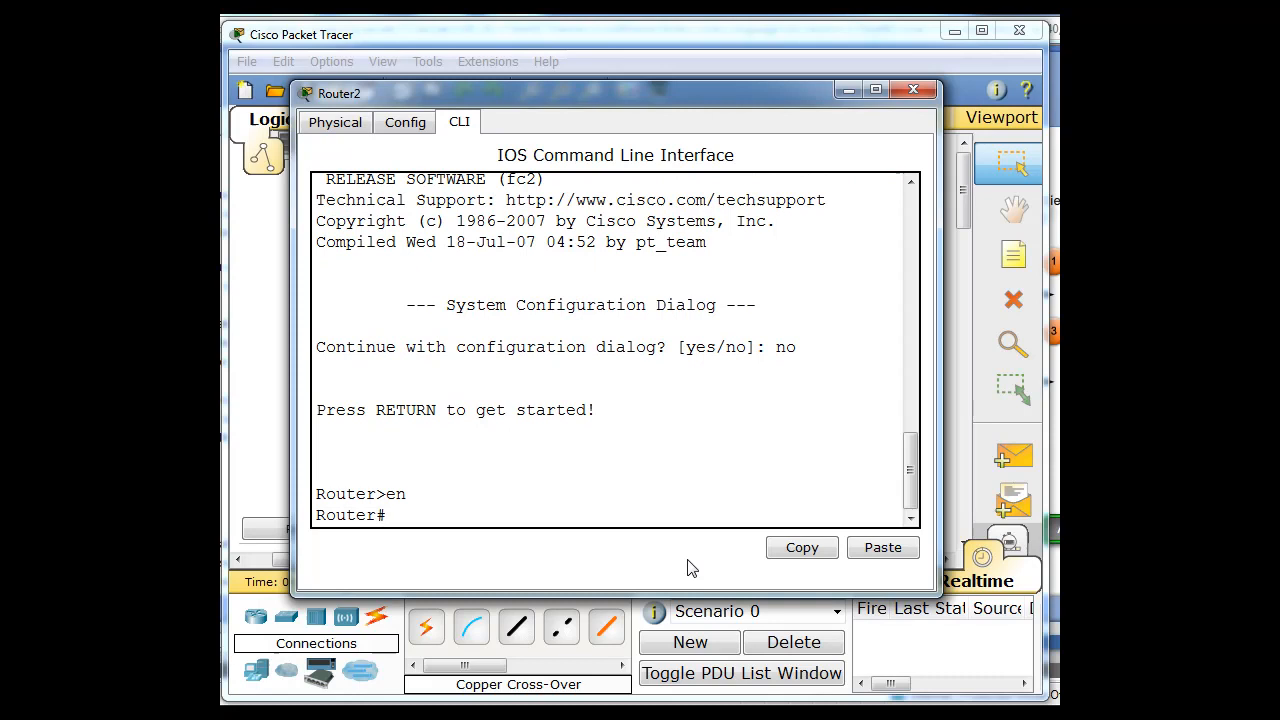
pyautogui.write('conf t')
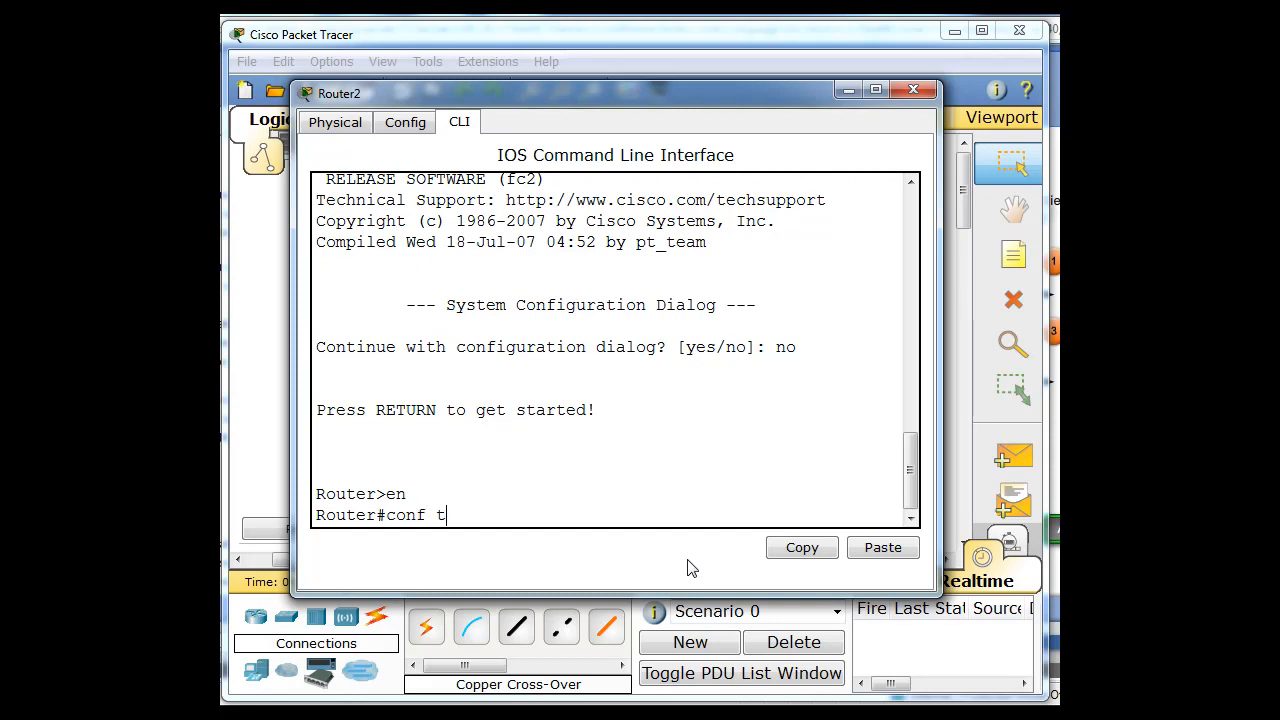
pyautogui.write('ig)#i')
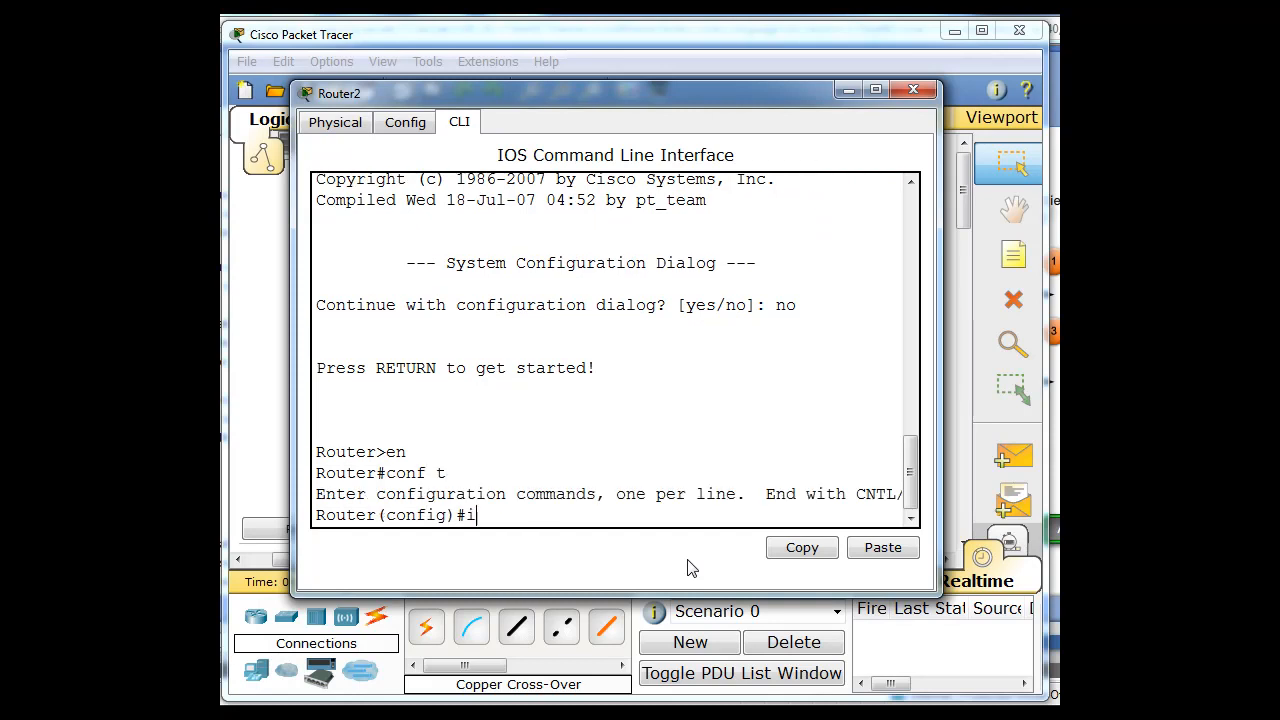
pyautogui.write('nt fa')
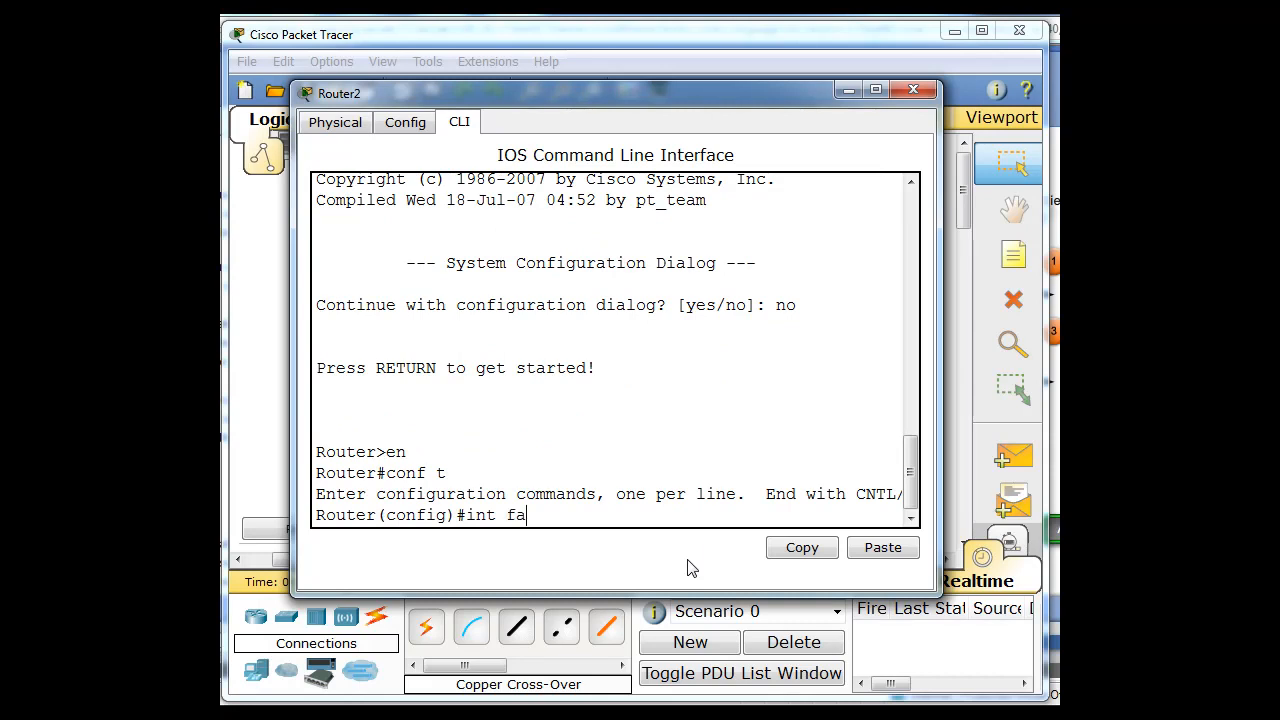
pyautogui.write('0/0')
pyautogui.write('ip')
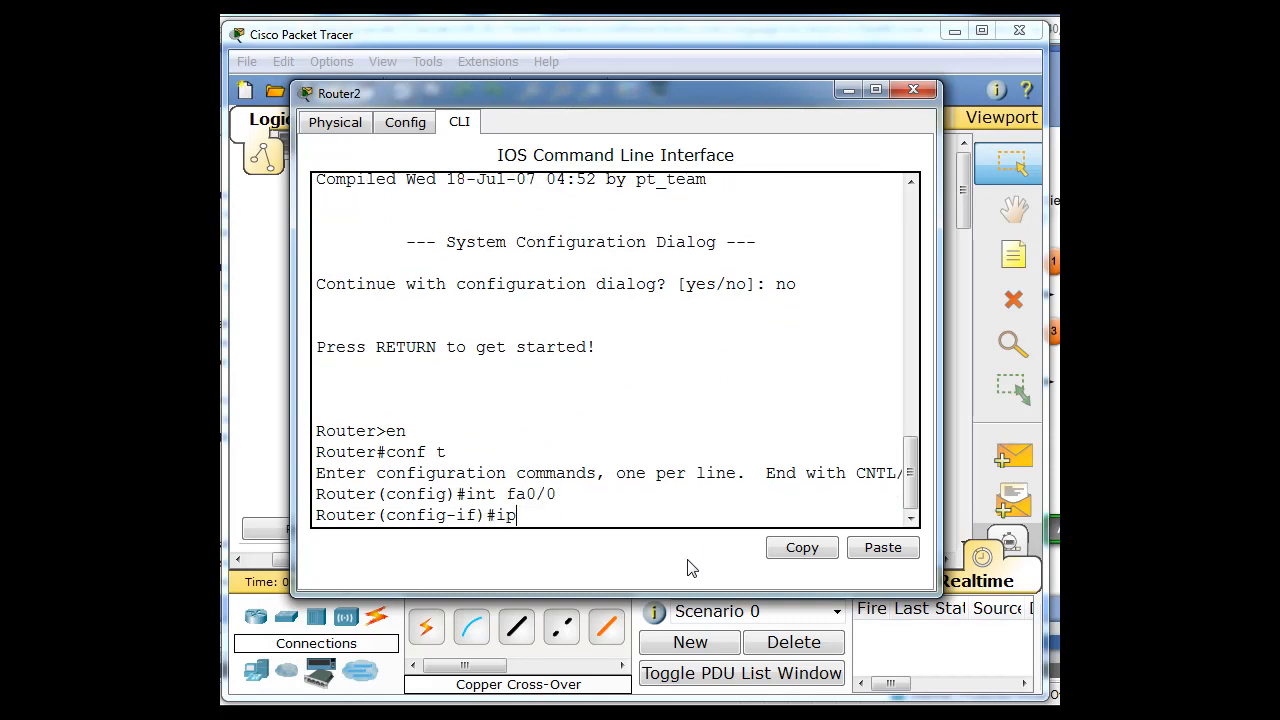
# - Assign fa0/0 the address 192.168.1.1 255.255.255.0 and begin the no shut command
pyautogui.write('address')
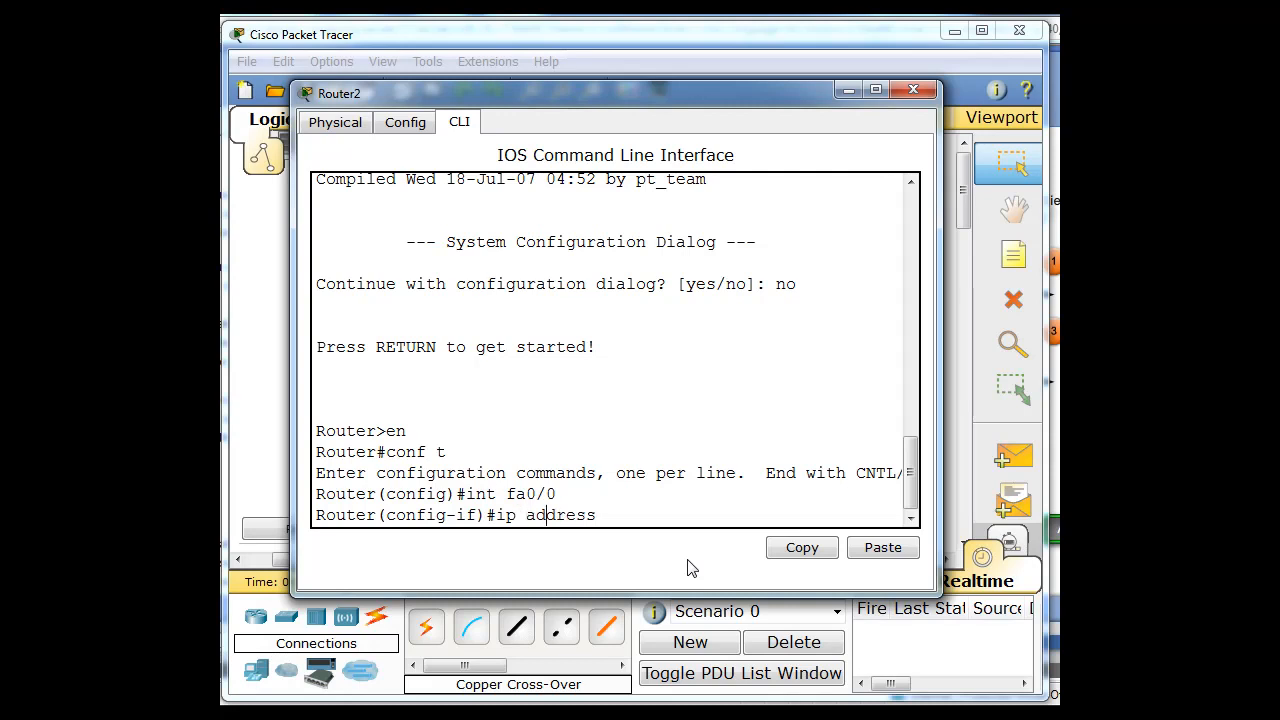
pyautogui.write('192')
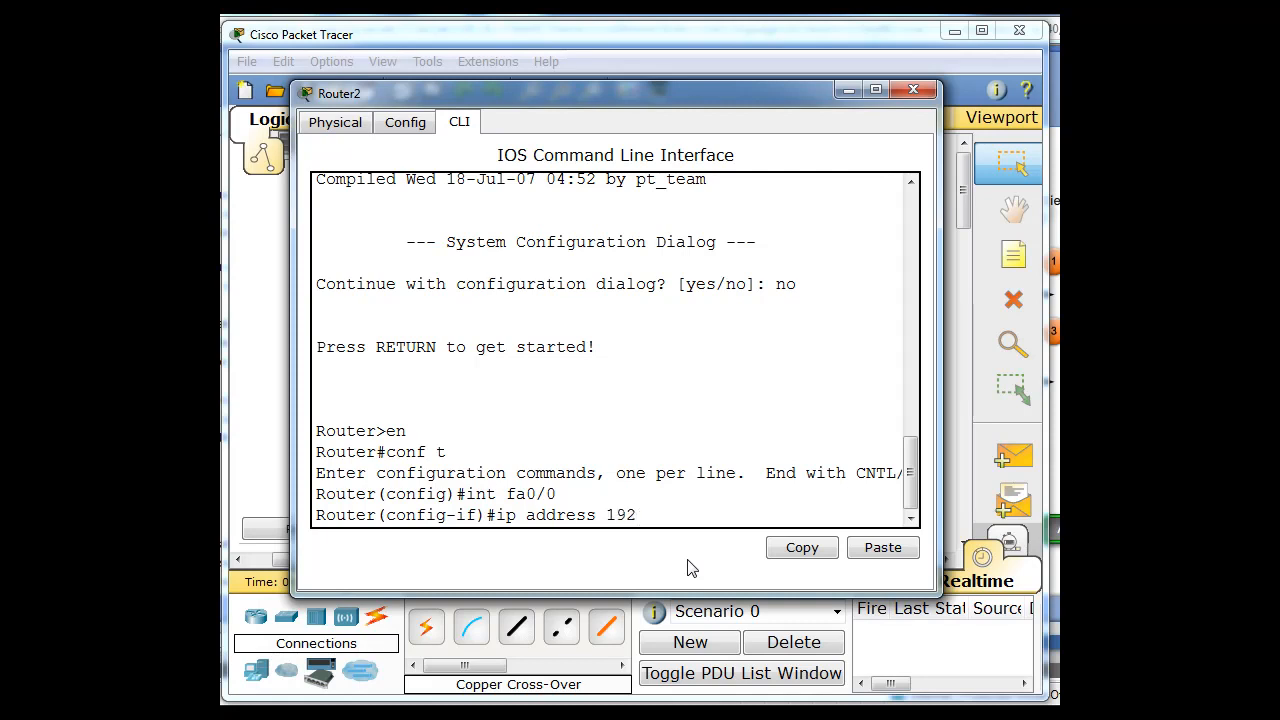
pyautogui.write('.168.1')
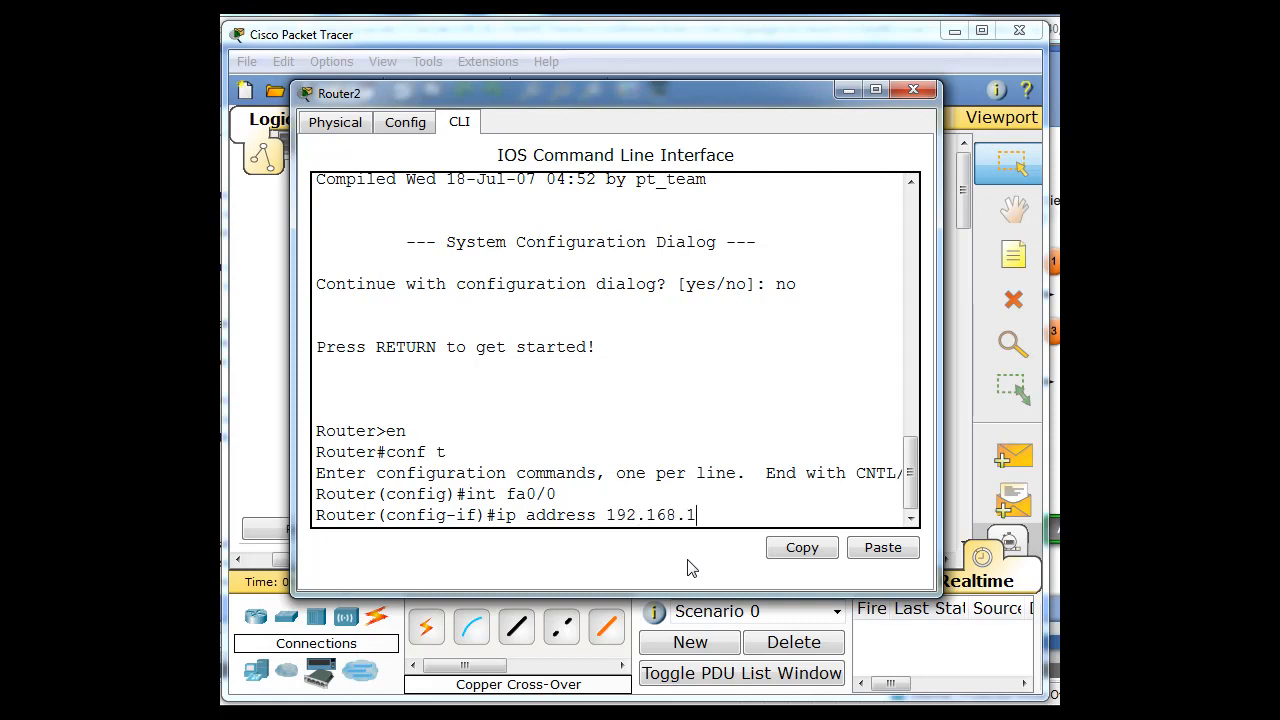
pyautogui.write('.1 255')
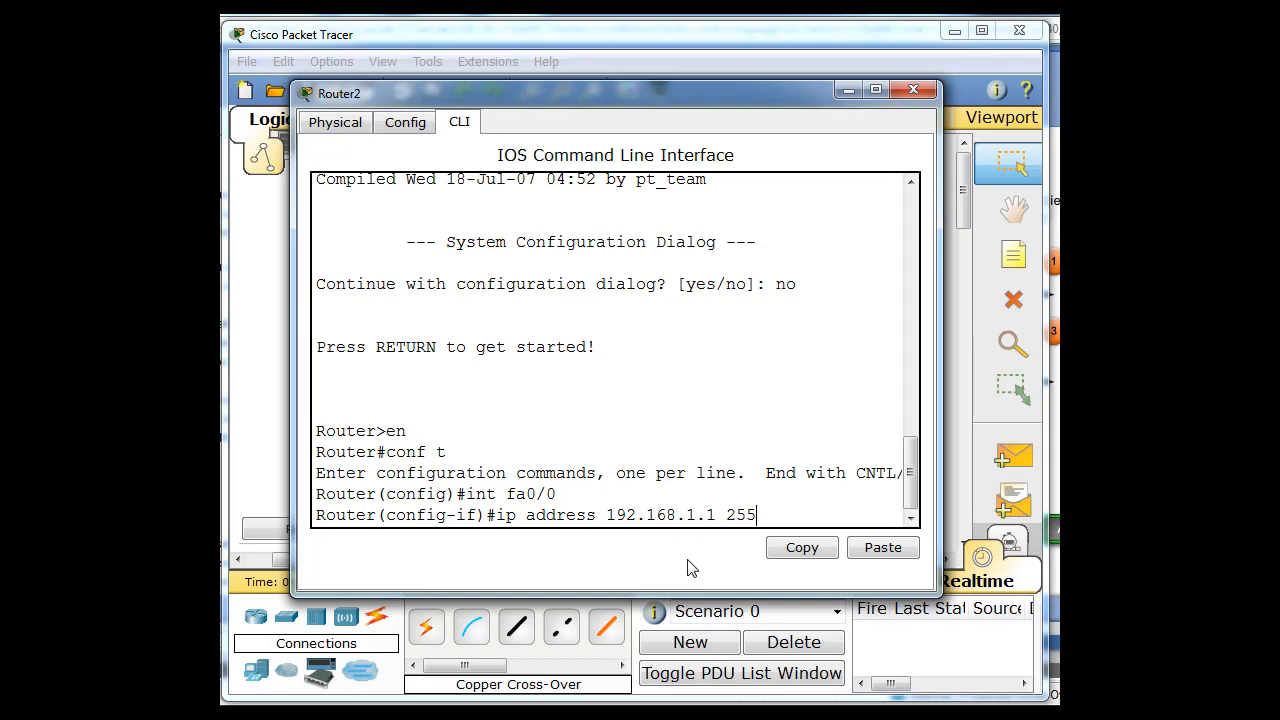
pyautogui.write('.255.2')
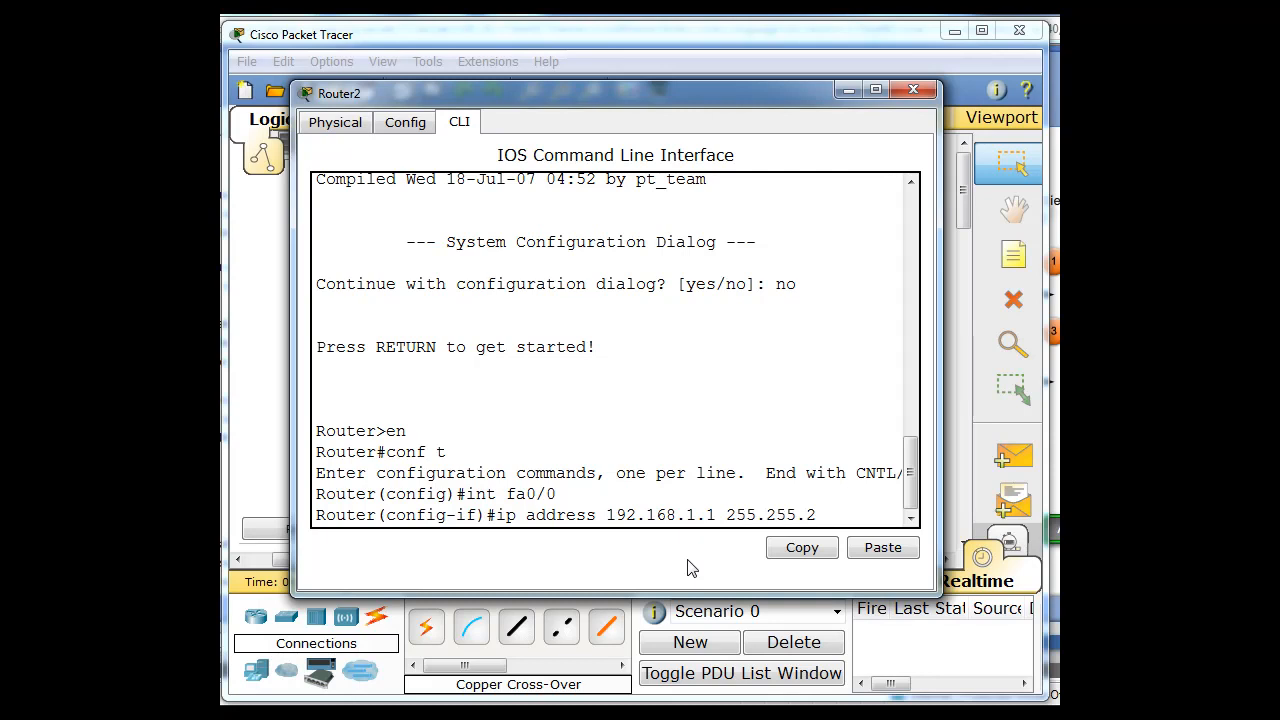
pyautogui.write('55.0')
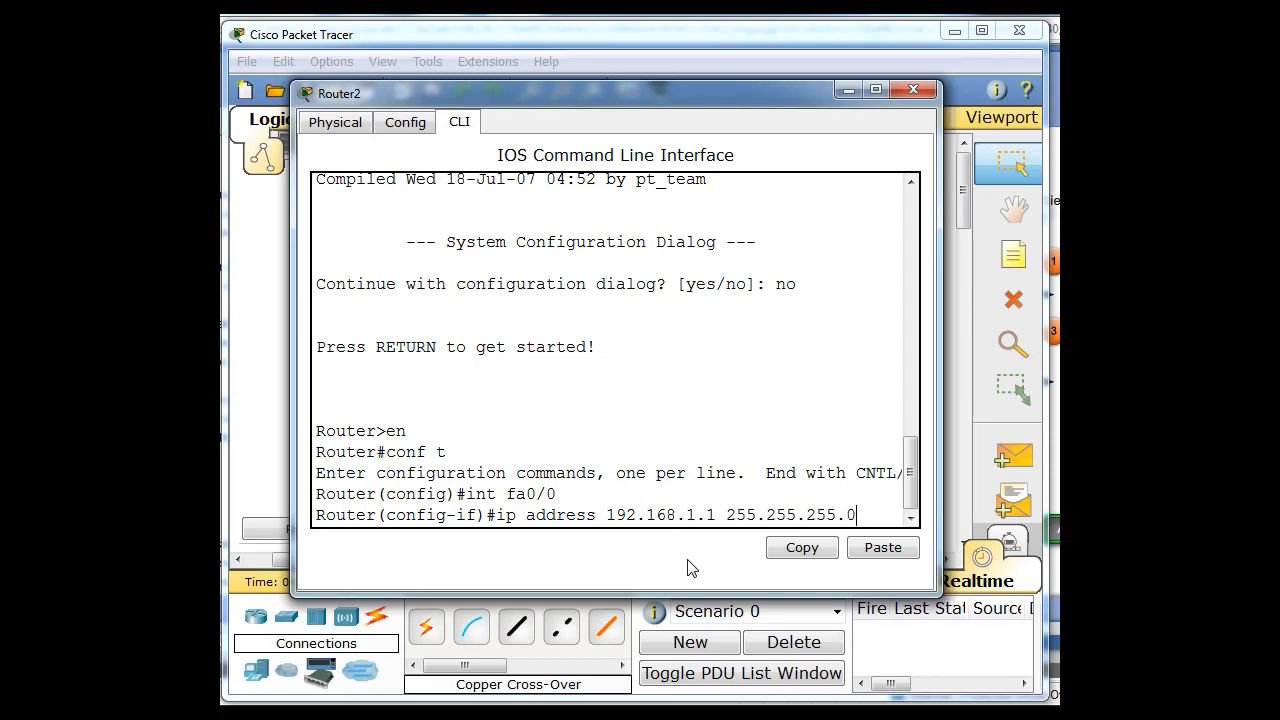
pyautogui.write('n')
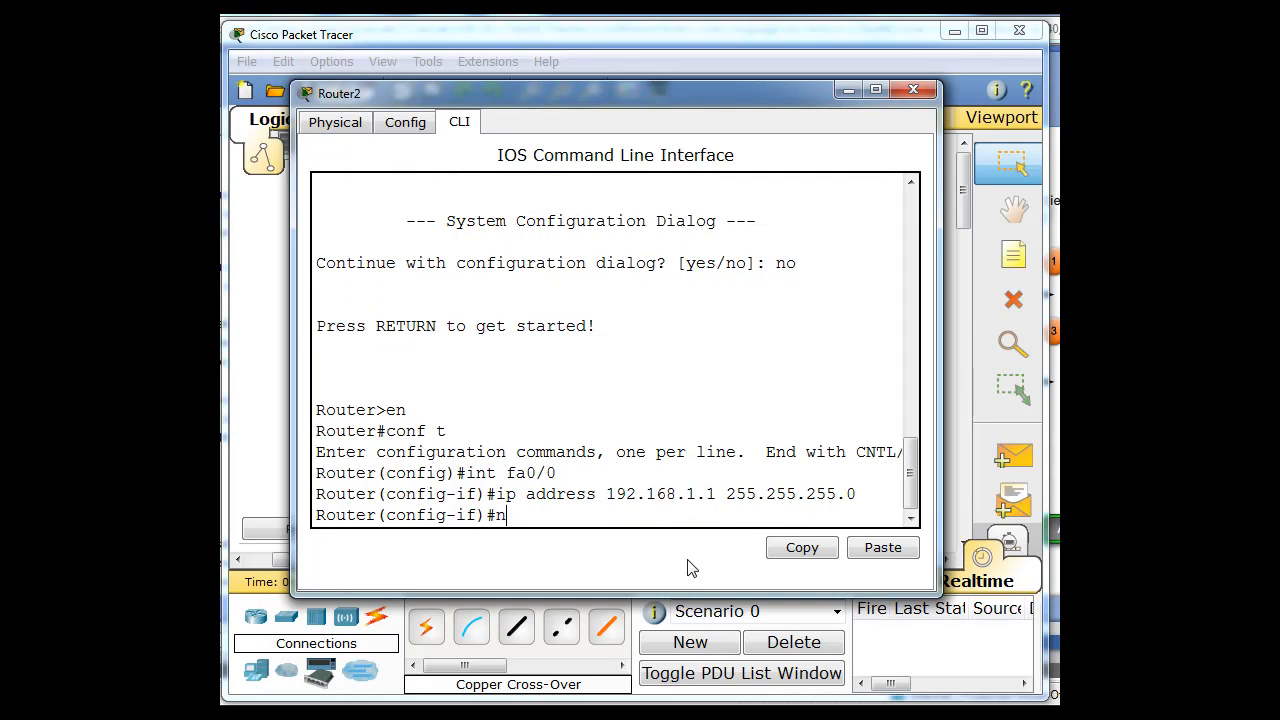
pyautogui.write('o shu')
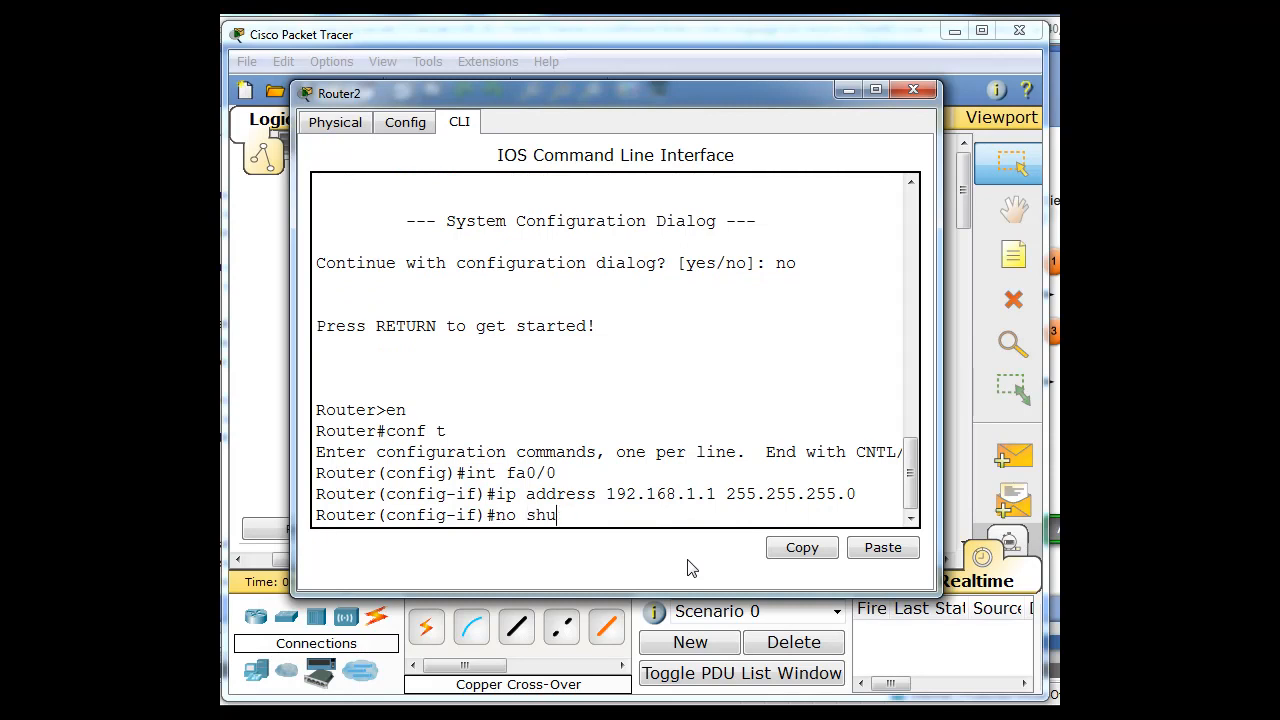
# - Enable fa0/0, then configure fa0/1 with 192.168.5.1 255.255.255.0 and bring it up with no shut
pyautogui.press('enter')
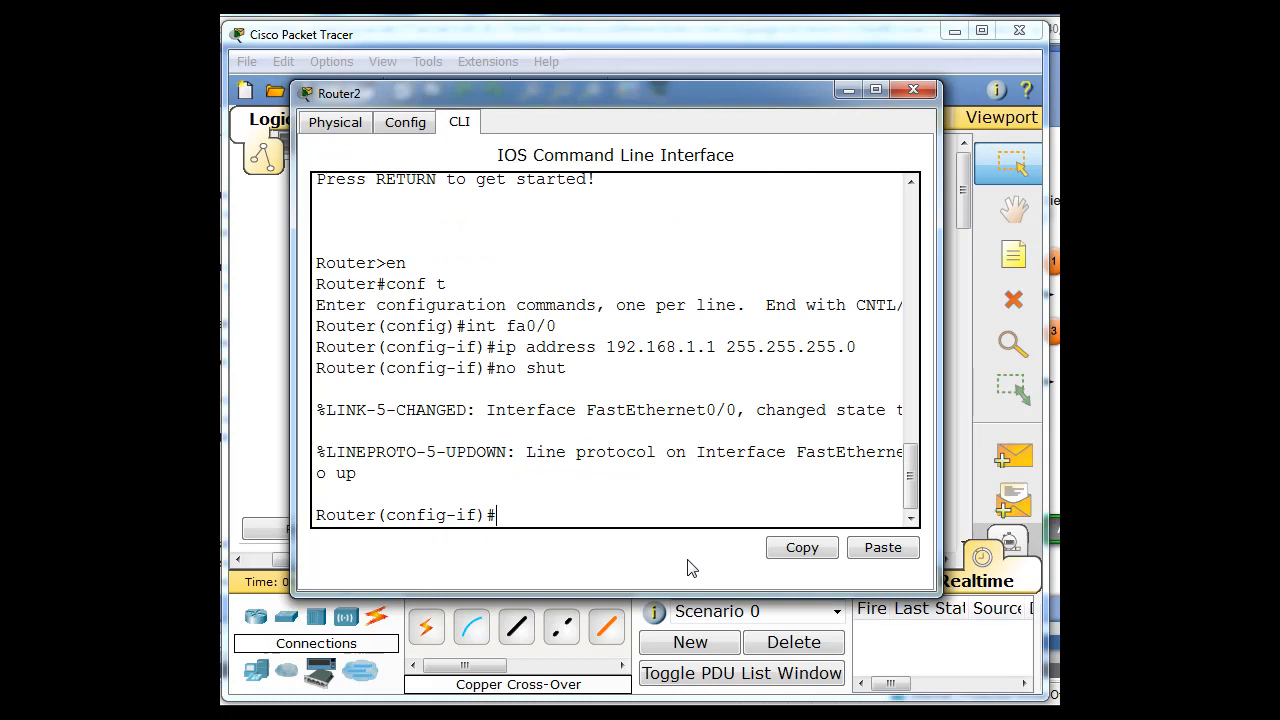
pyautogui.write('no shut')
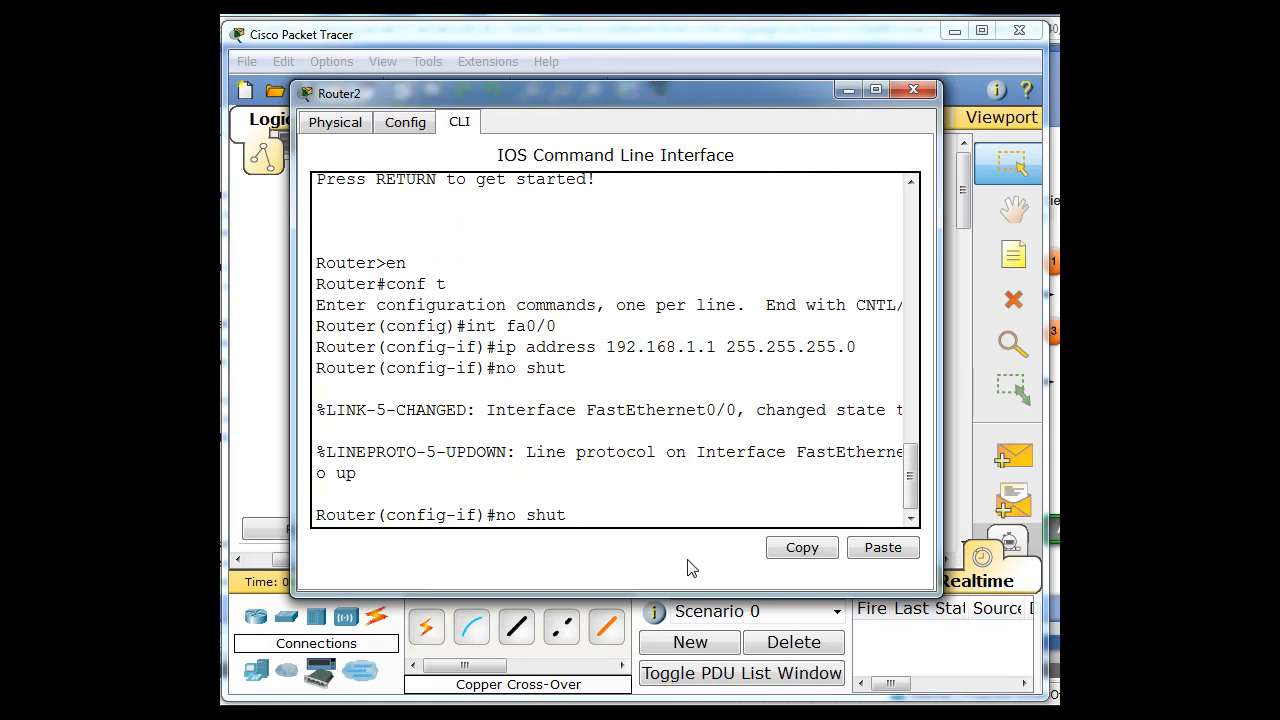
pyautogui.write('int fa0/0')
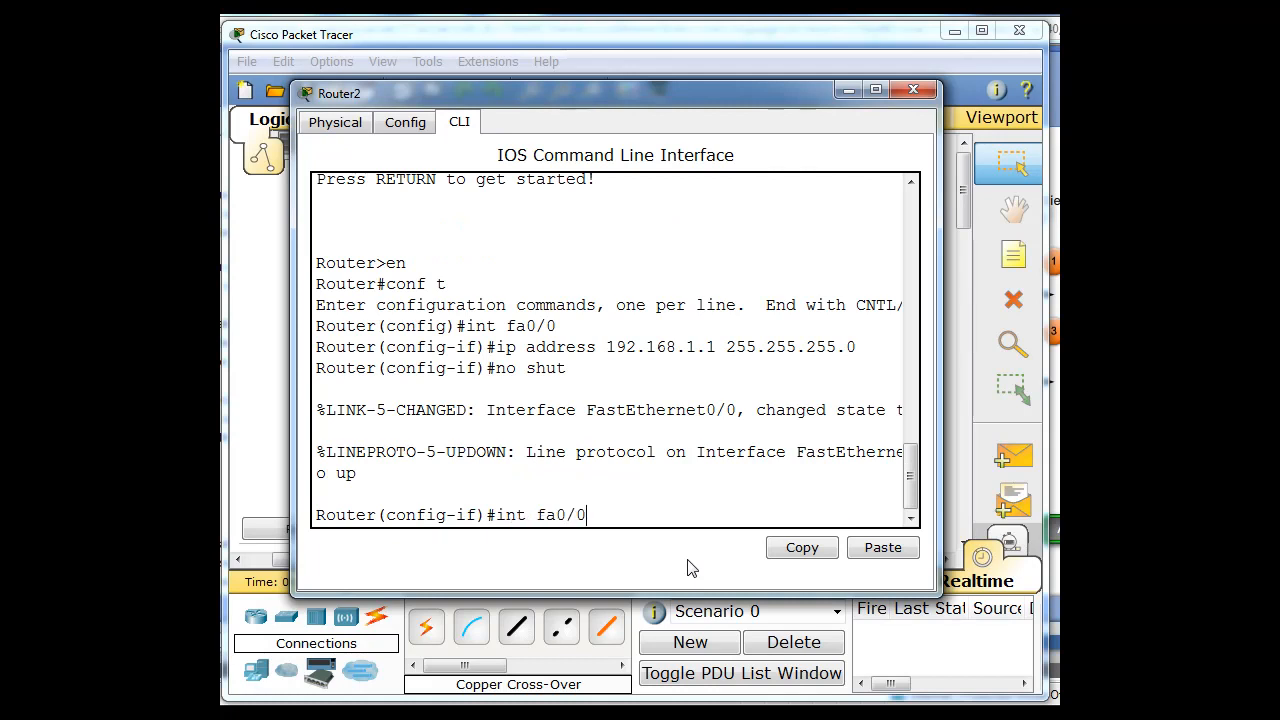
pyautogui.press('BackSpace')
pyautogui.write('1')
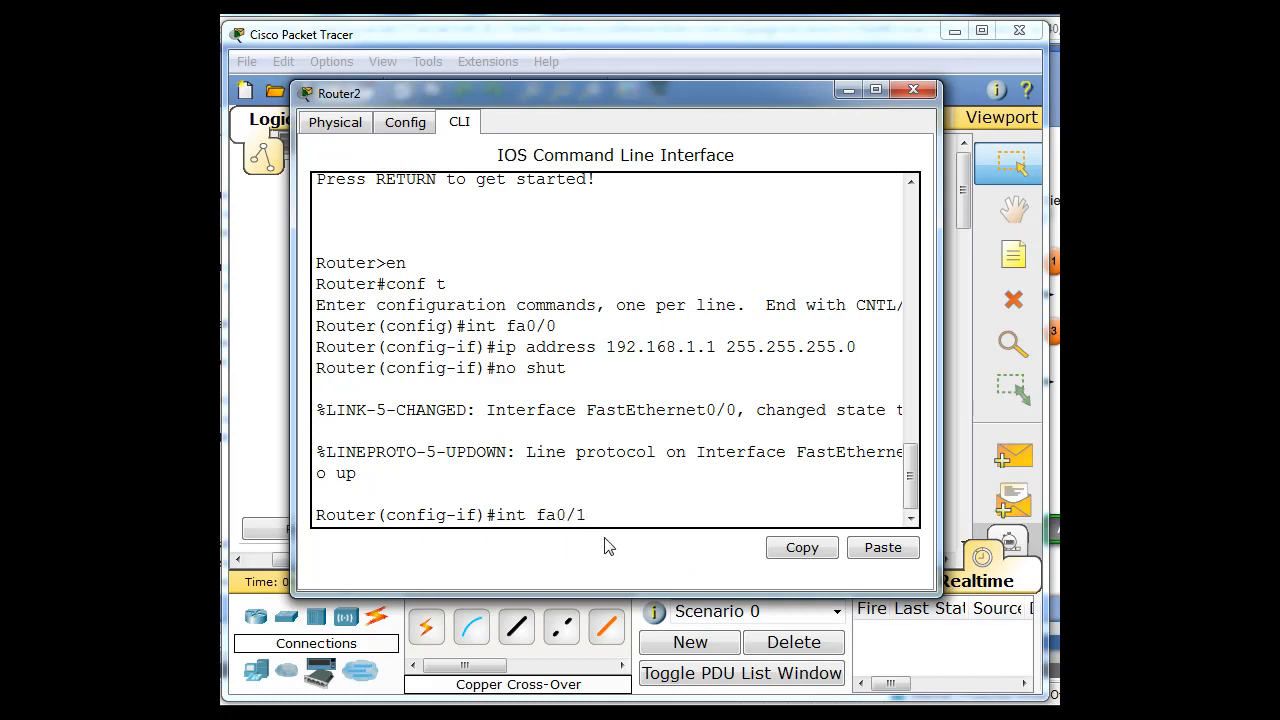
pyautogui.press('Return')
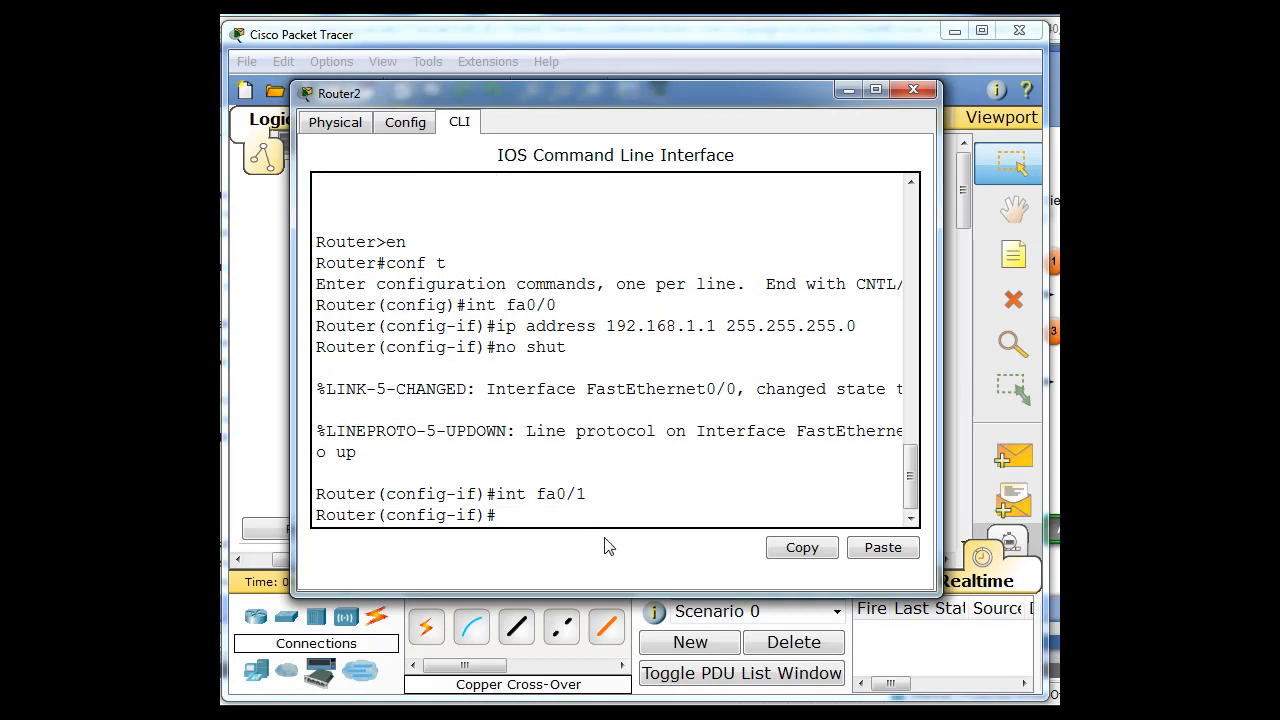
pyautogui.write('ip address 192.168.1.1 255.255.255.0')
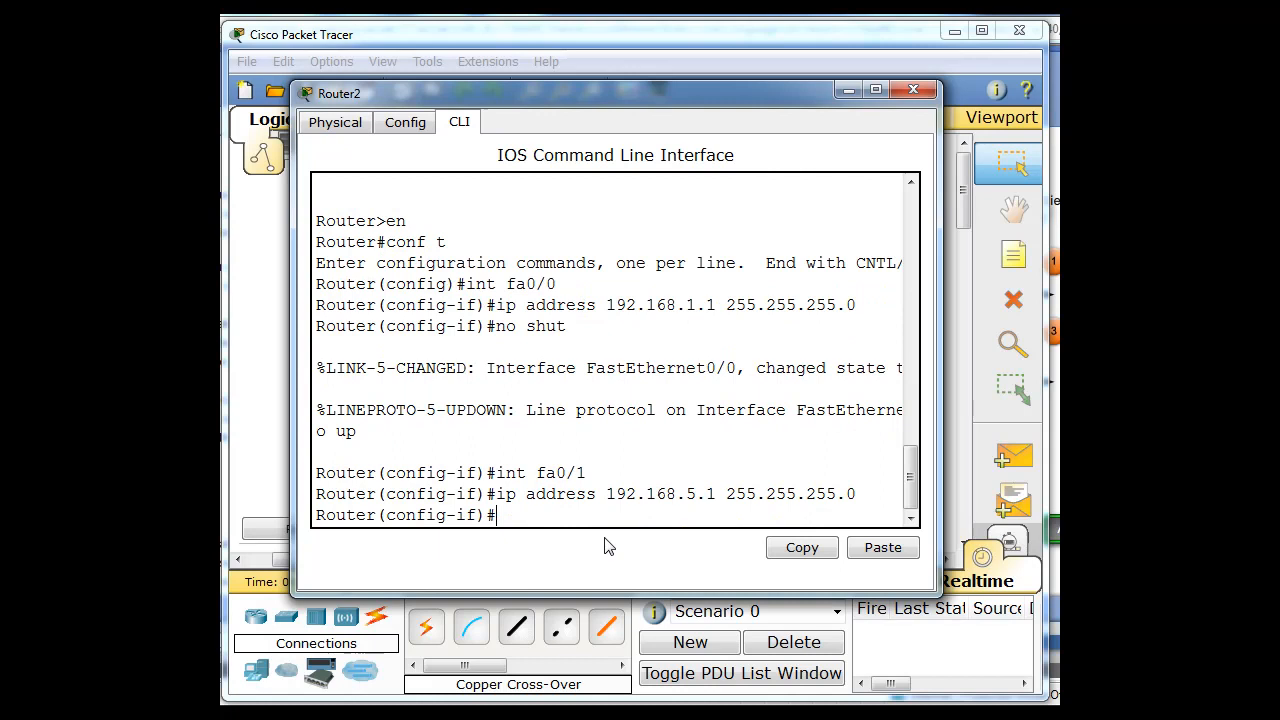
pyautogui.write('no shut')
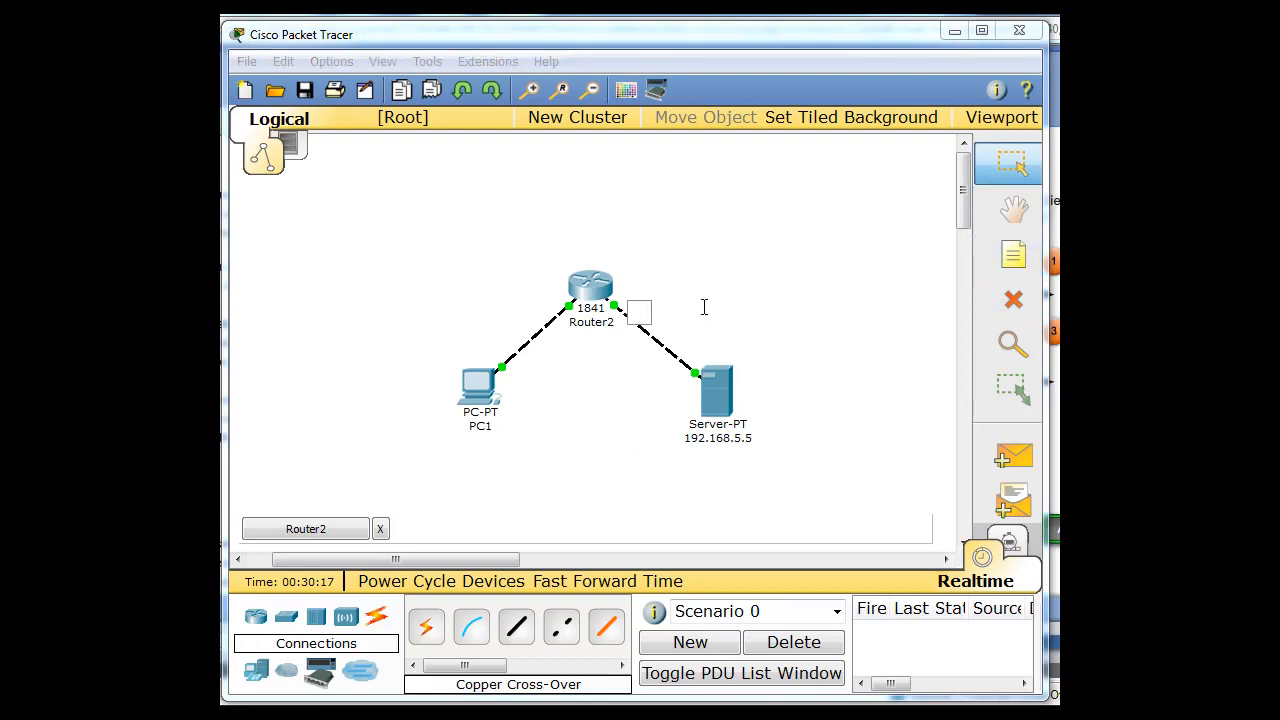
# - Add note labels 192.168.1.1 and 192.168.5.1 beside Router2's links on the topology
pyautogui.write('192.168.5.1')
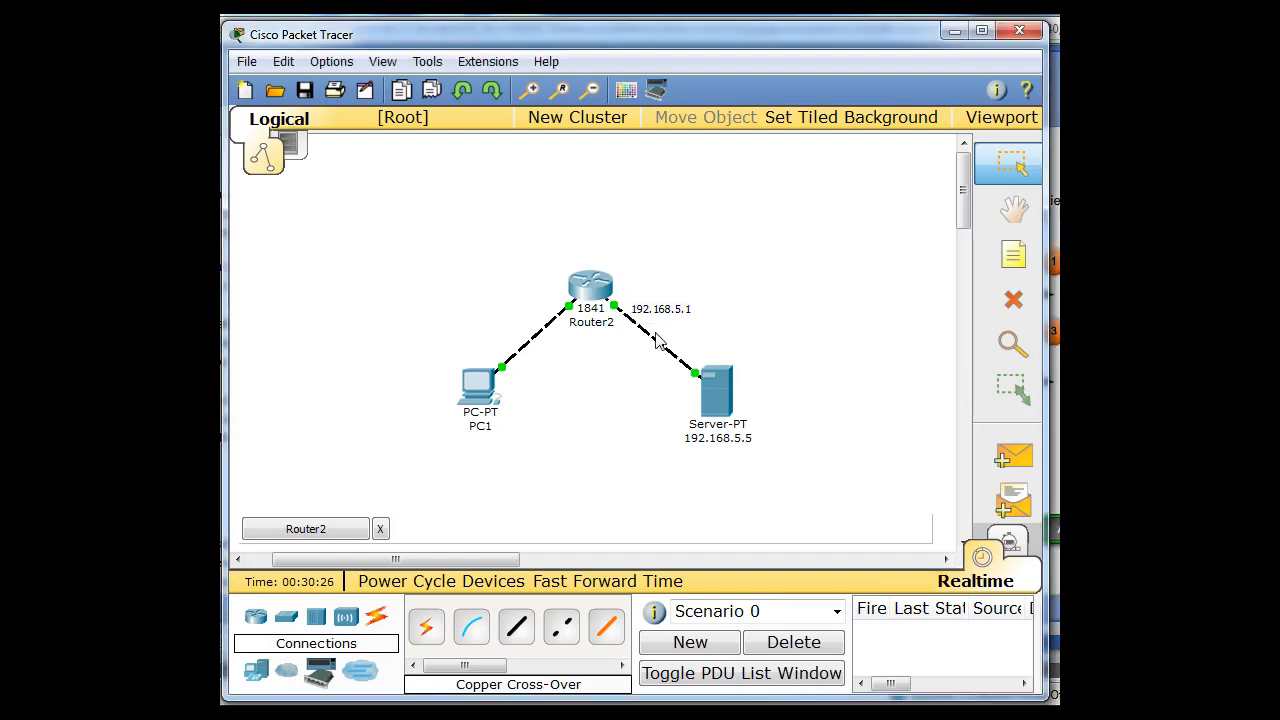
pyautogui.moveTo(754, 454)
pyautogui.write('192.168.1.1')
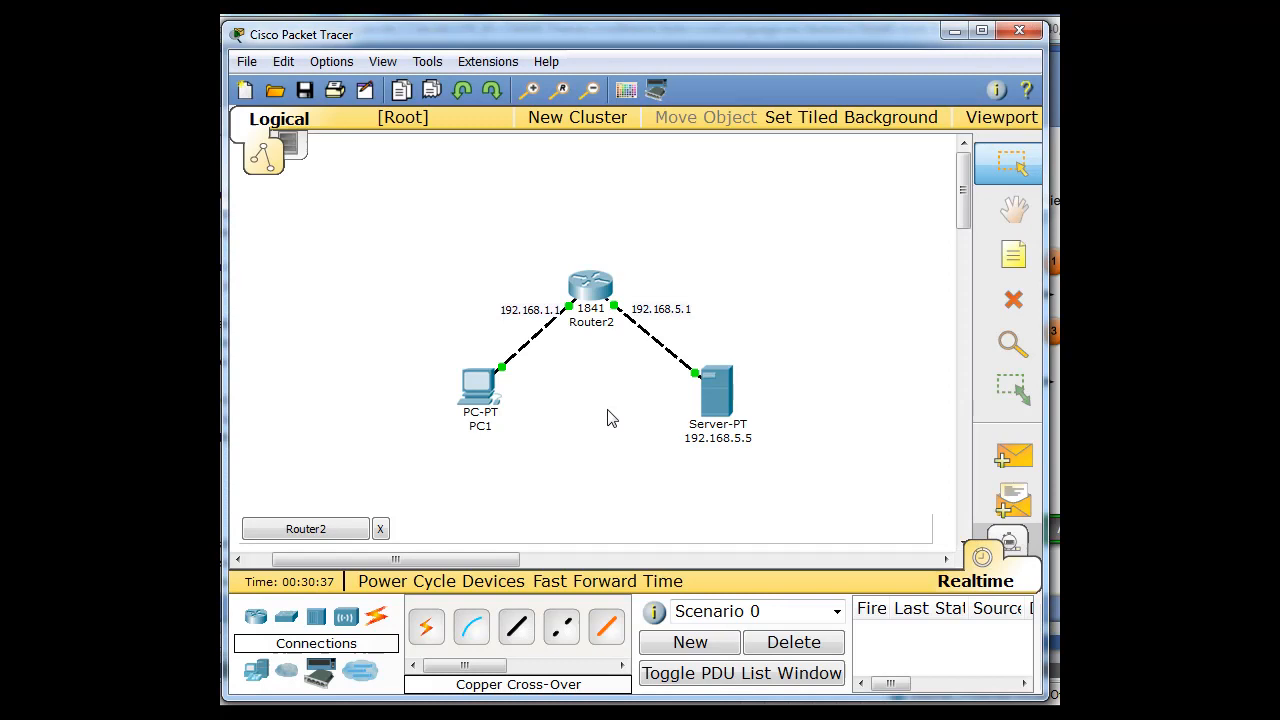
pyautogui.moveTo(564, 320)
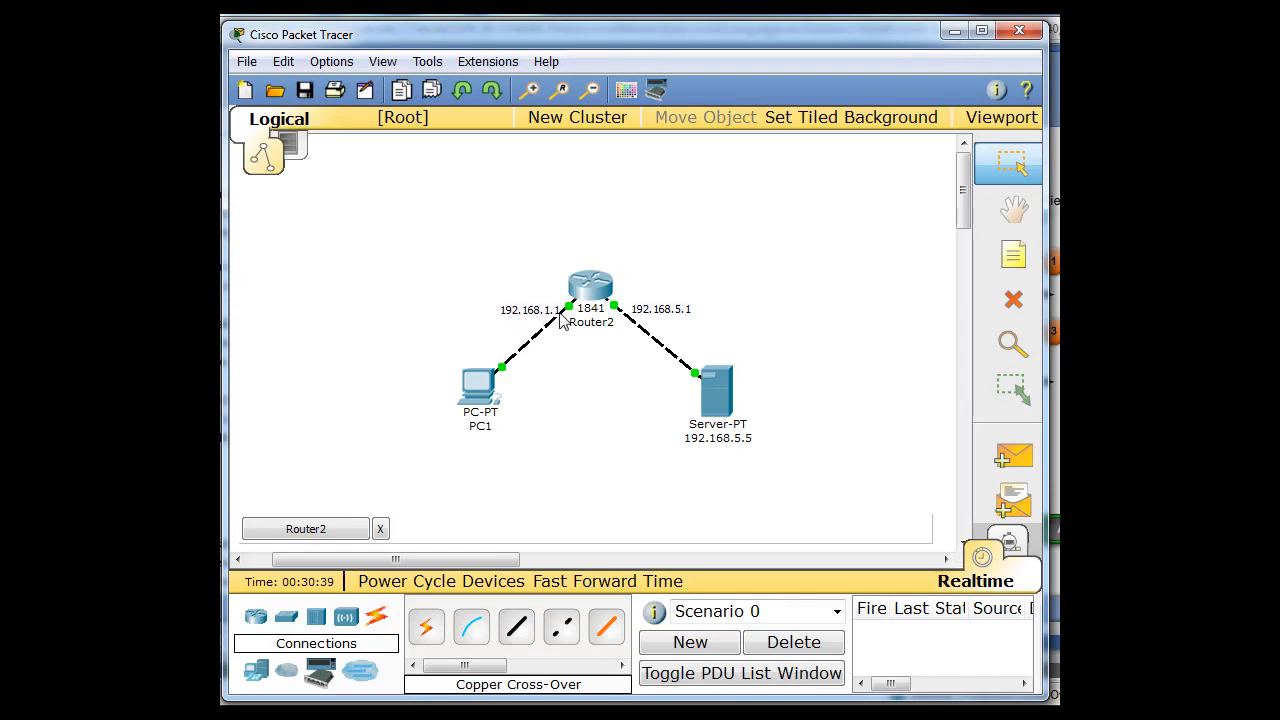
# - Edit the PC1 name label and replace it with DHCP CLIENT
pyautogui.doubleClick(480, 424)
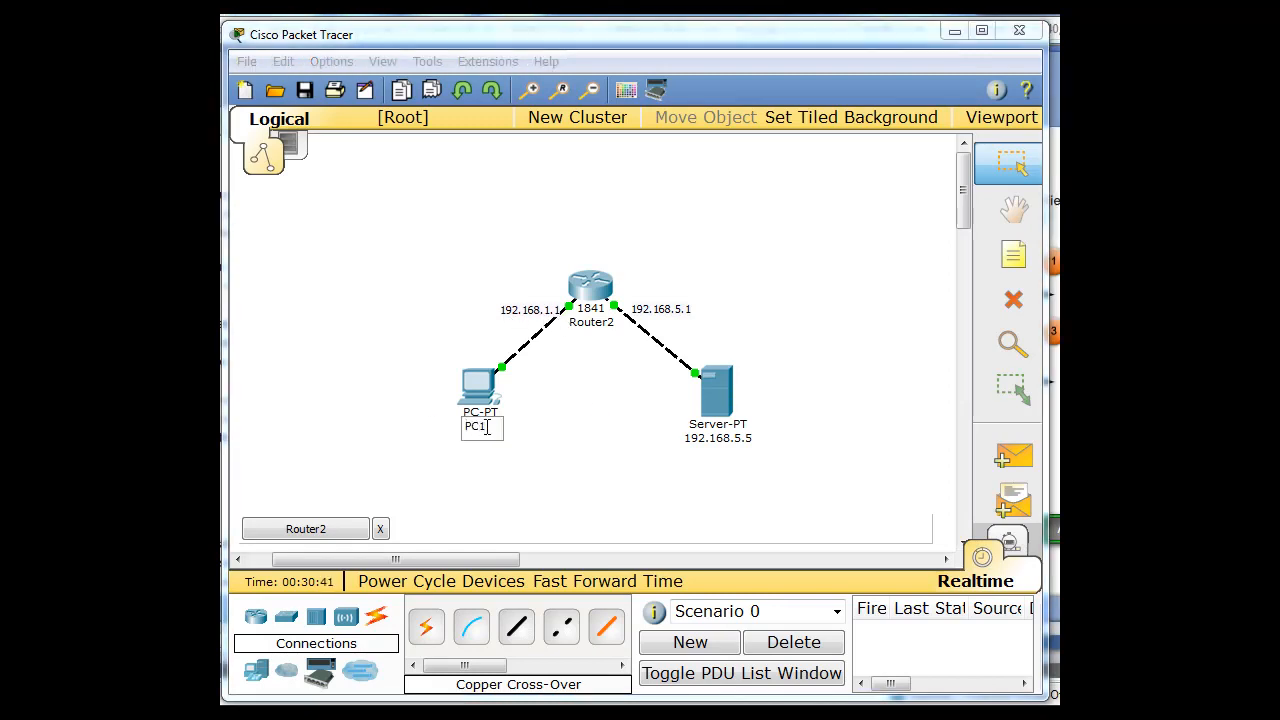
pyautogui.doubleClick(480, 426)
pyautogui.write('DHCP CLIENT')
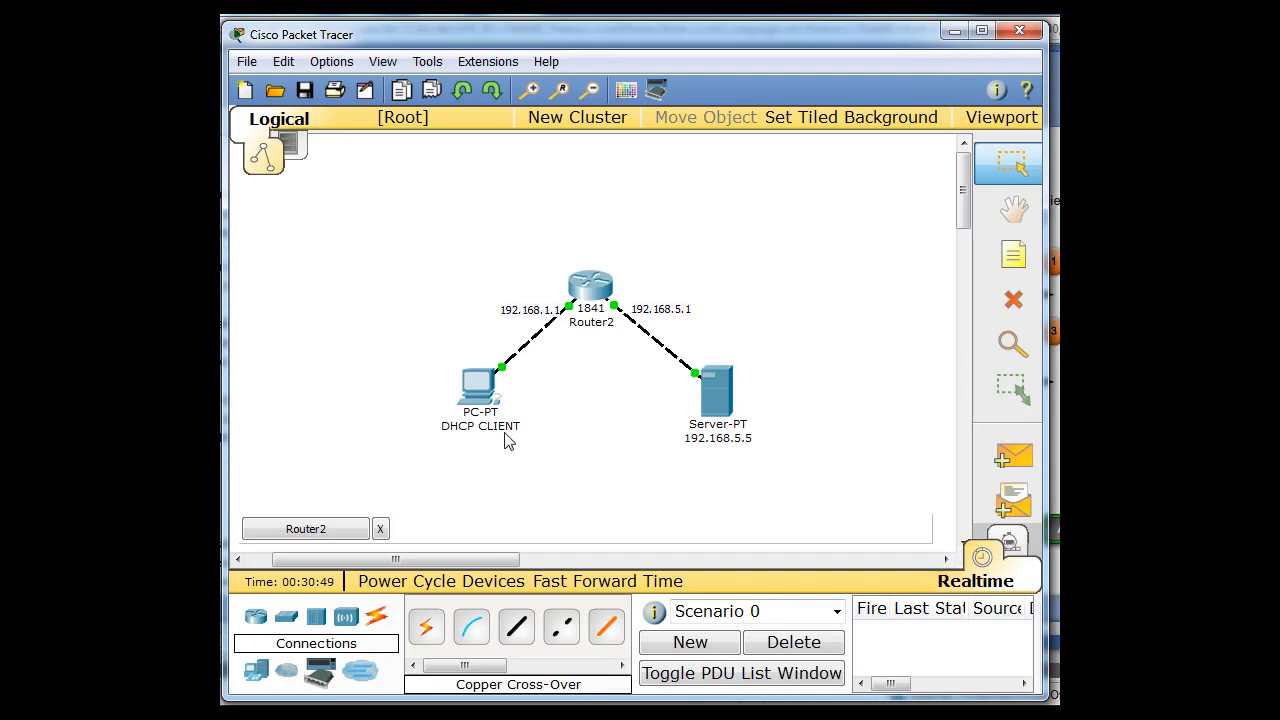
pyautogui.moveTo(716, 384)
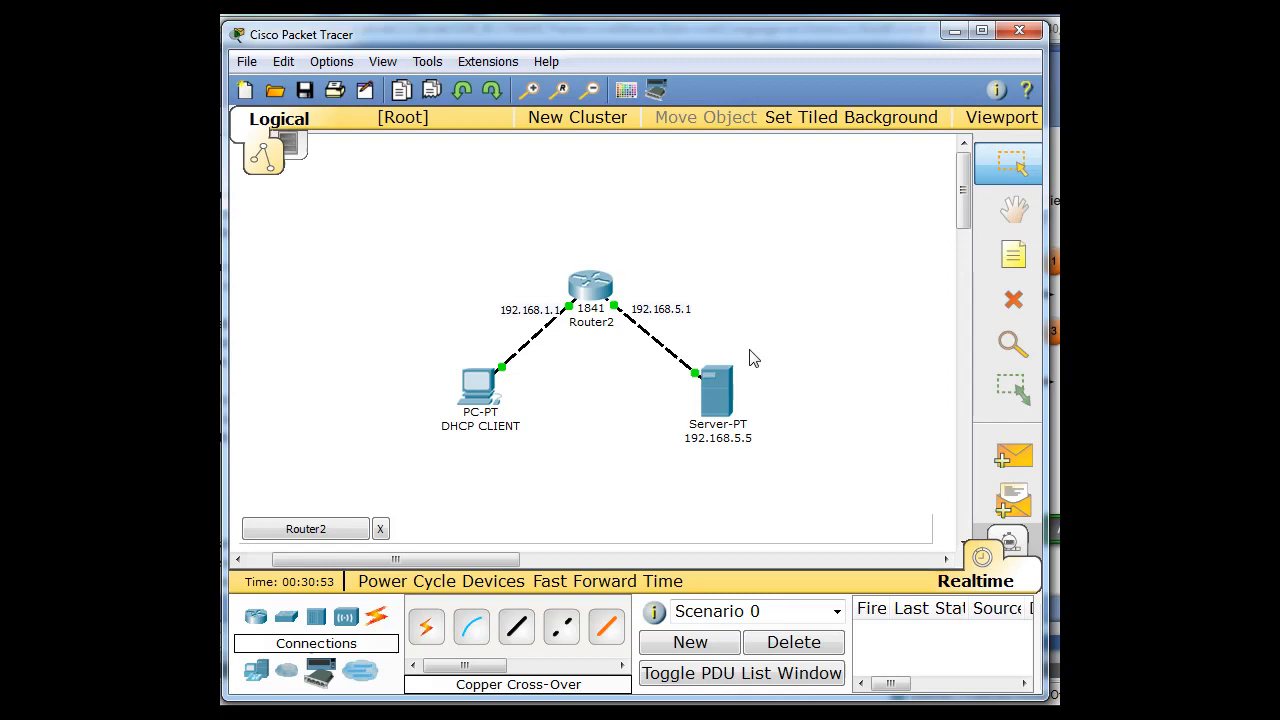
pyautogui.moveTo(604, 270)
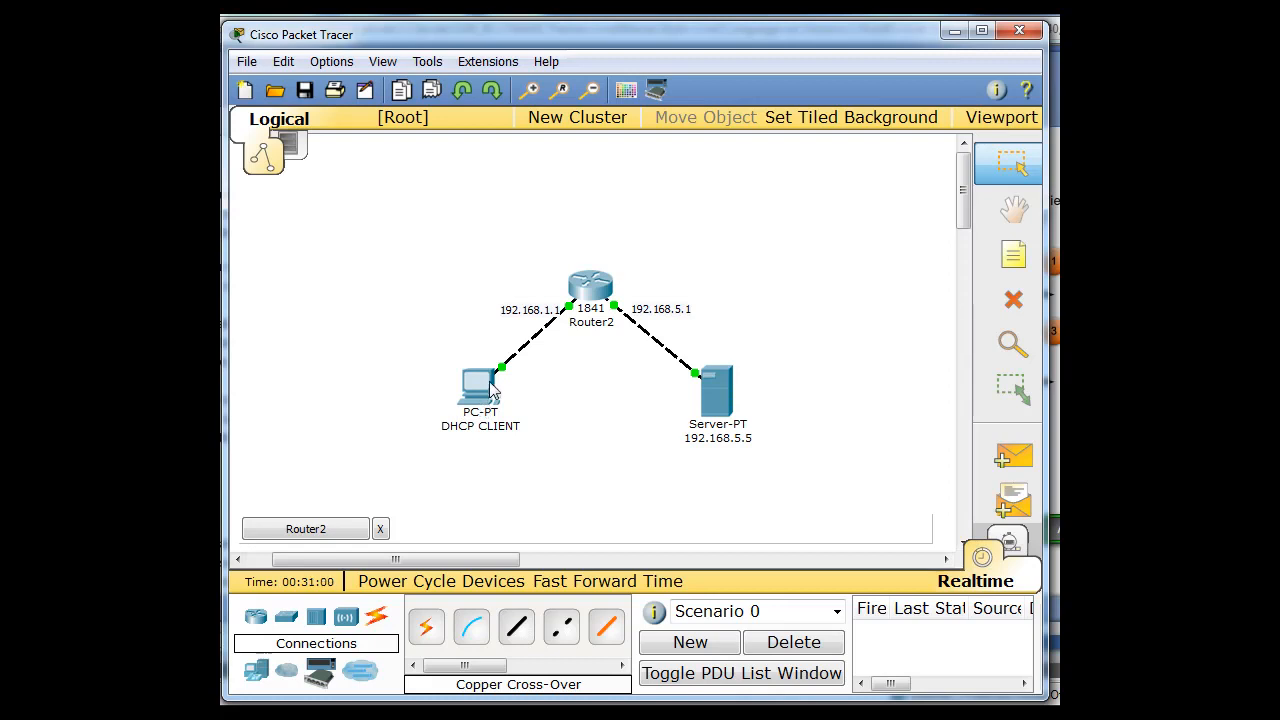
pyautogui.moveTo(710, 364)
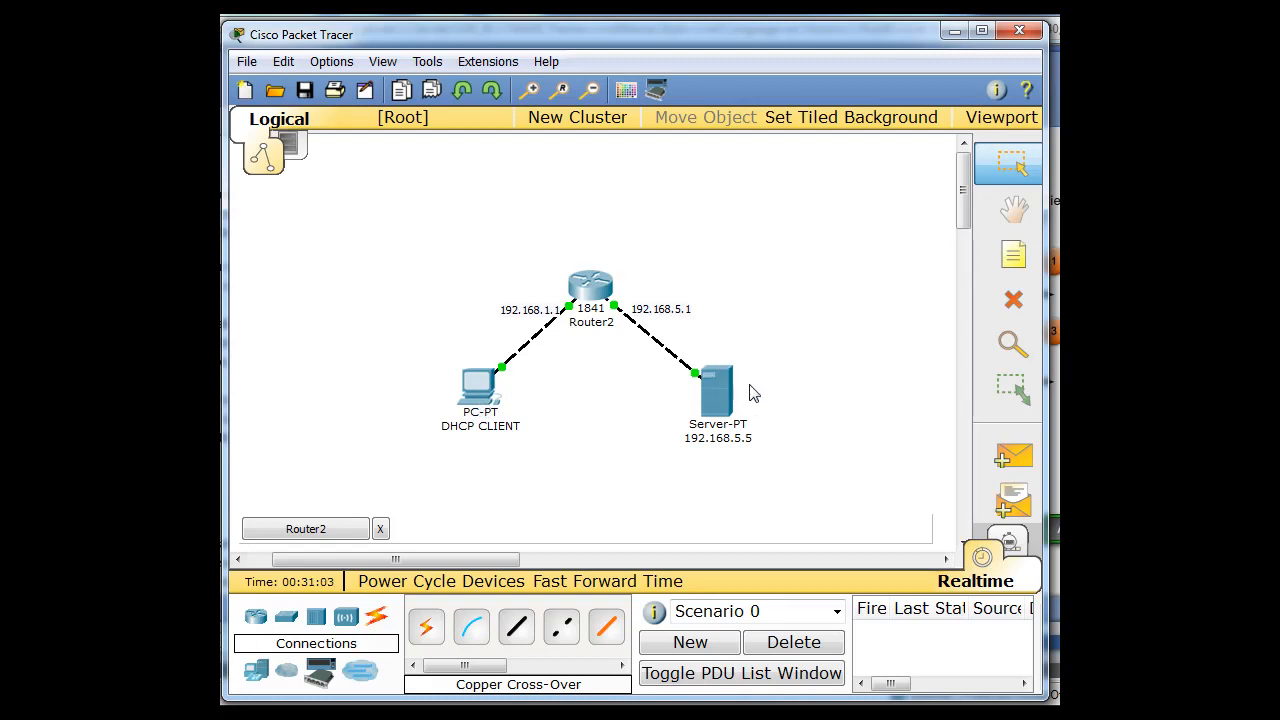
pyautogui.moveTo(584, 290)
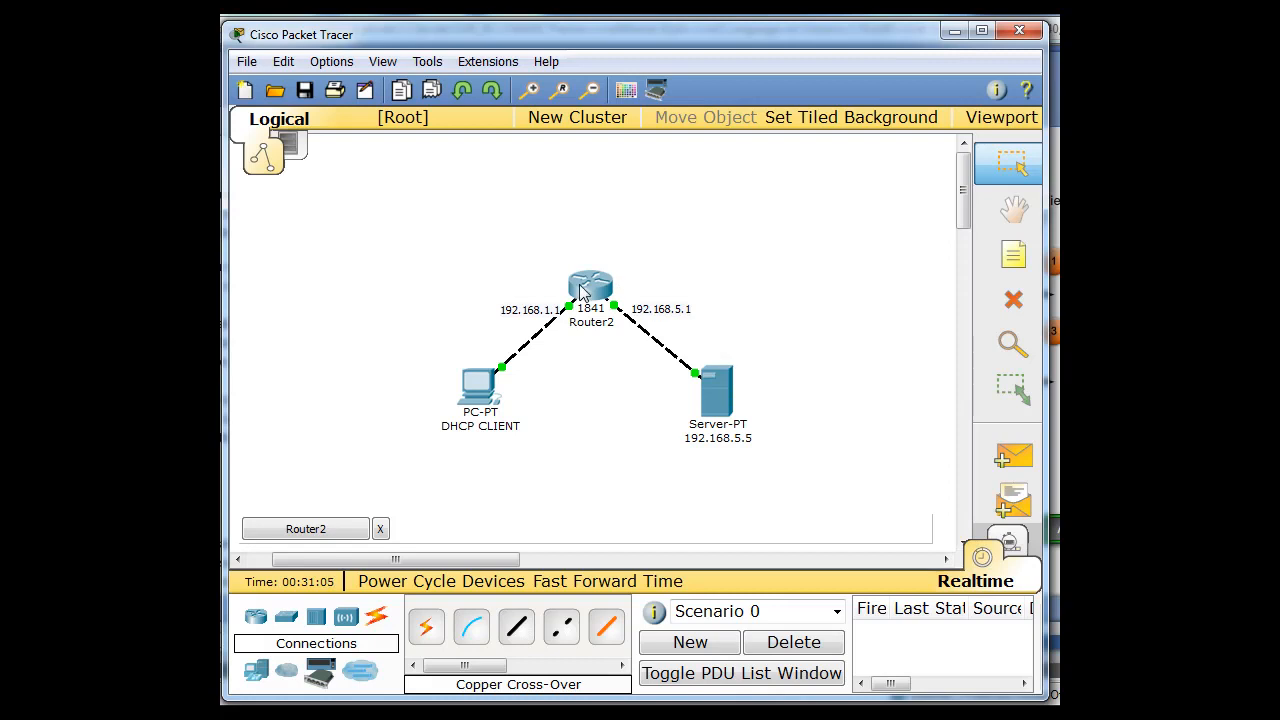
pyautogui.moveTo(612, 398)
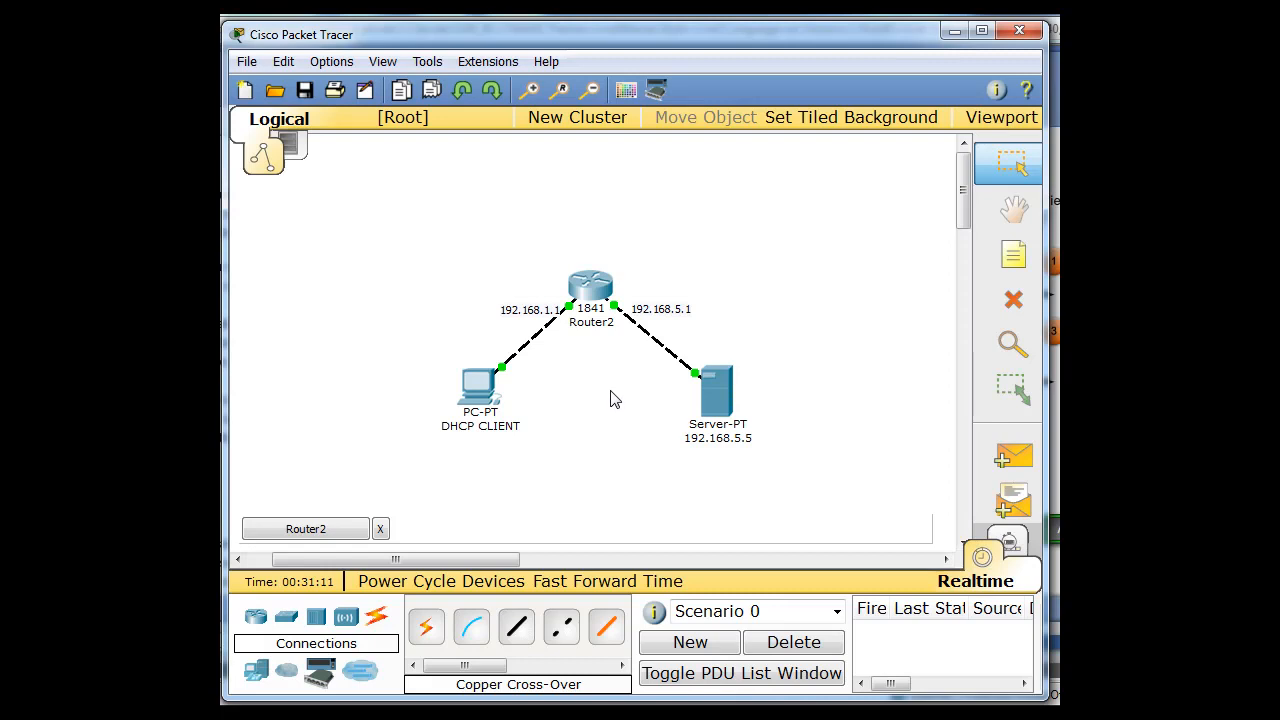
pyautogui.moveTo(590, 292)
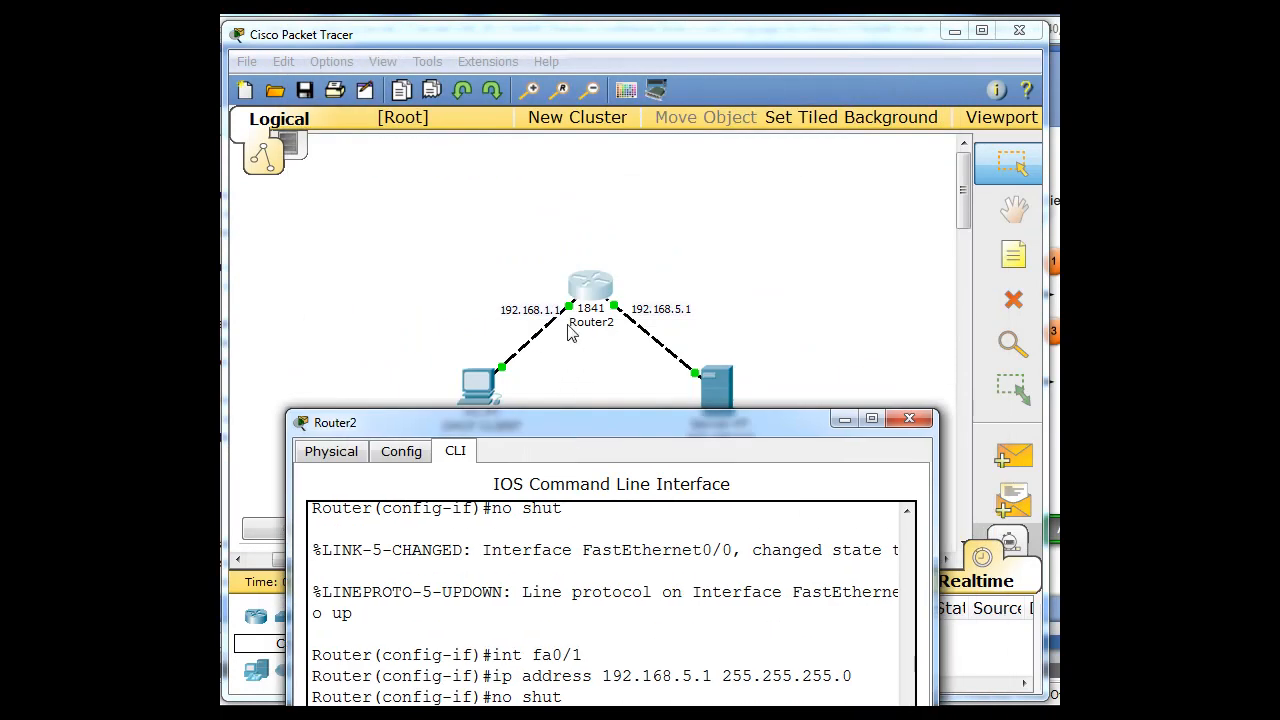
pyautogui.moveTo(558, 410)
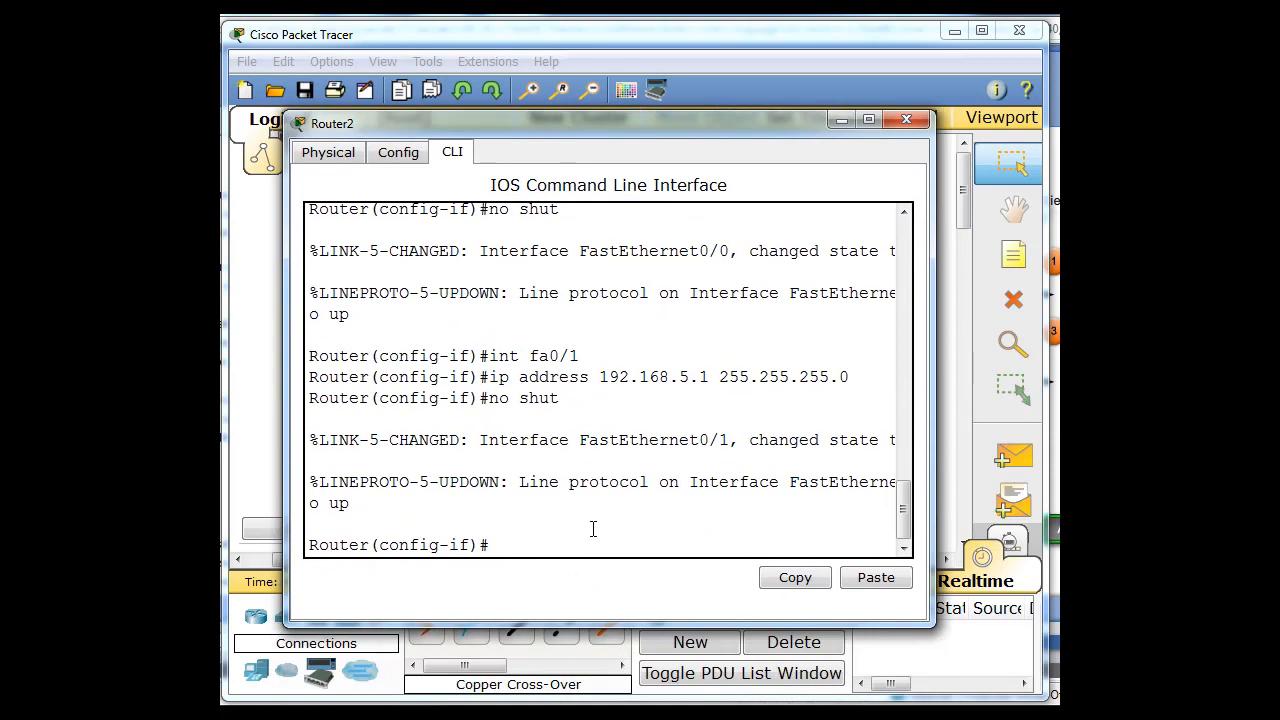
# - Enter Router2's interface FastEthernet0/0 configuration mode
pyautogui.write('i')
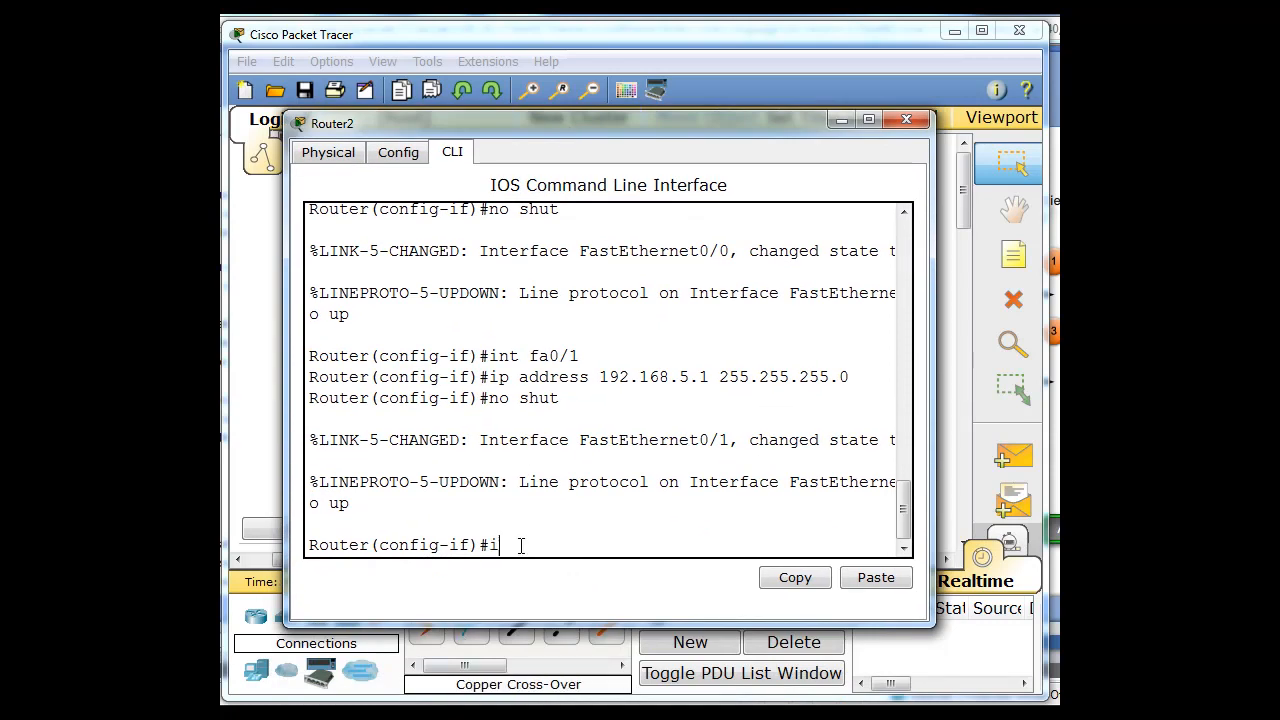
pyautogui.write('nt fa')
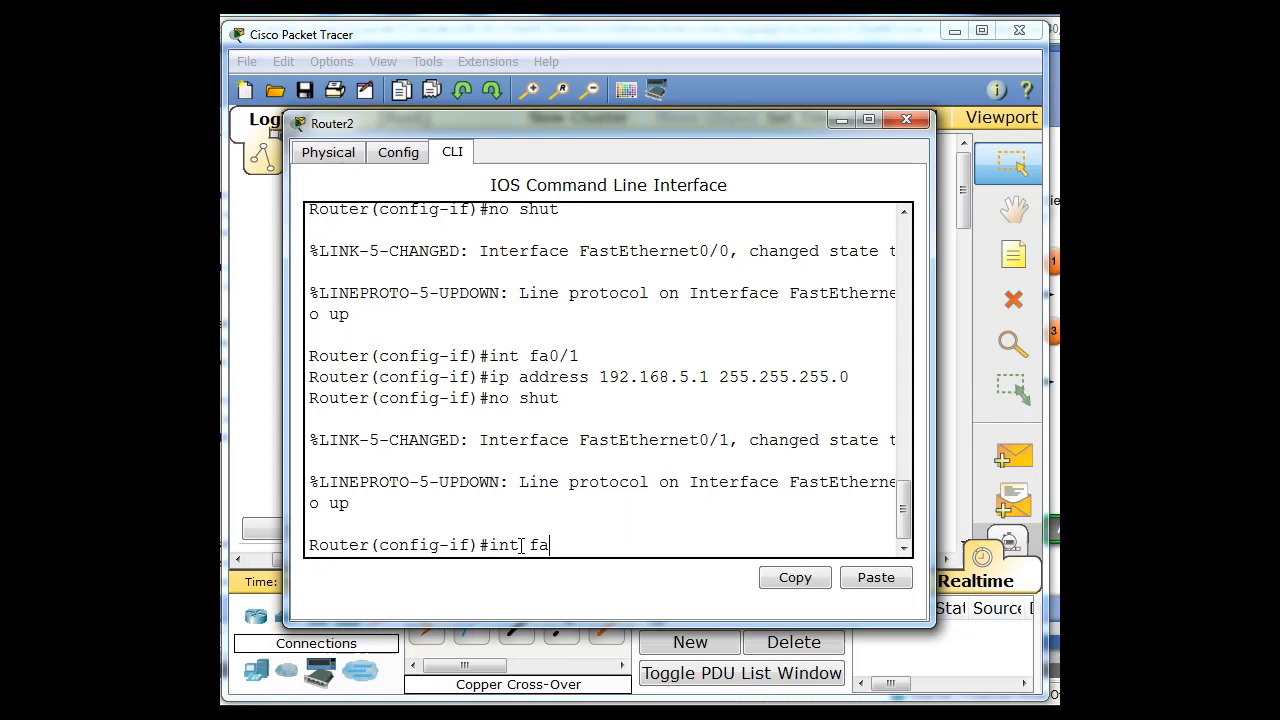
pyautogui.write('0/0')
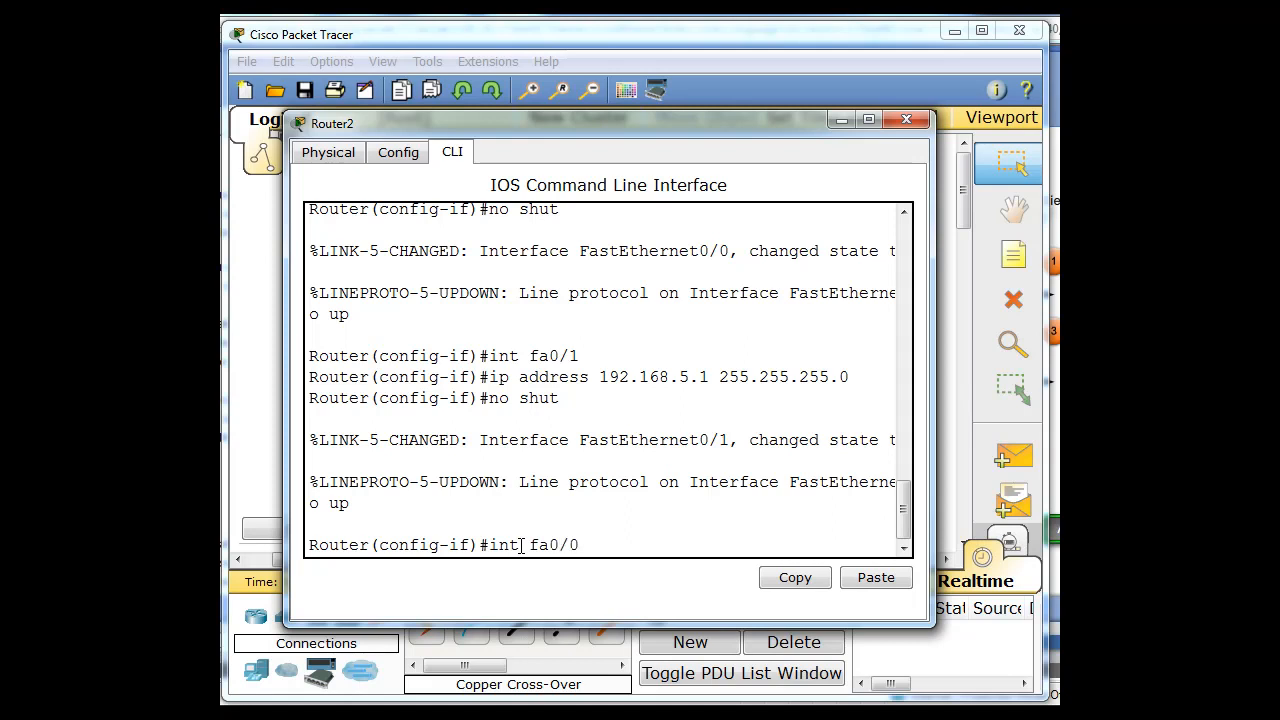
pyautogui.press('enter')
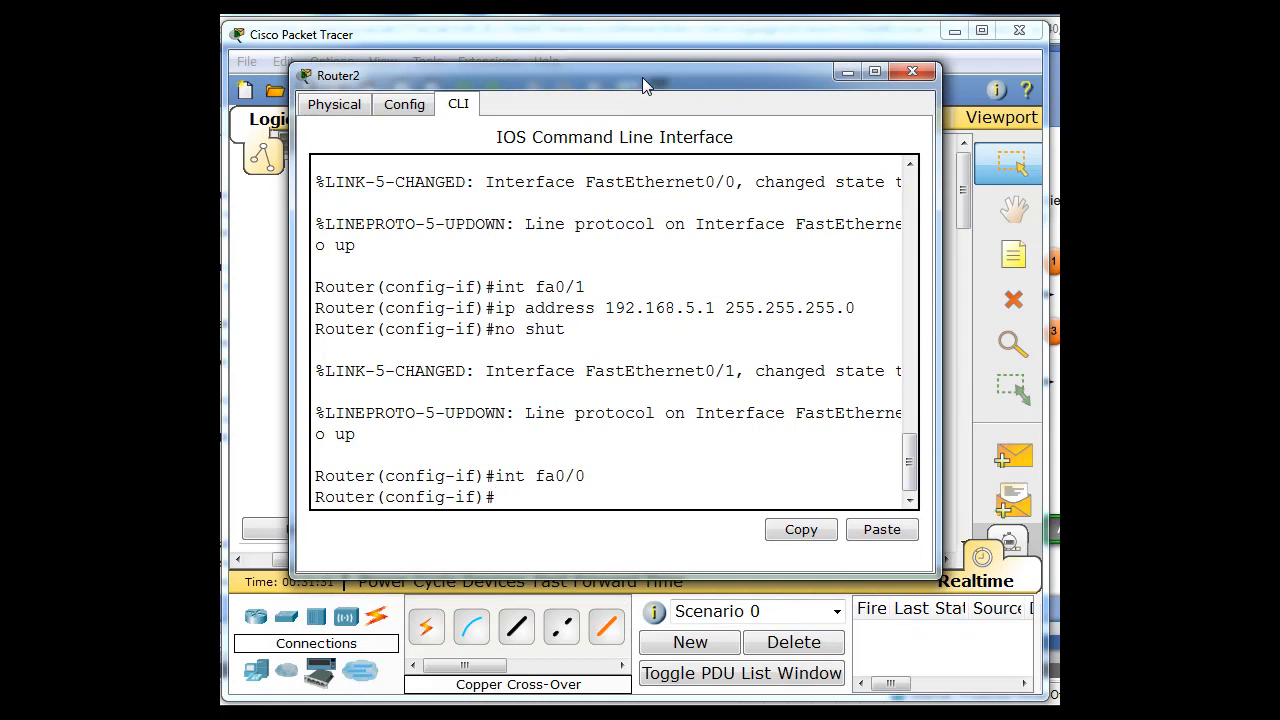
# - Give fa0/0 the ip helper-address 192.168.5.5 and bring the interface up with no shut
pyautogui.write('ip h')
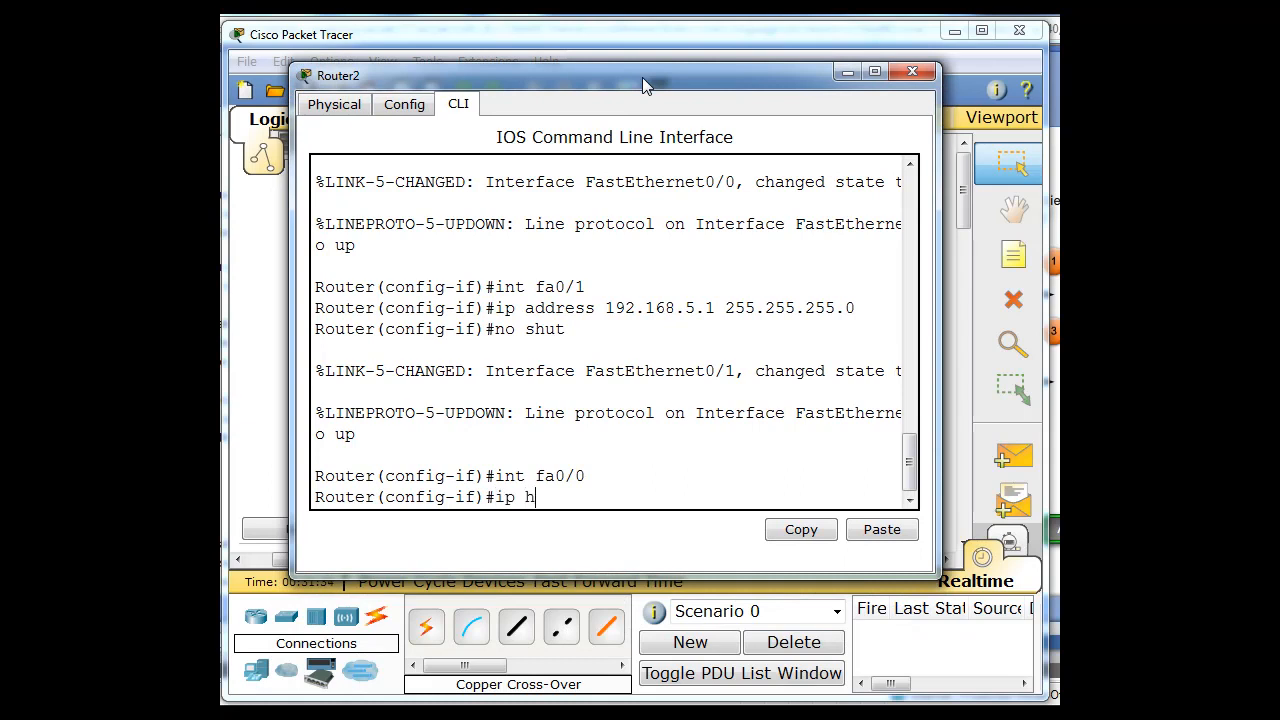
pyautogui.write('elper')
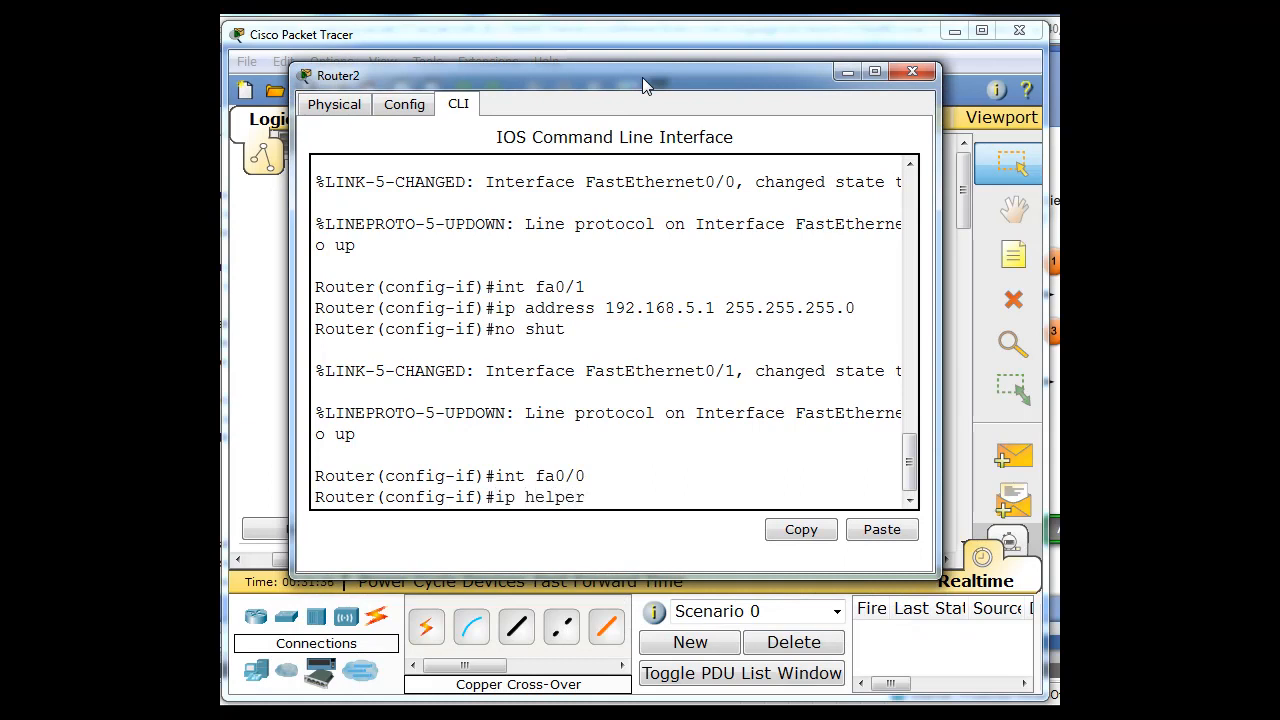
pyautogui.write('-adress')
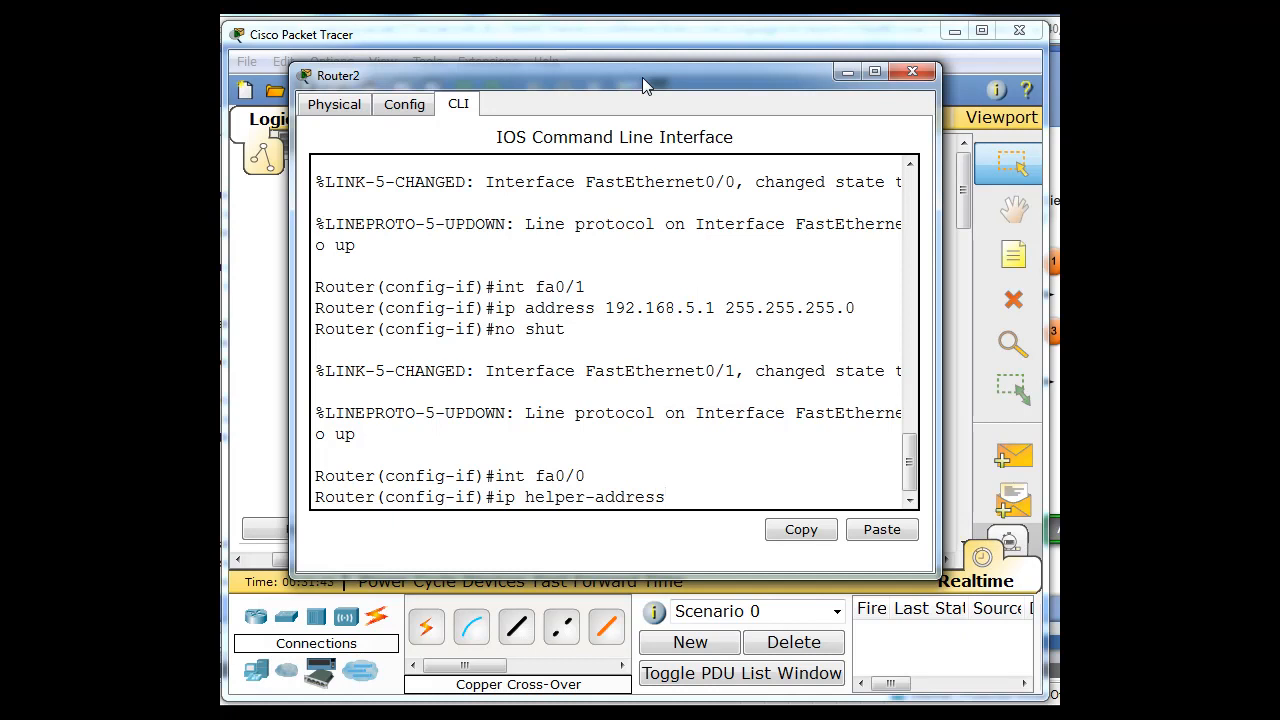
pyautogui.write('192.168.')
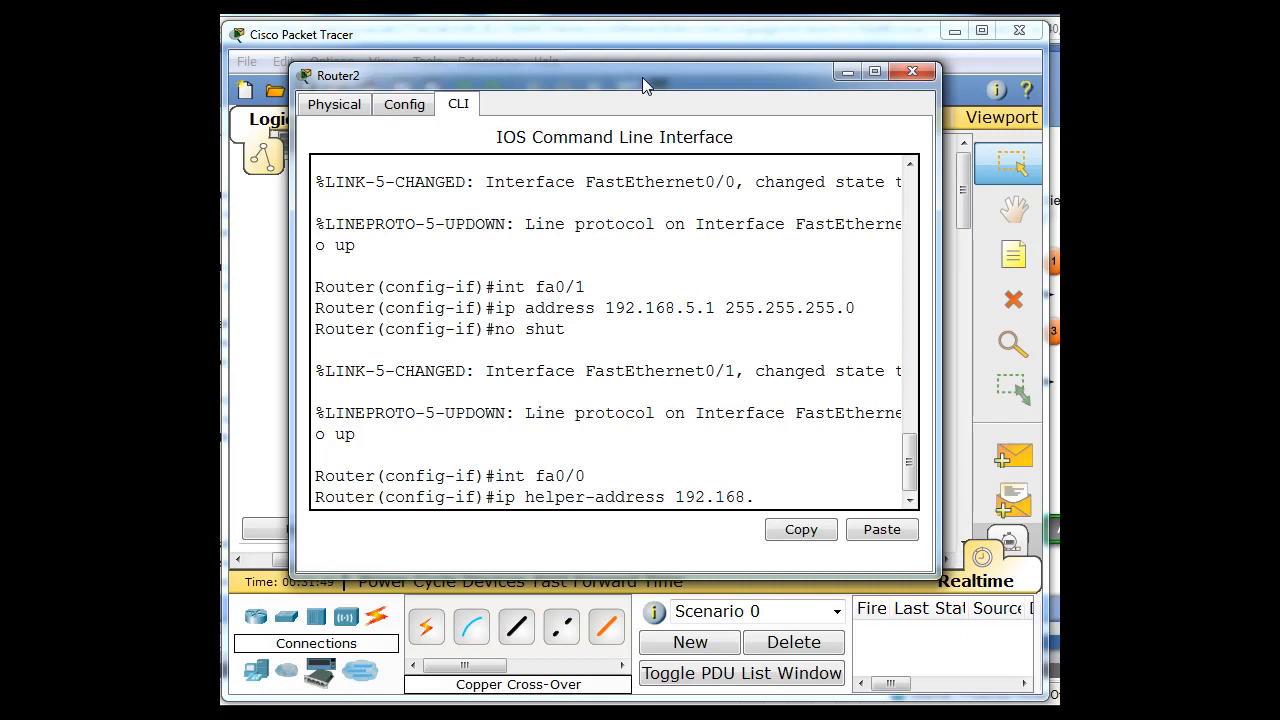
pyautogui.write('5.5')
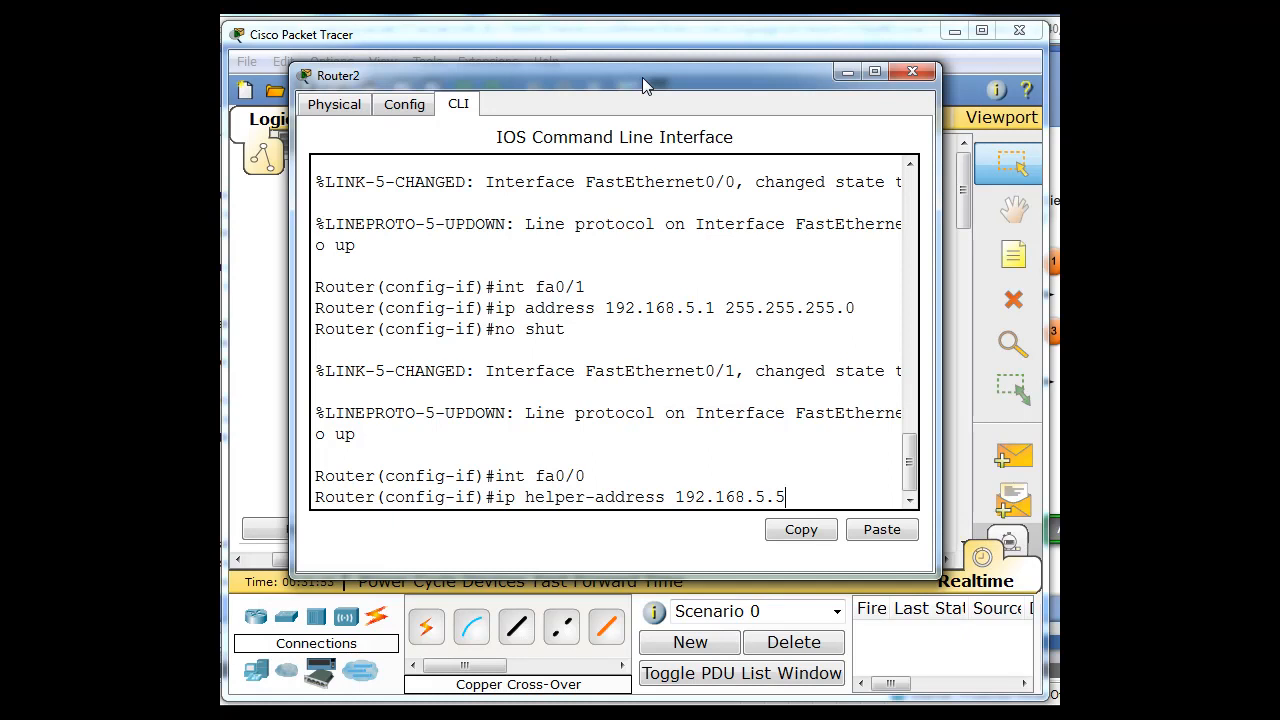
pyautogui.press('enter')
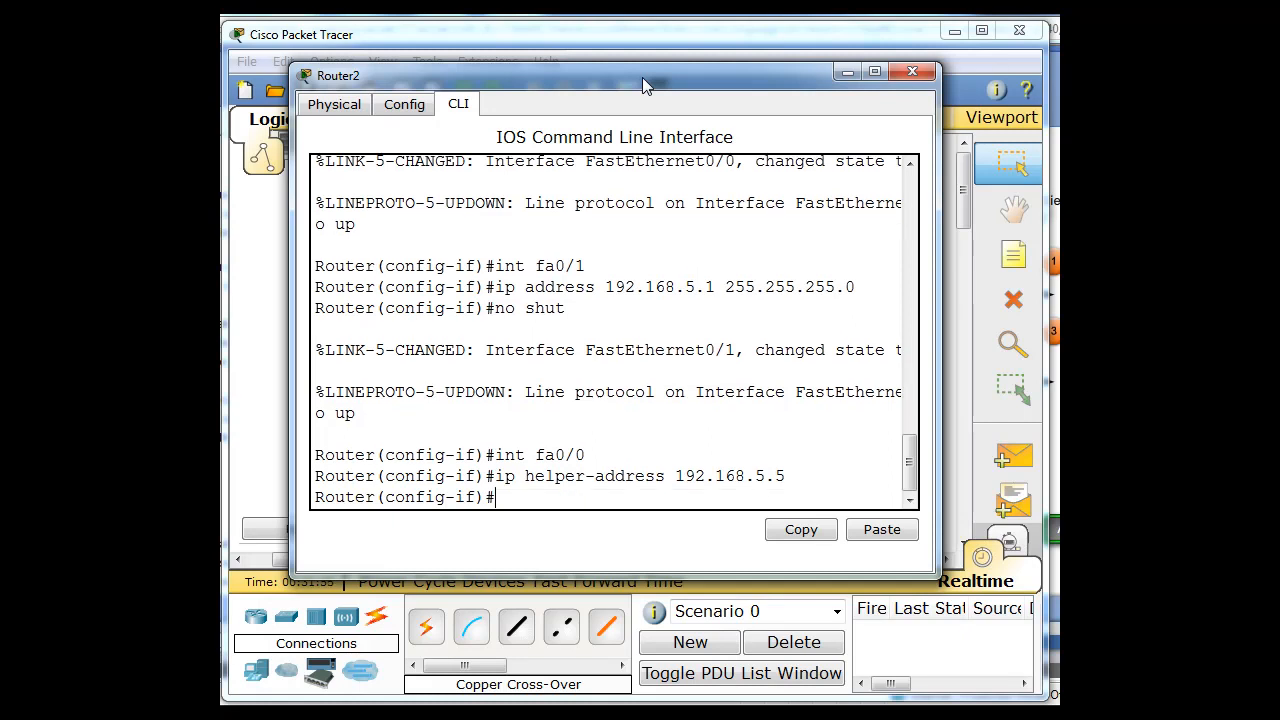
pyautogui.write('no shut')
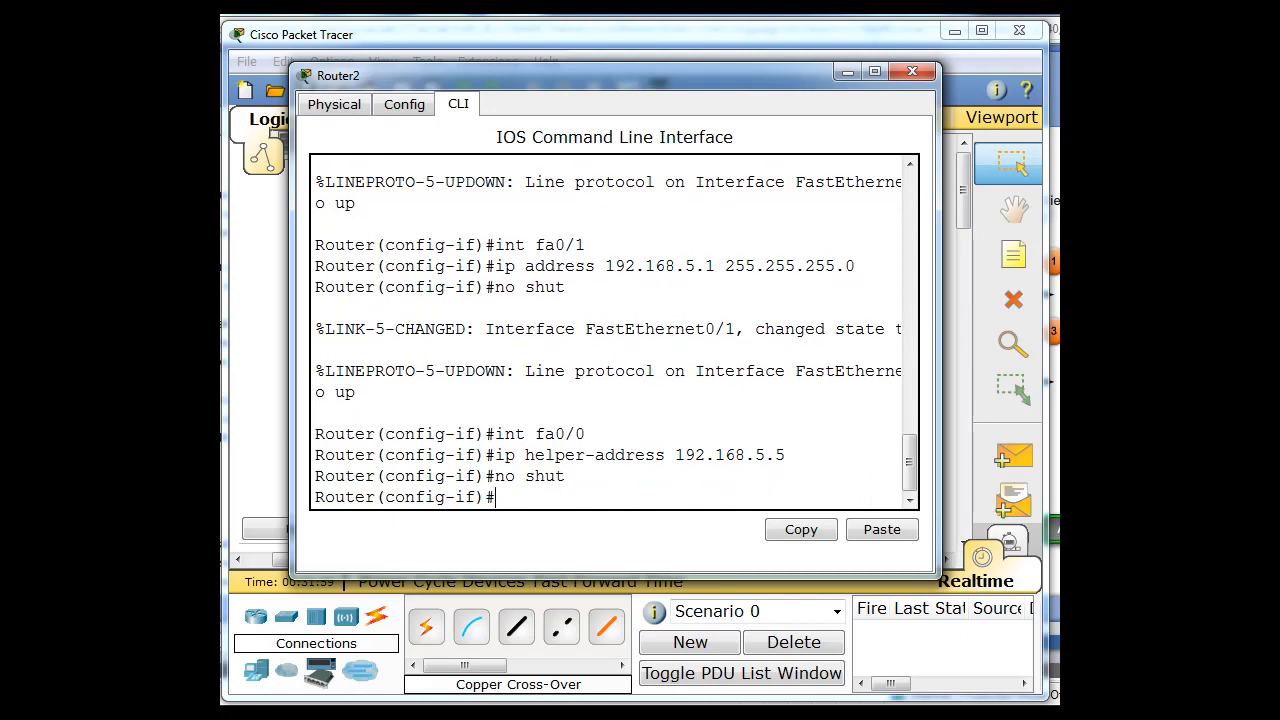
pyautogui.click(912, 70)
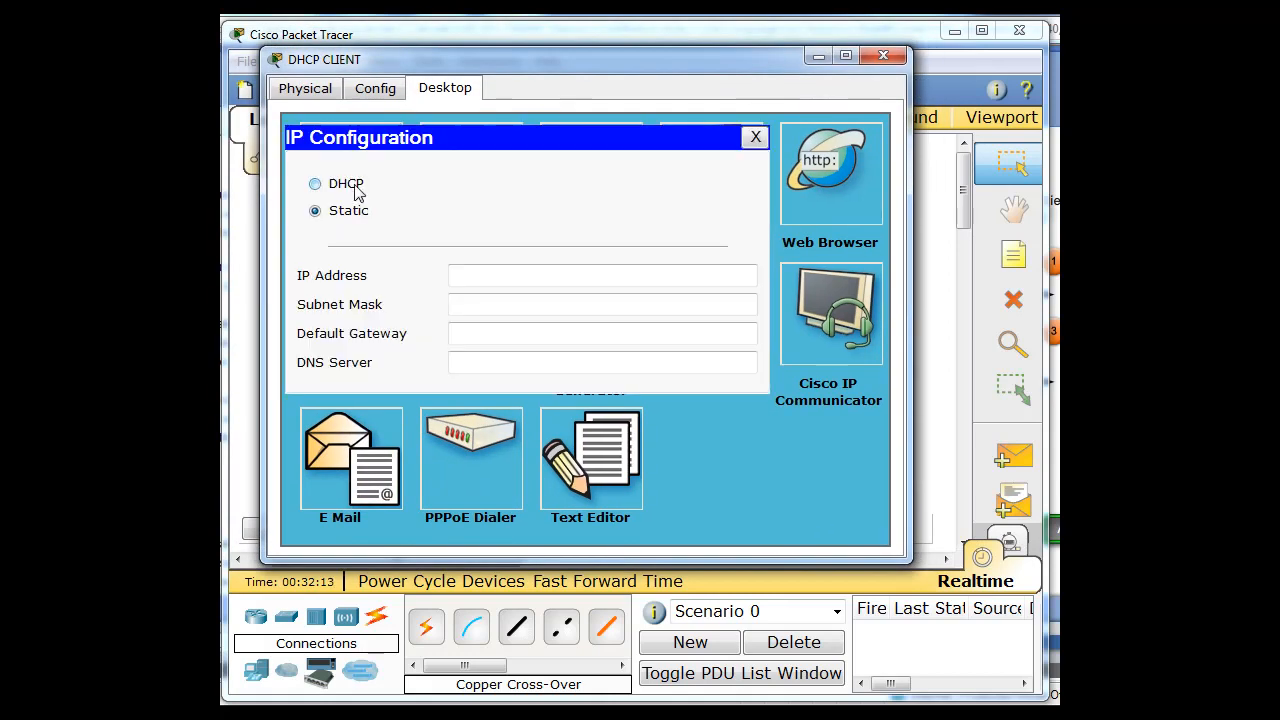
# - Switch the DHCP CLIENT PC to DHCP addressing; the request fails
pyautogui.click(316, 184)
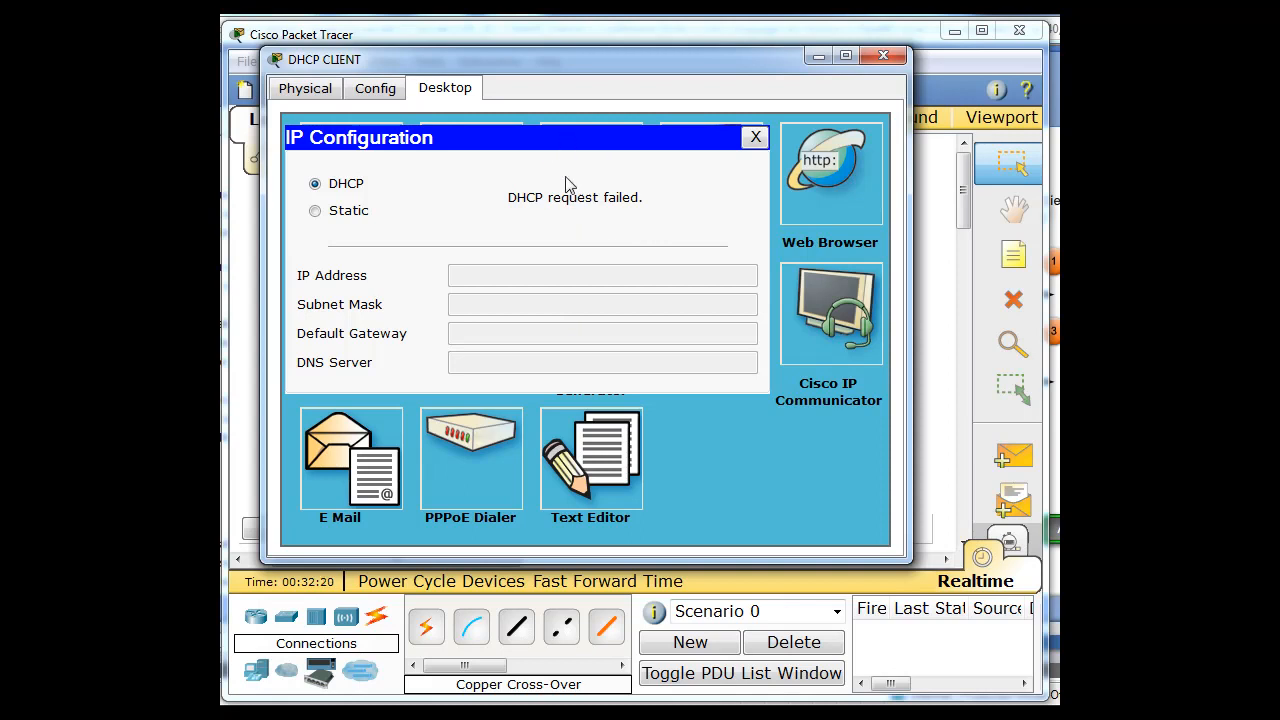
pyautogui.click(756, 136)
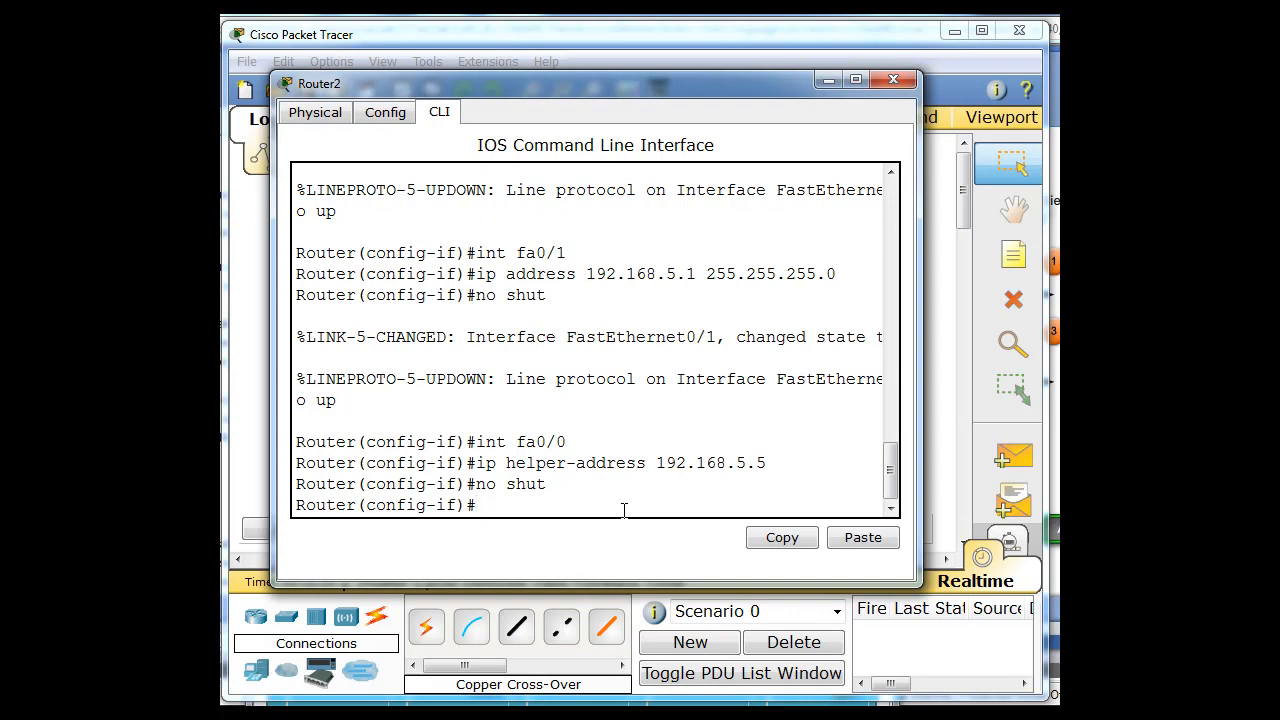
# - Show Router2's running config and verify helper-address 192.168.5.5 on FastEthernet0/0
pyautogui.write('sh')
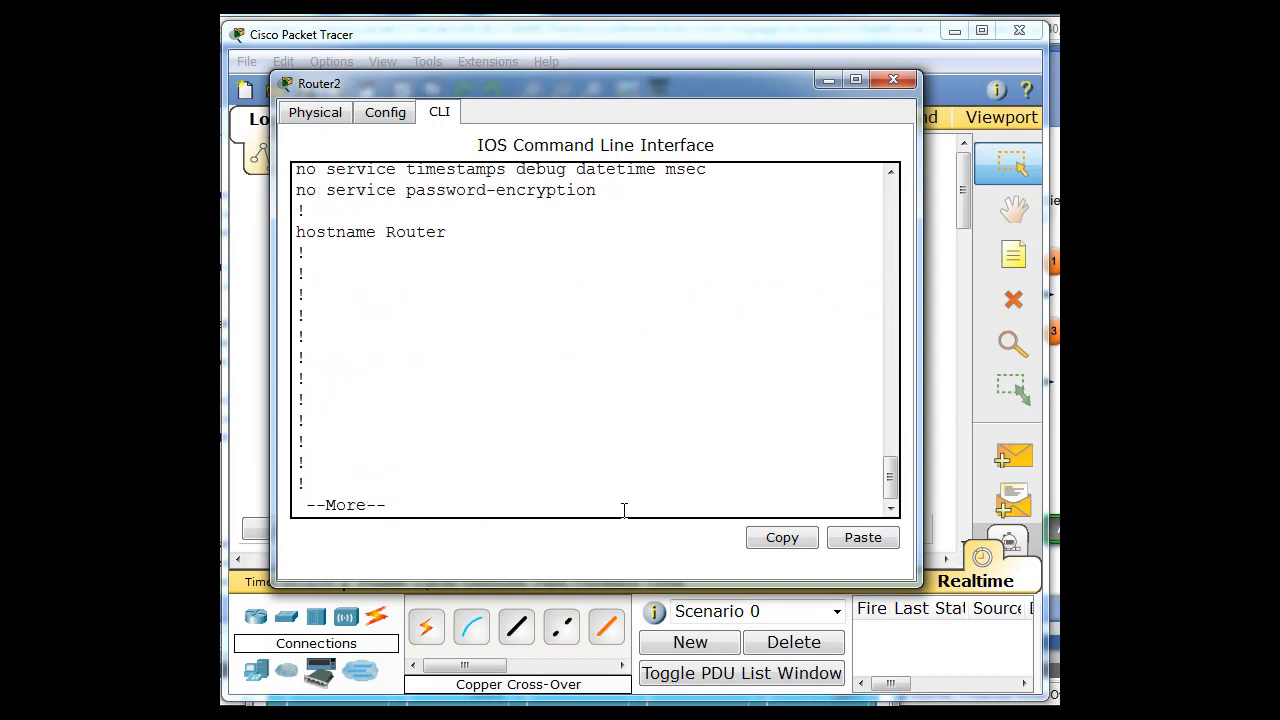
pyautogui.press('space')
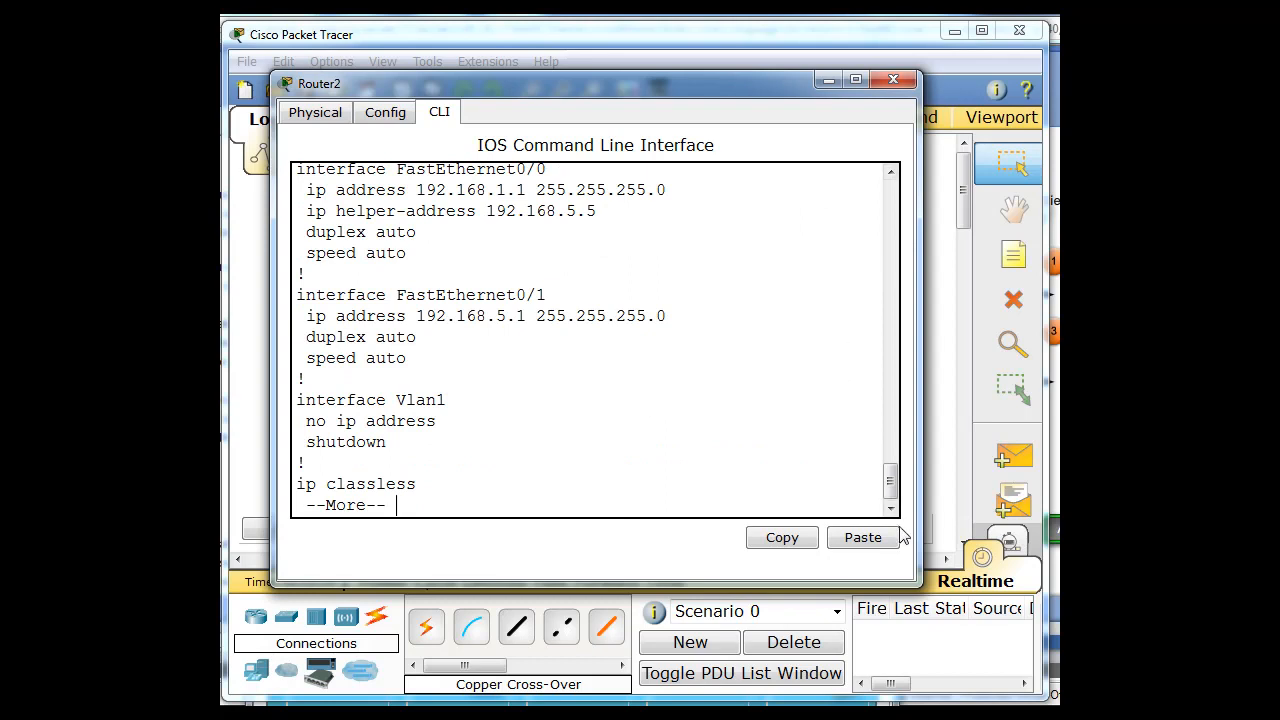
pyautogui.scroll(3)
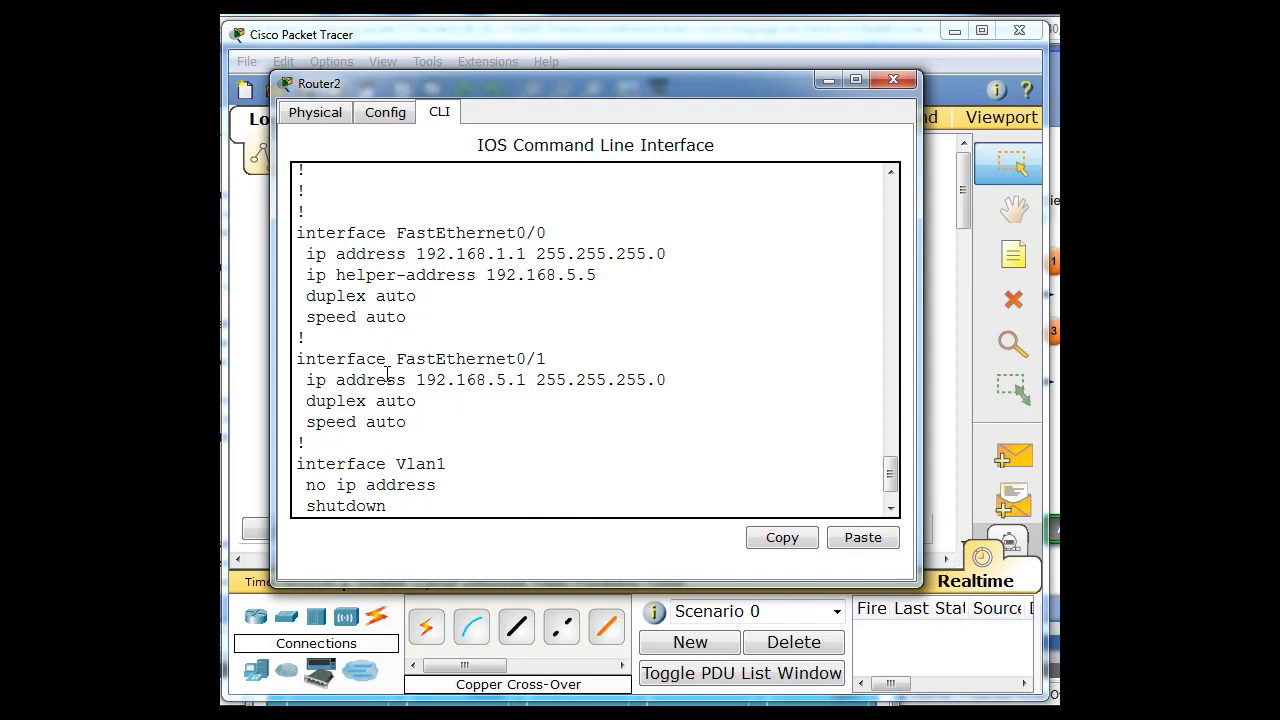
pyautogui.moveTo(596, 432)
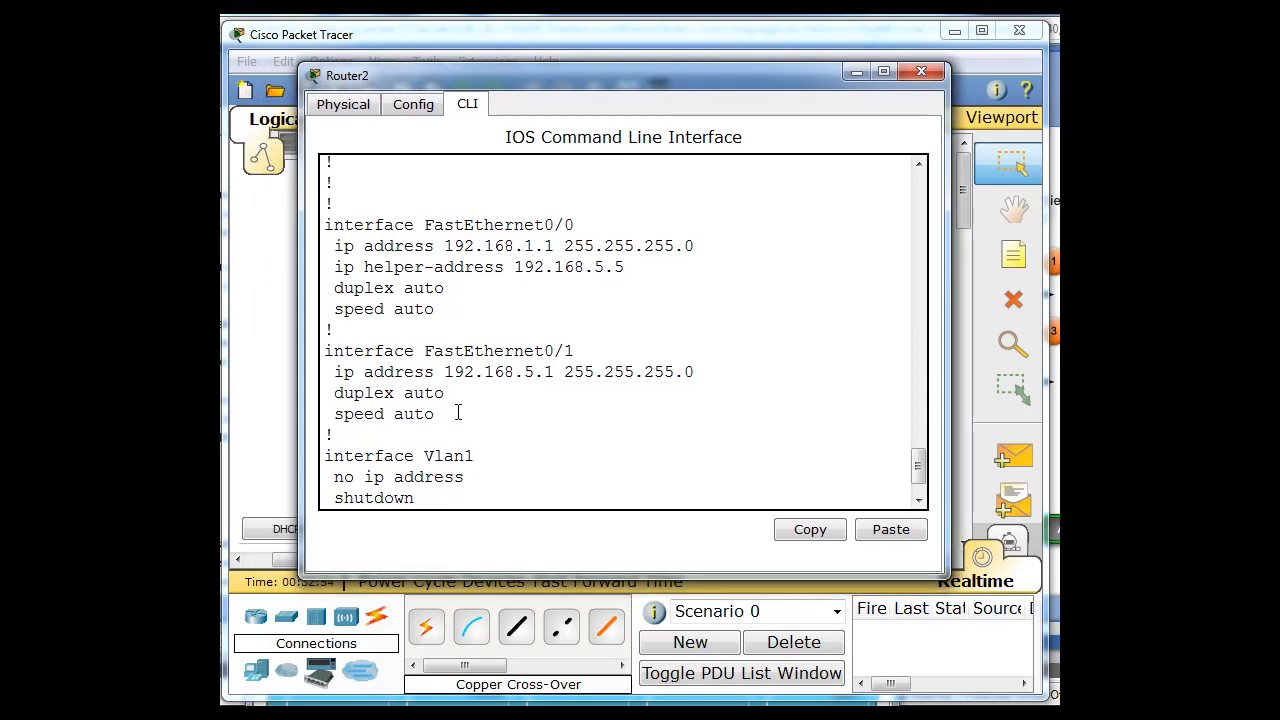
pyautogui.click(920, 72)
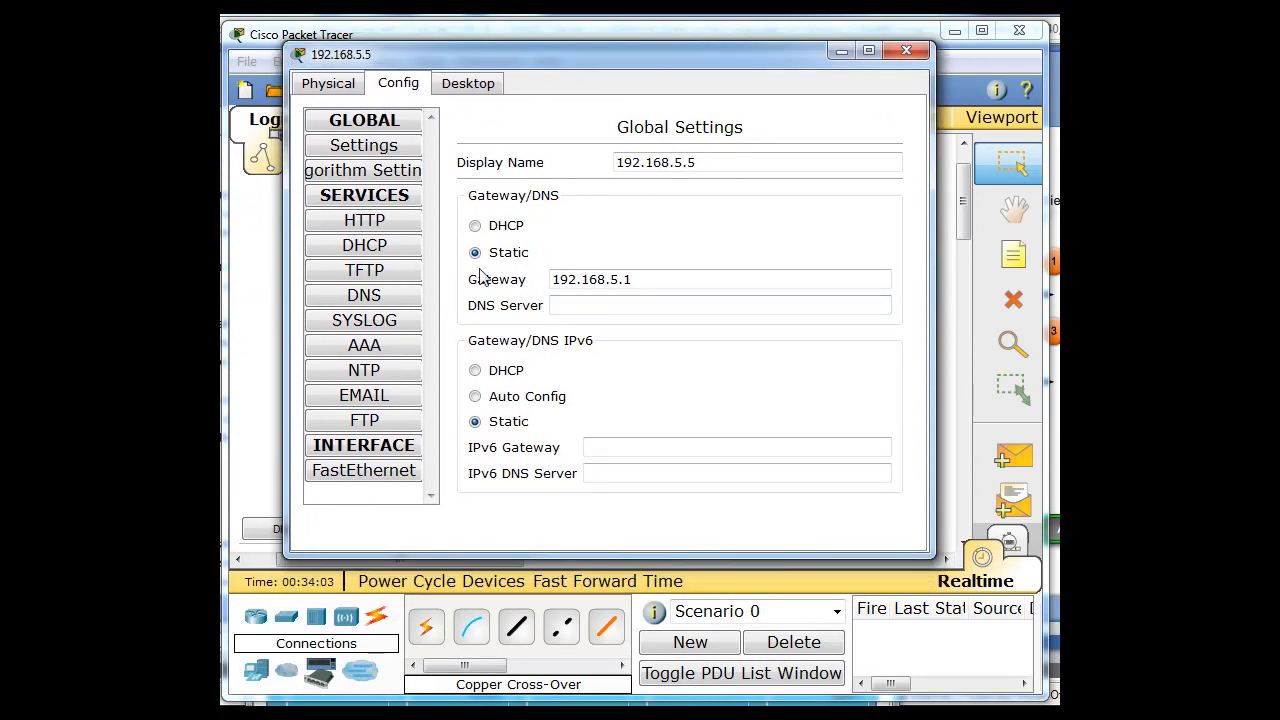
pyautogui.moveTo(656, 298)
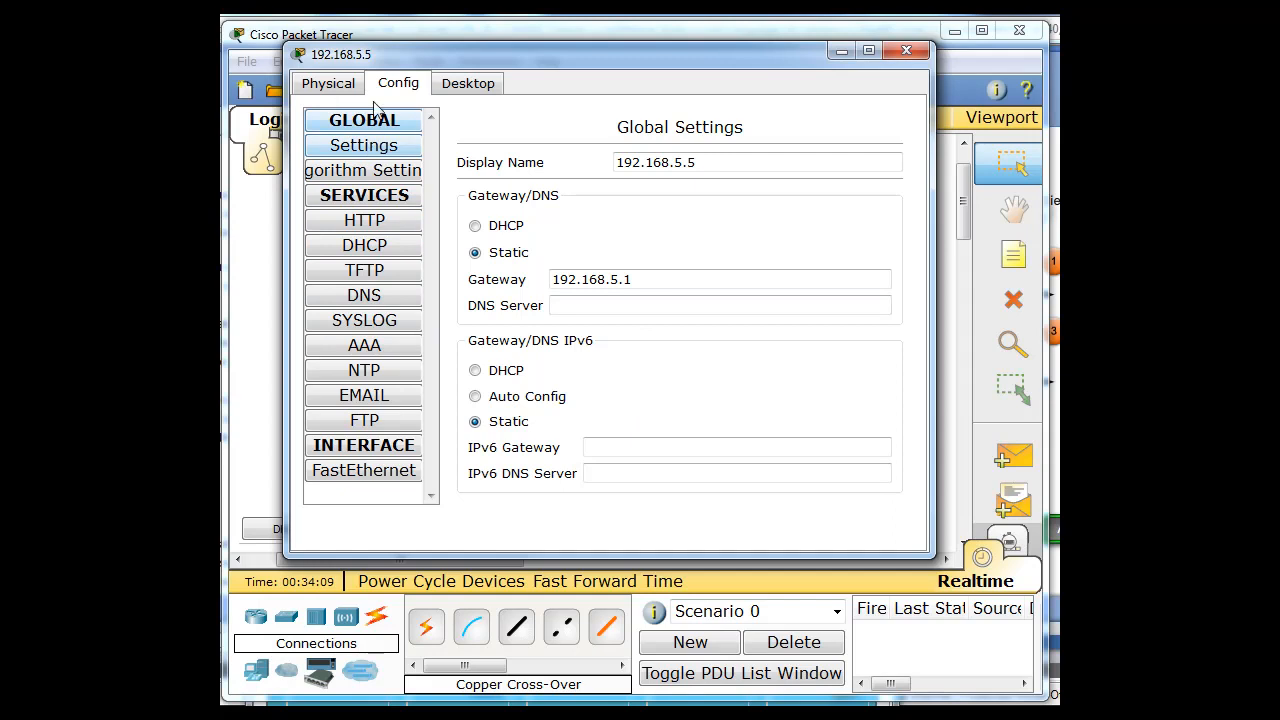
# - From the server's command prompt, ping gateway 192.168.5.1 successfully with 0% loss
pyautogui.click(468, 84)
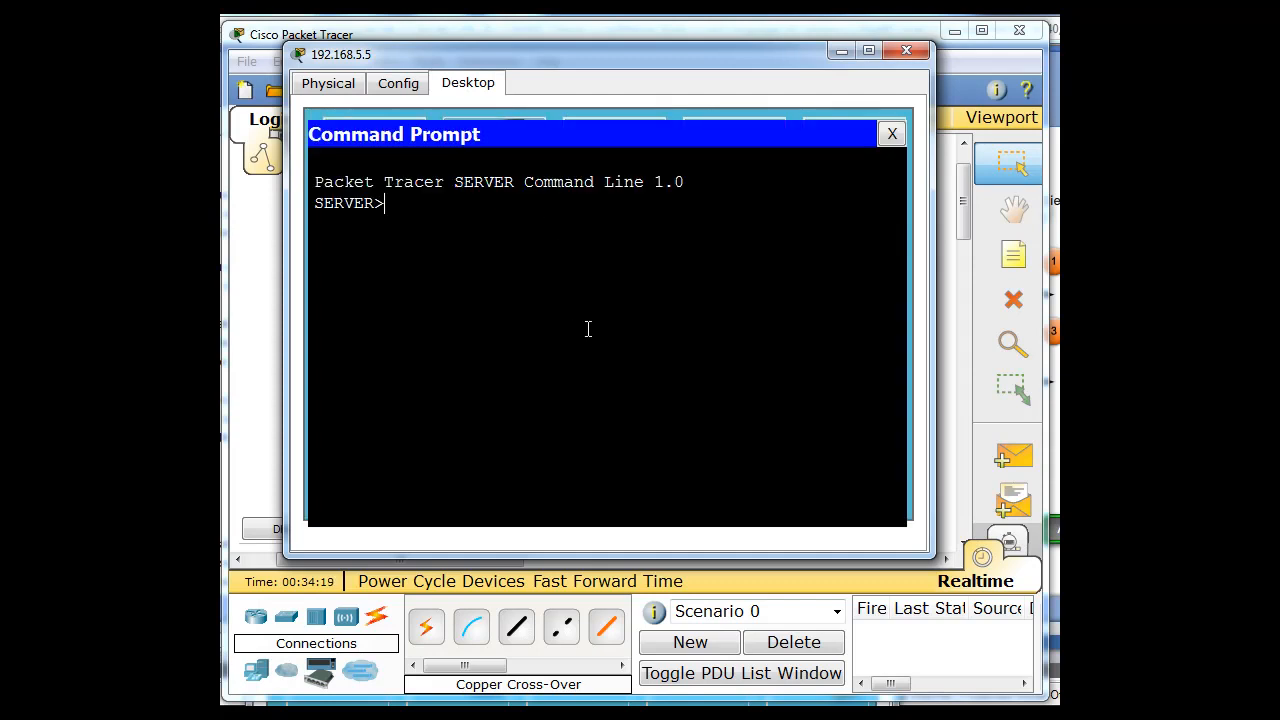
pyautogui.write('ping')
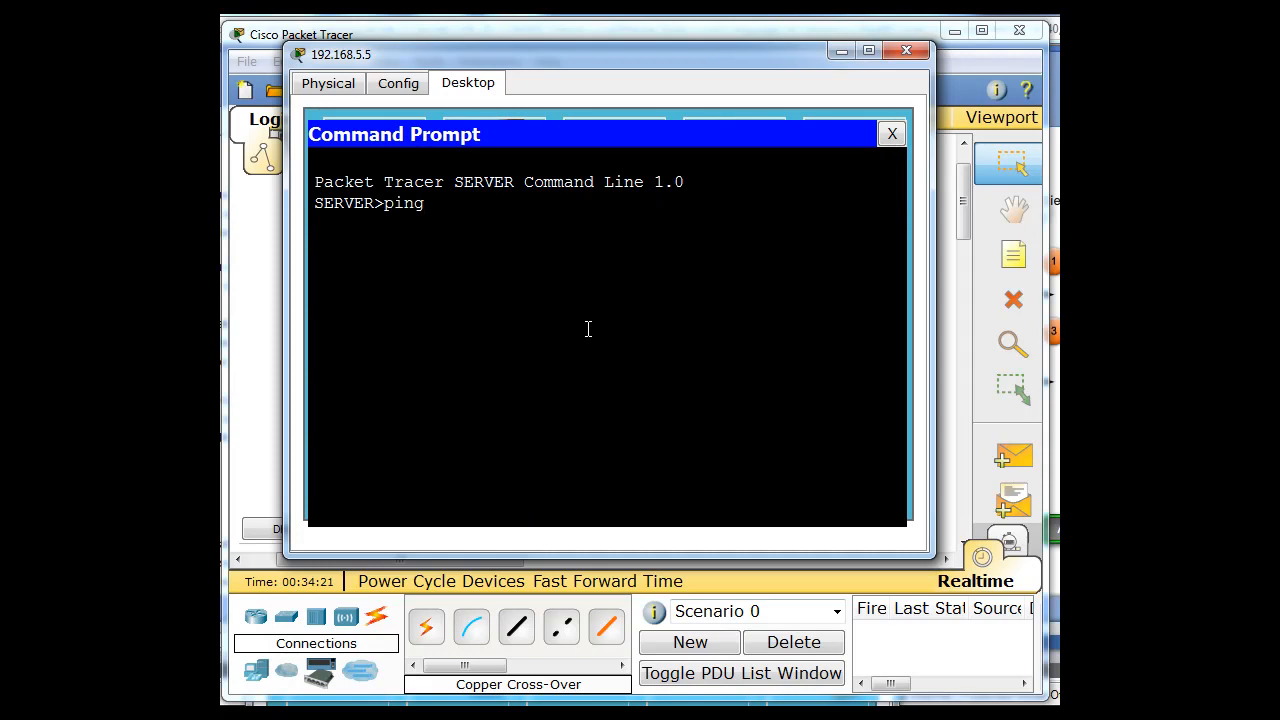
pyautogui.write('192.16')
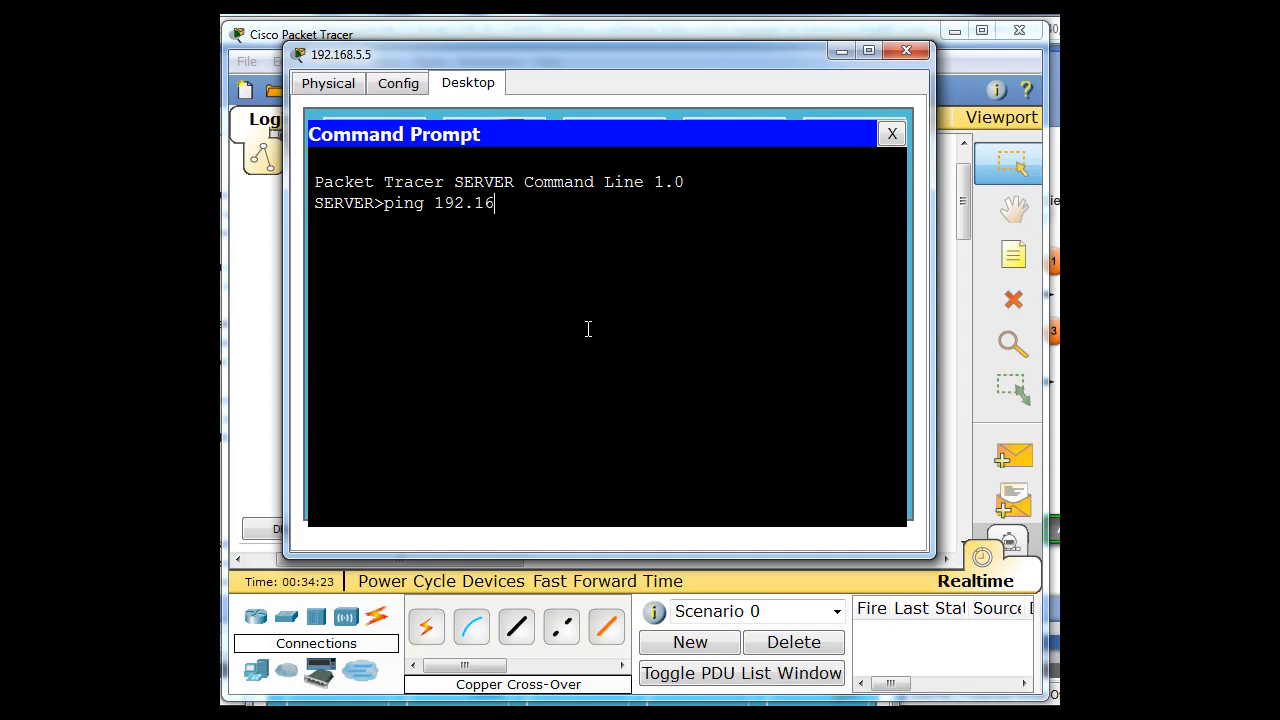
pyautogui.write('8.5.1')
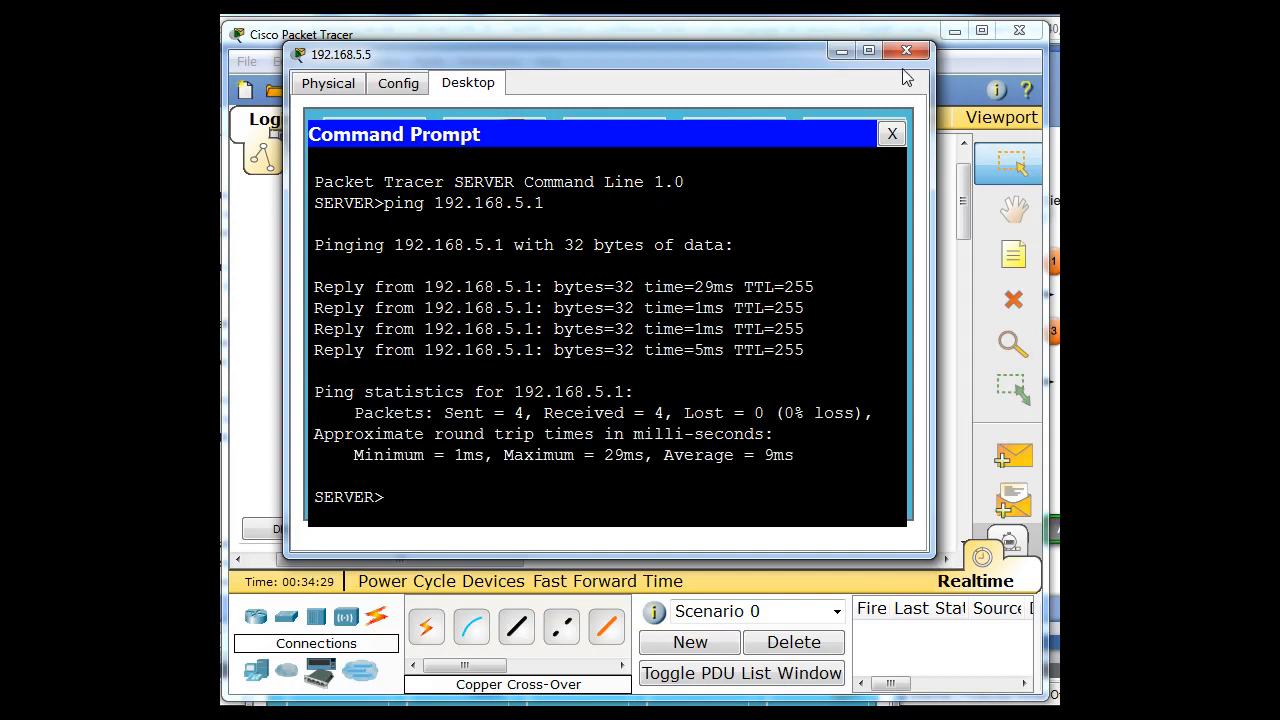
pyautogui.click(904, 52)
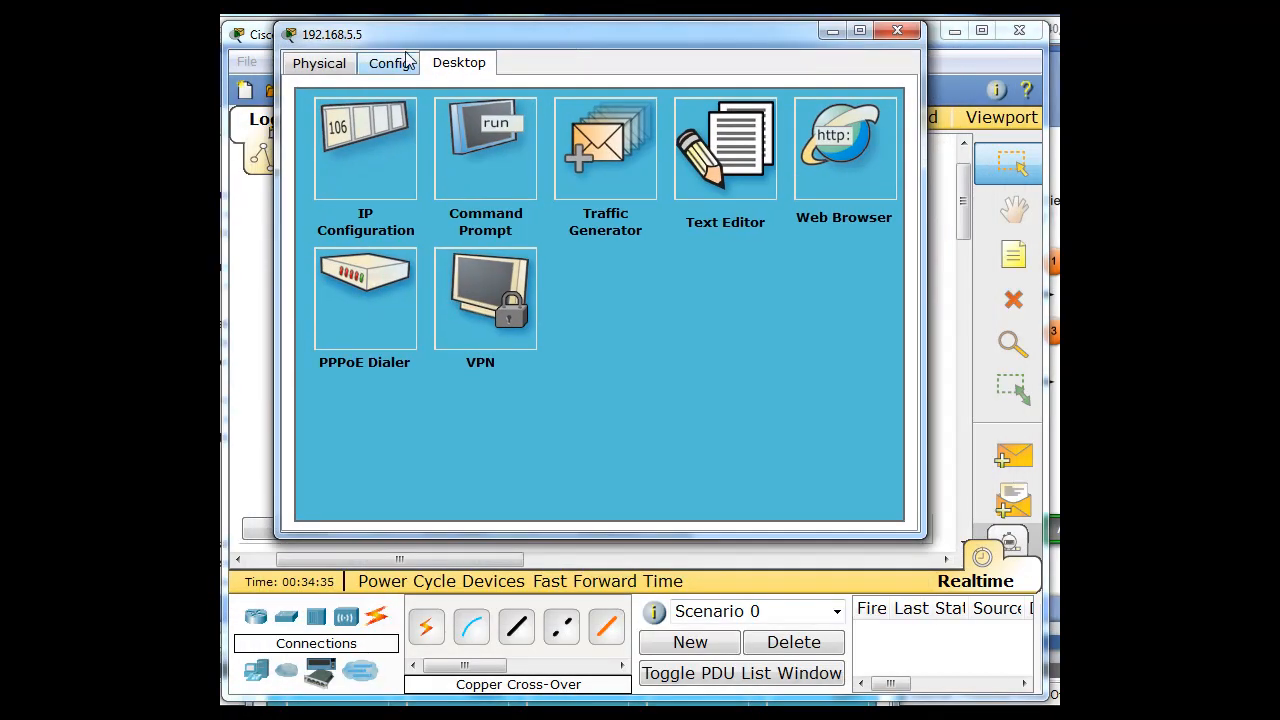
# - Save the serverPool DHCP pool (start 192.168.1.100, gateway 192.168.1.1) and close the server and router windows
pyautogui.click(388, 62)
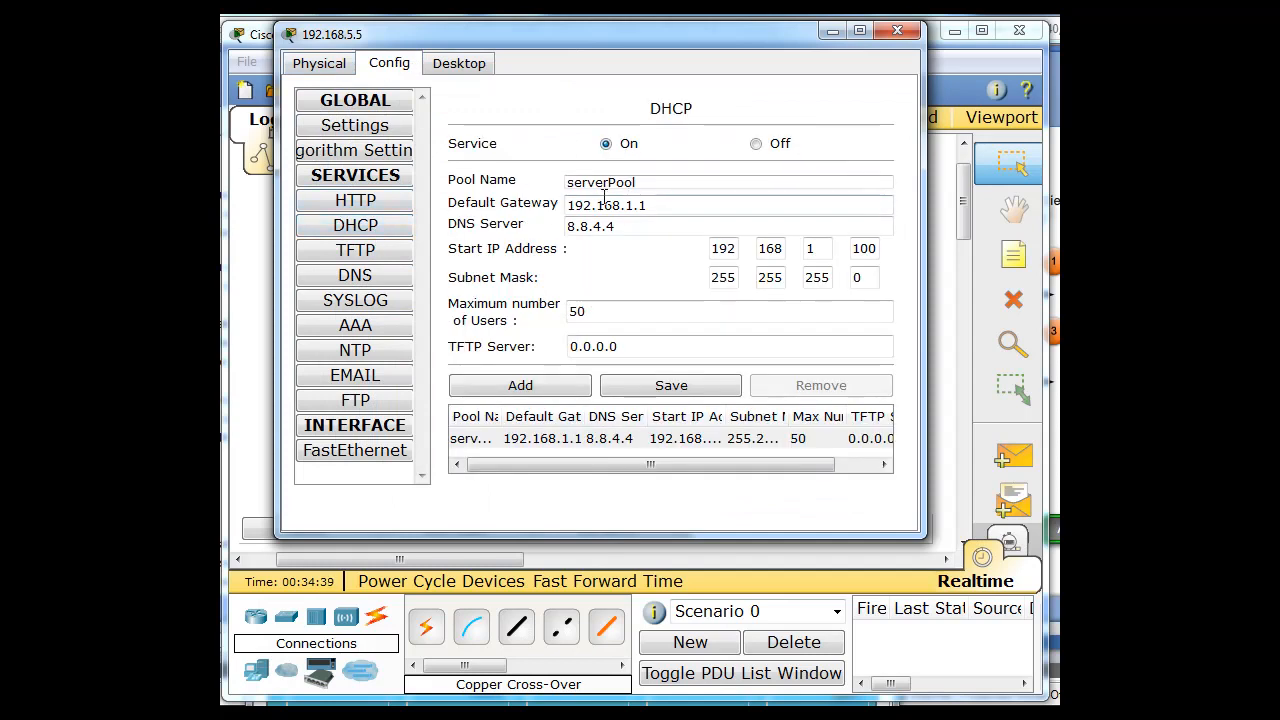
pyautogui.click(700, 224)
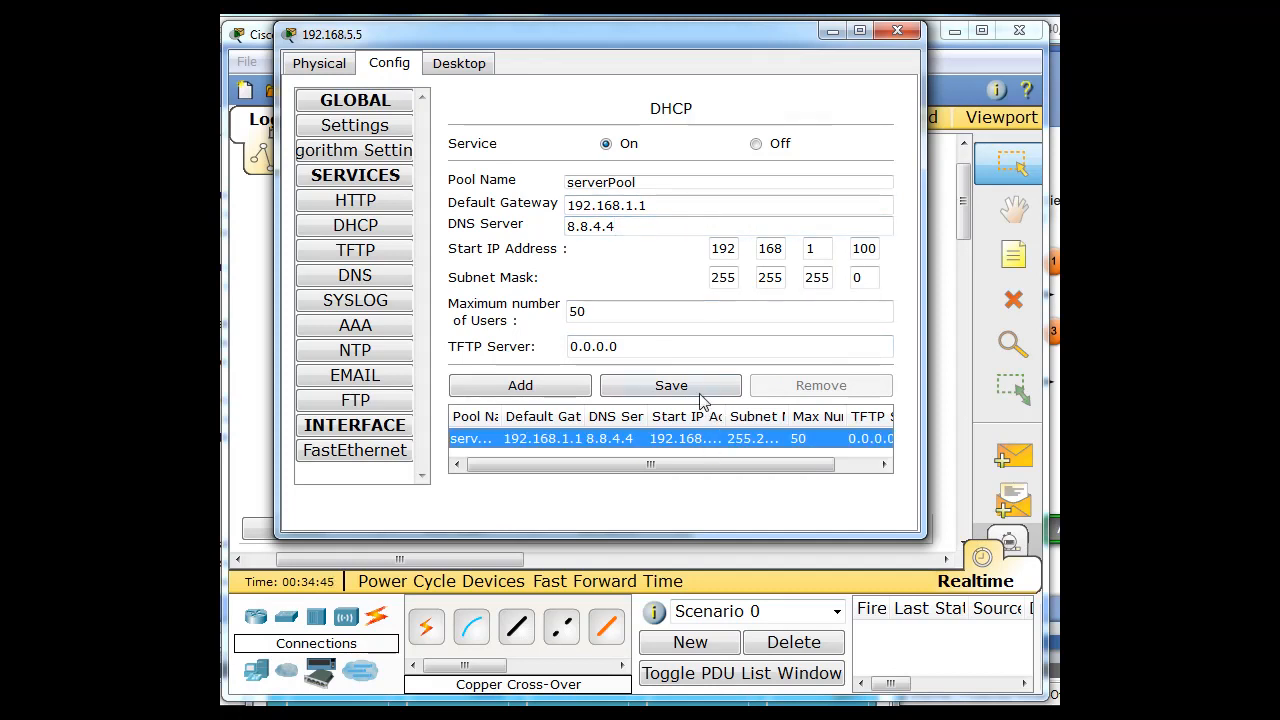
pyautogui.click(756, 144)
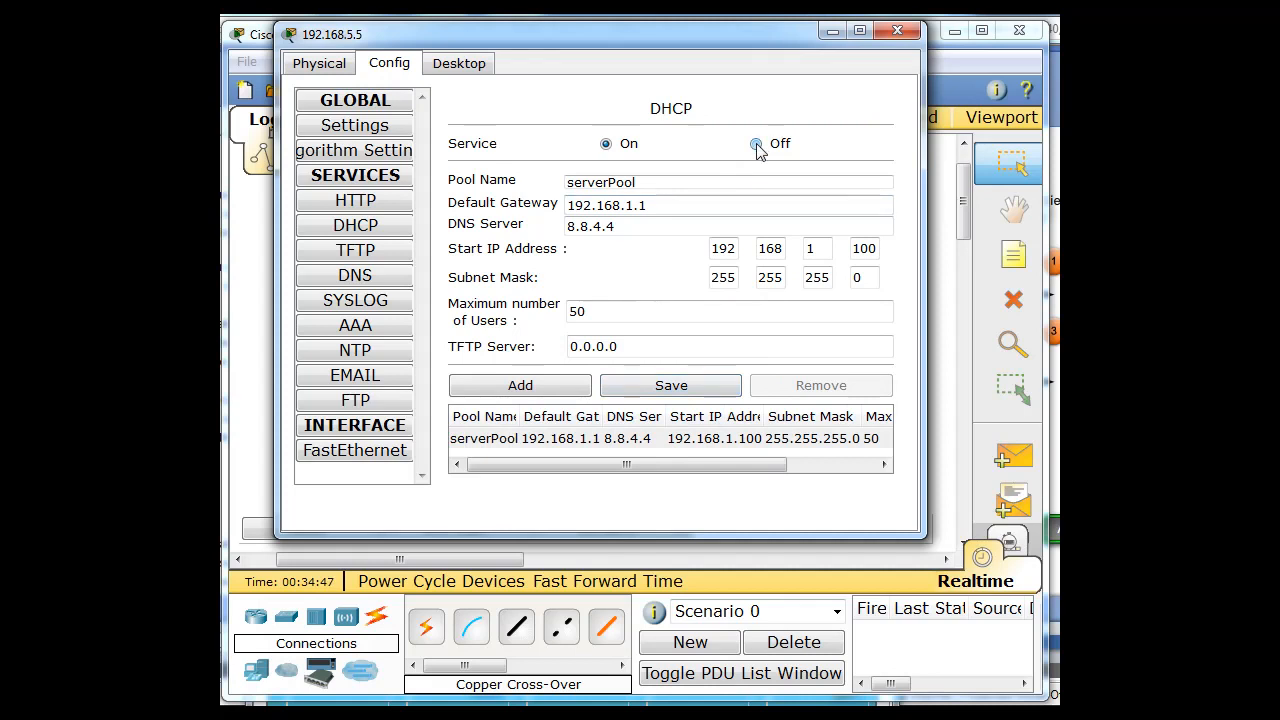
pyautogui.click(604, 144)
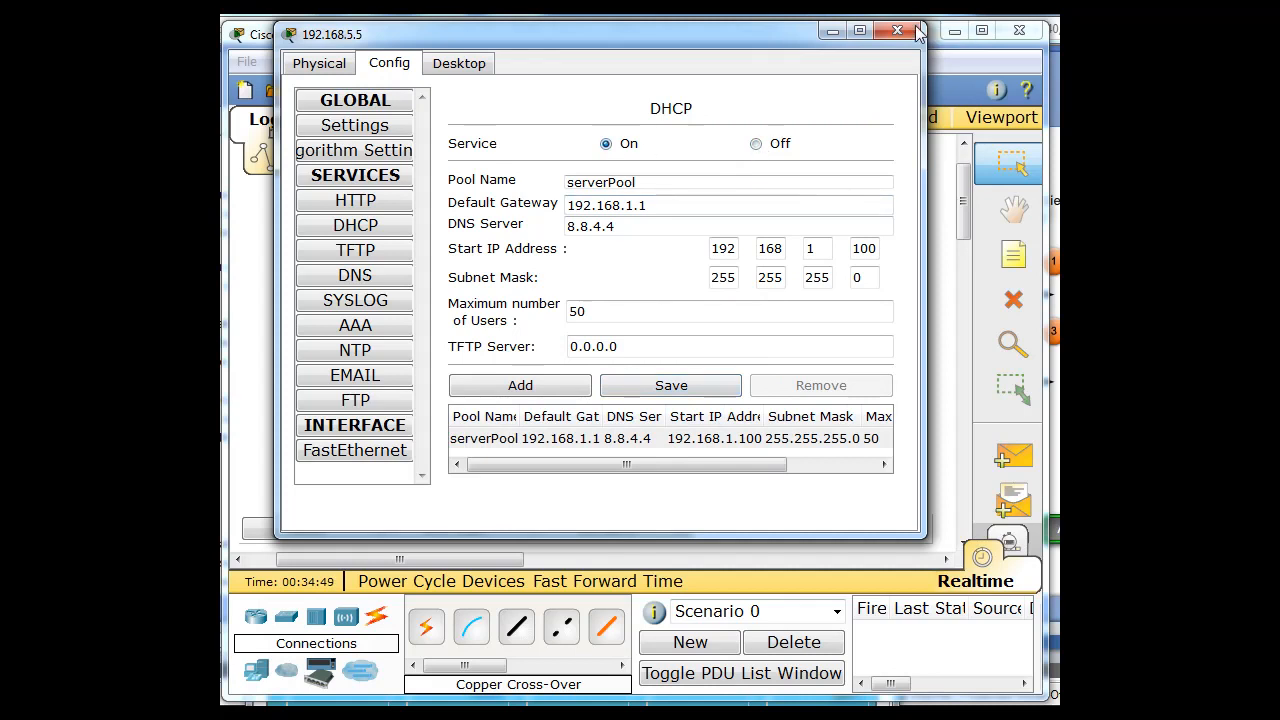
pyautogui.click(896, 30)
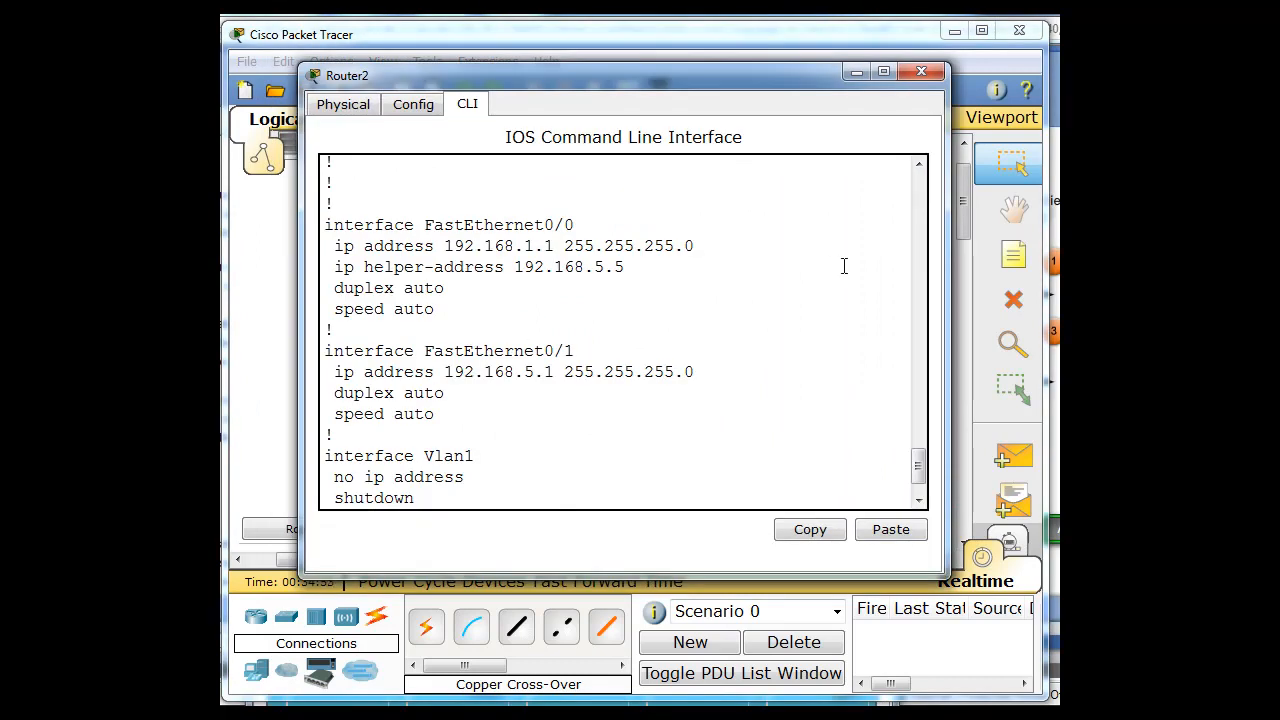
pyautogui.click(920, 72)
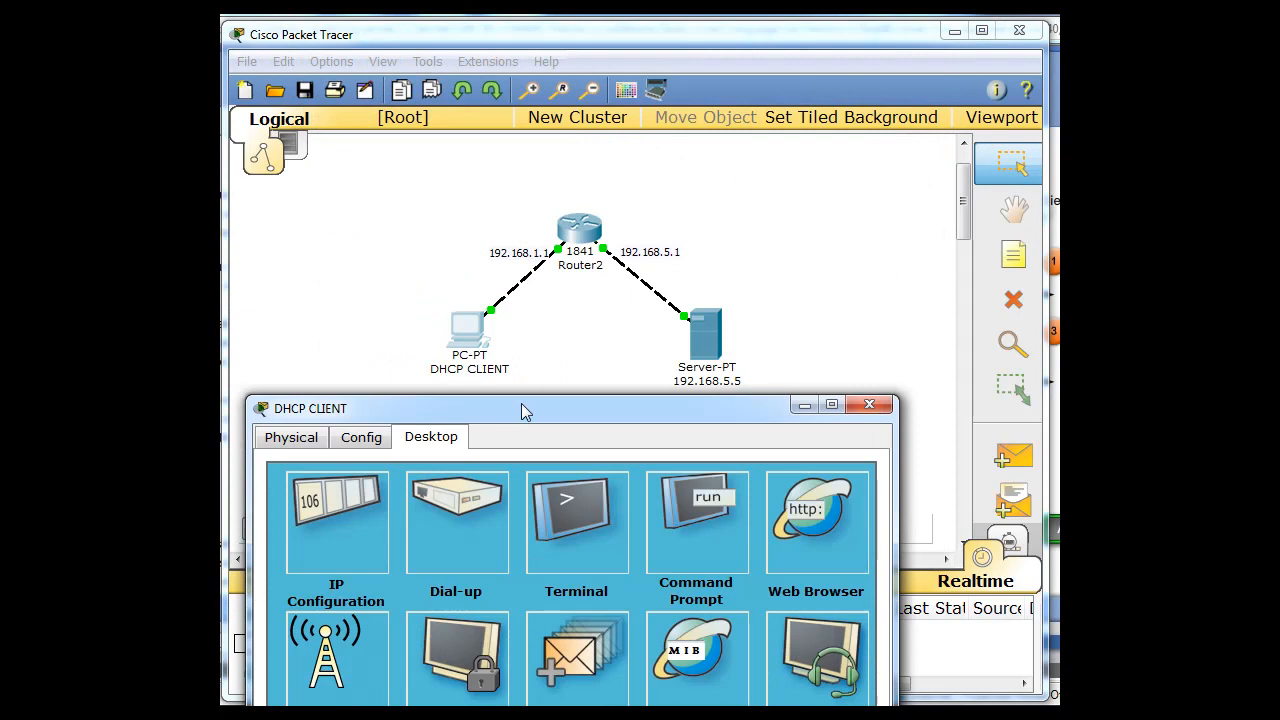
# - DHCP CLIENT obtains 192.168.1.100/255.255.255.0, gateway 192.168.1.1, DNS 8.8.4.4 via DHCP
pyautogui.click(336, 520)
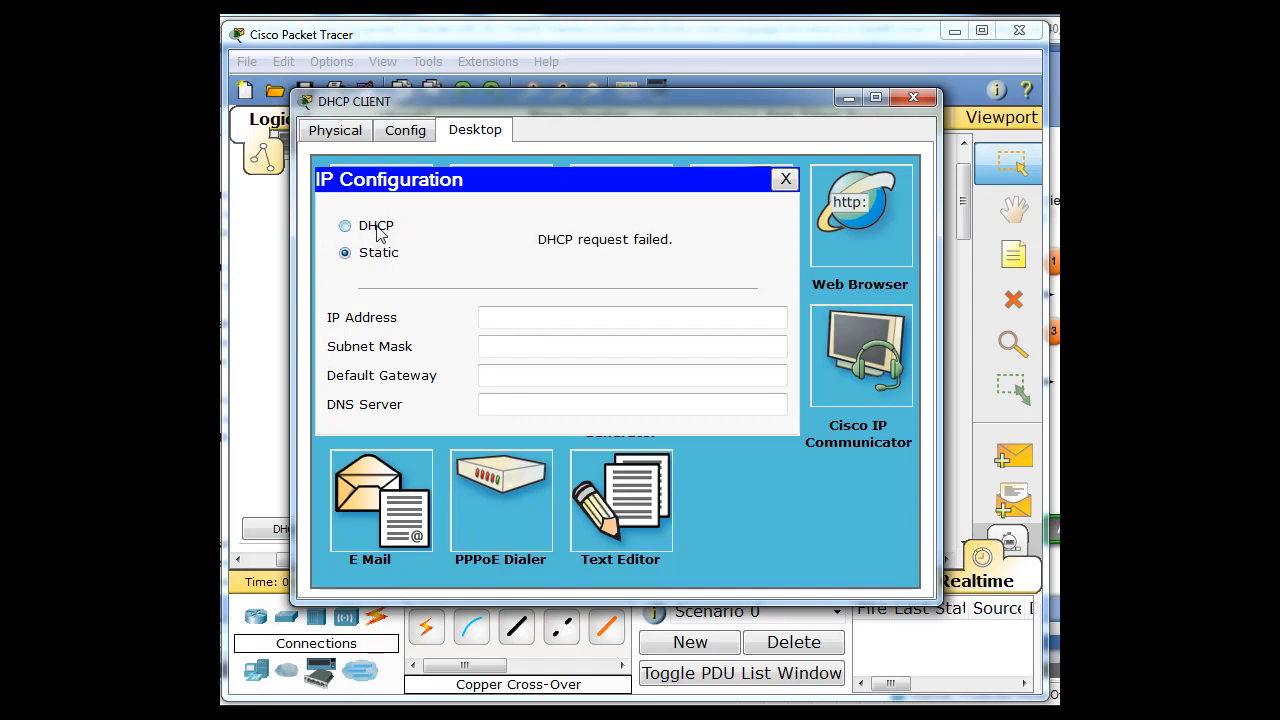
pyautogui.click(344, 224)
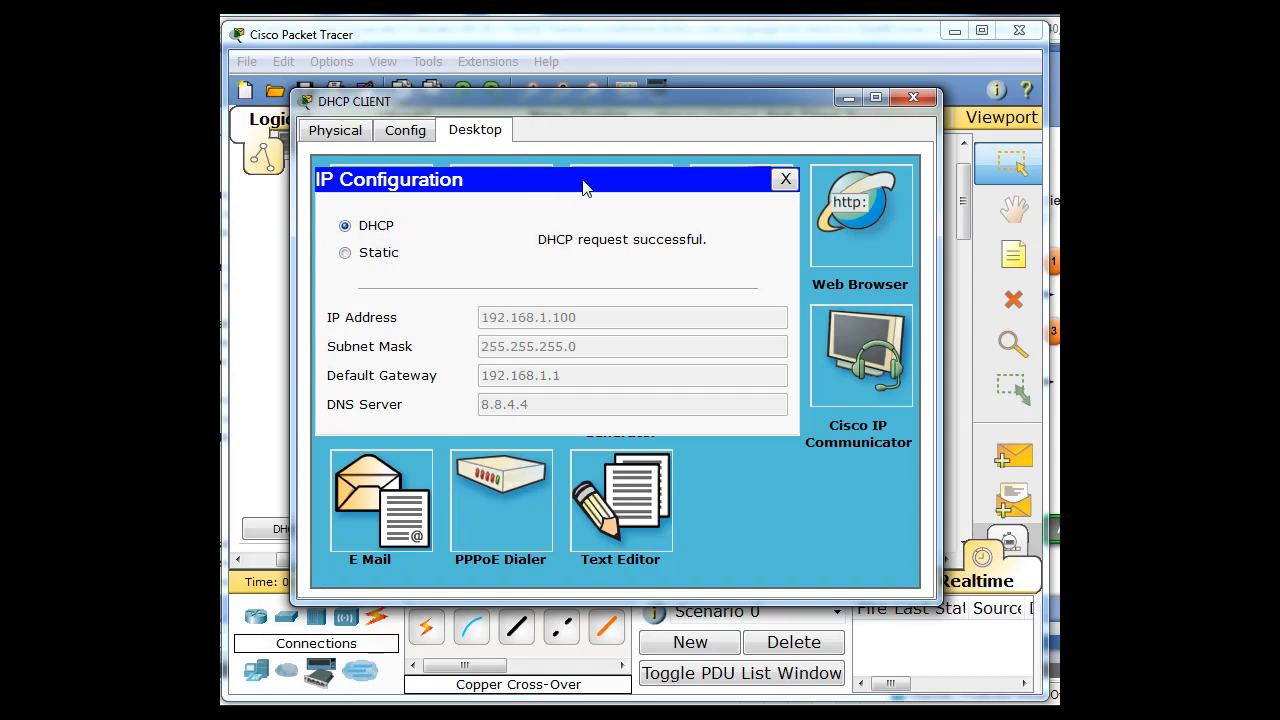
pyautogui.moveTo(808, 400)
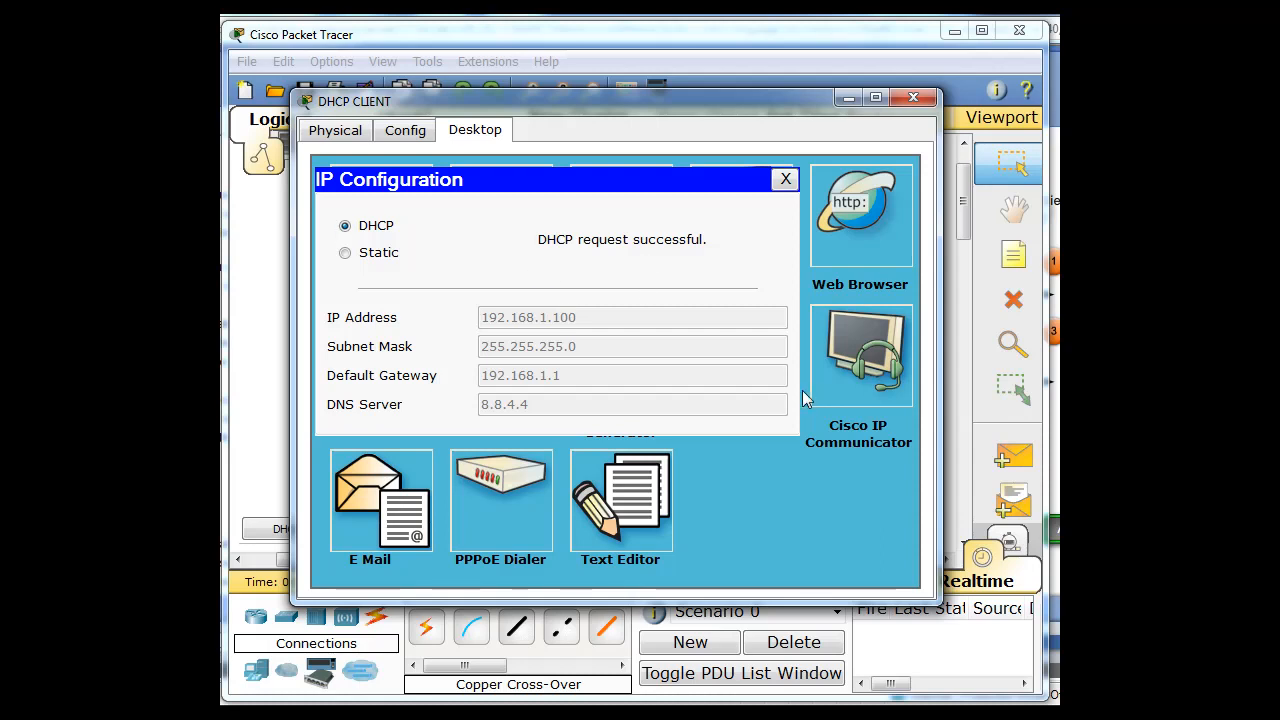